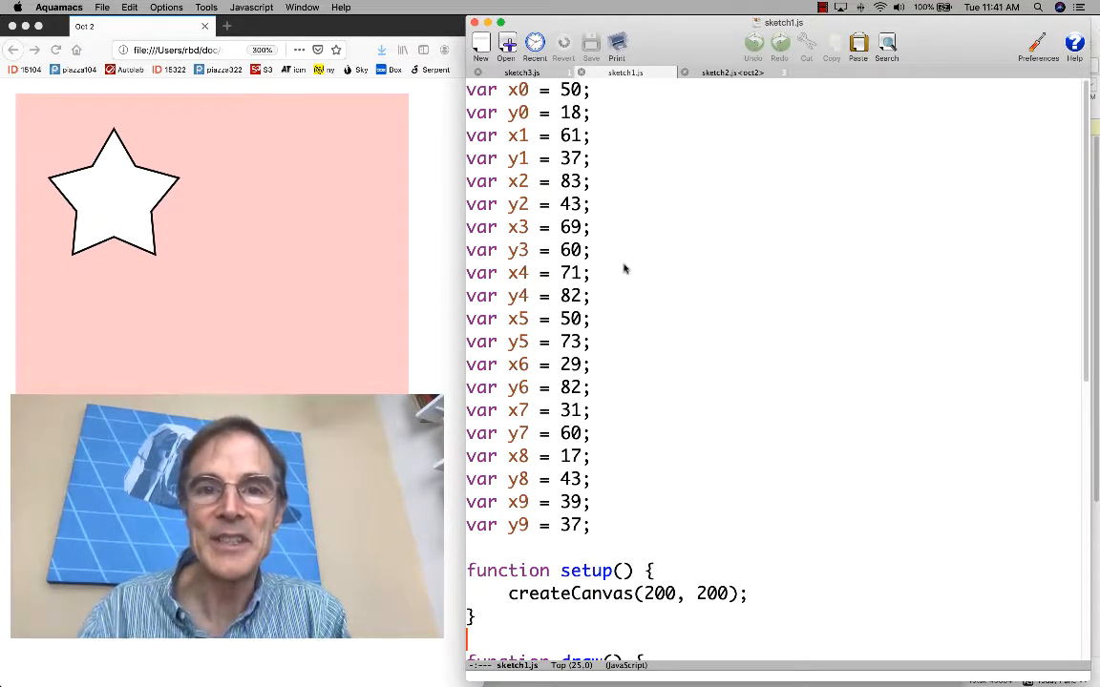
{"action": "mouse_move", "coordinate": [613, 173]}
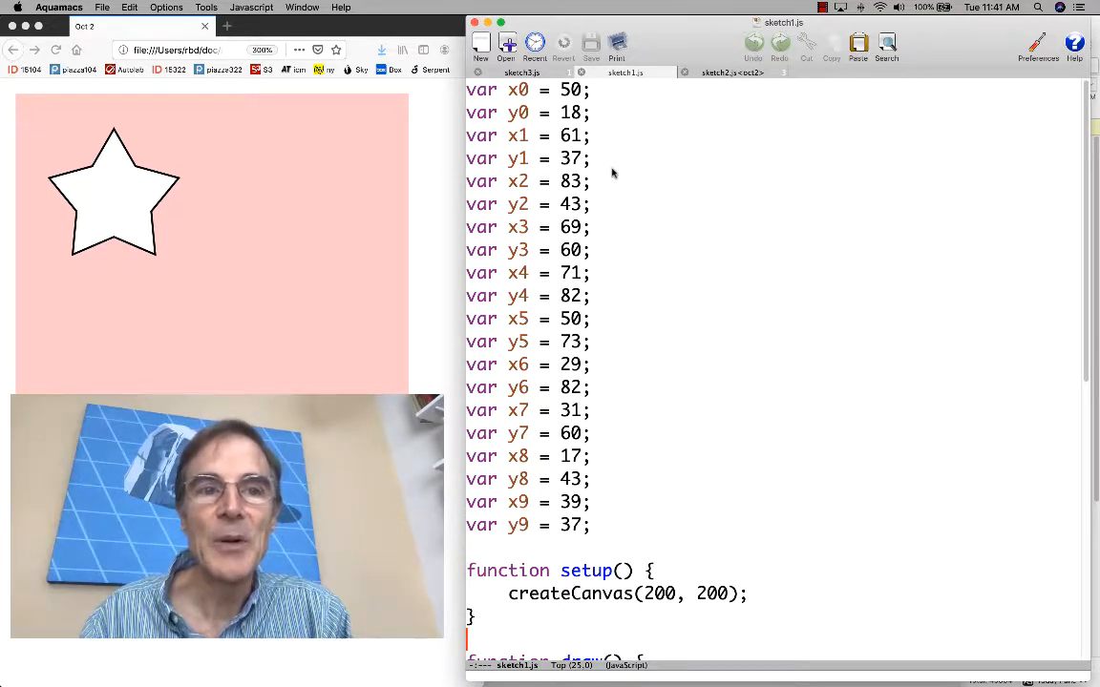
{"action": "mouse_move", "coordinate": [112, 222]}
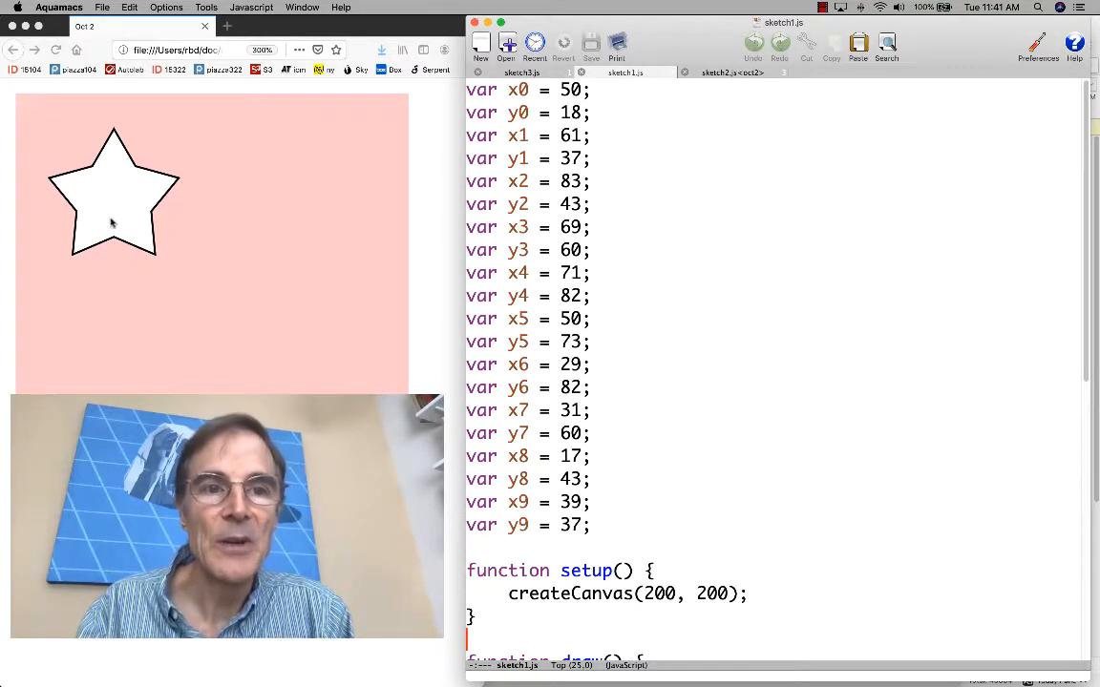
{"action": "mouse_move", "coordinate": [656, 178]}
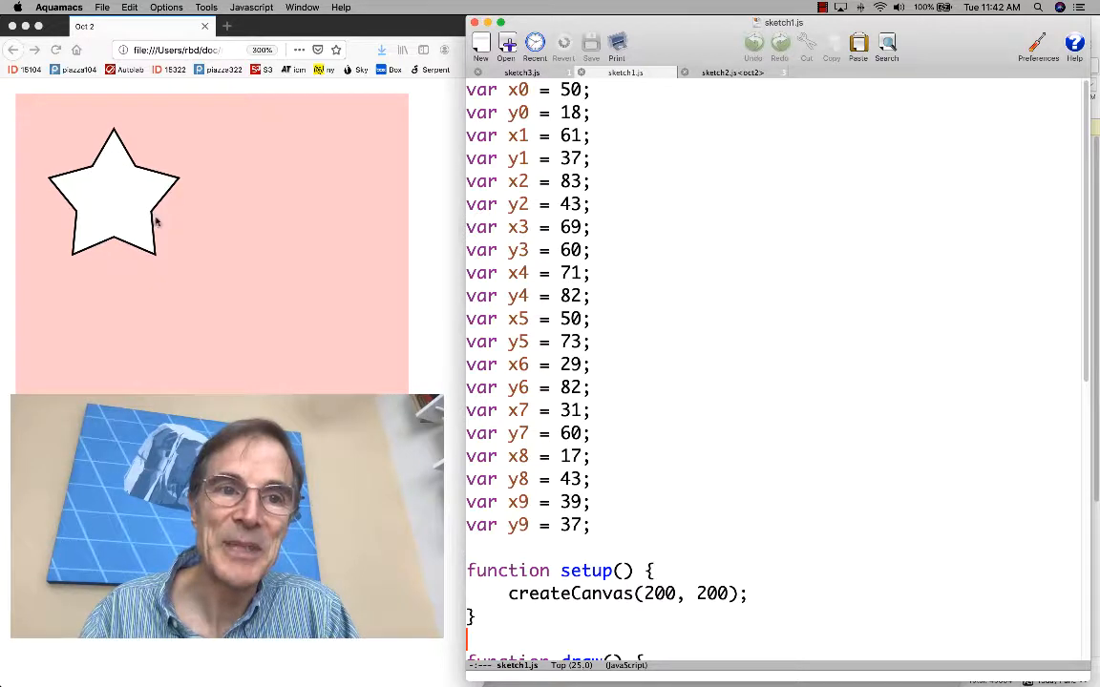
{"action": "mouse_move", "coordinate": [193, 256]}
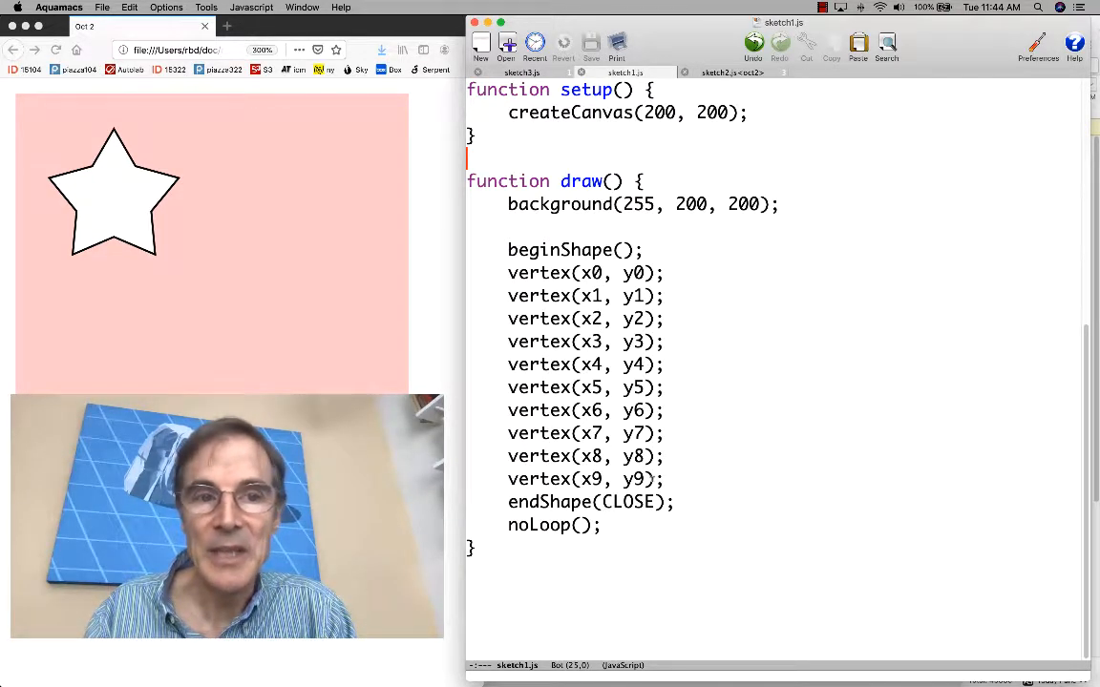
Switch to the sketch2.js buffer, where the star's vertices read from the x and y arrays
{"action": "double_click", "coordinate": [549, 501]}
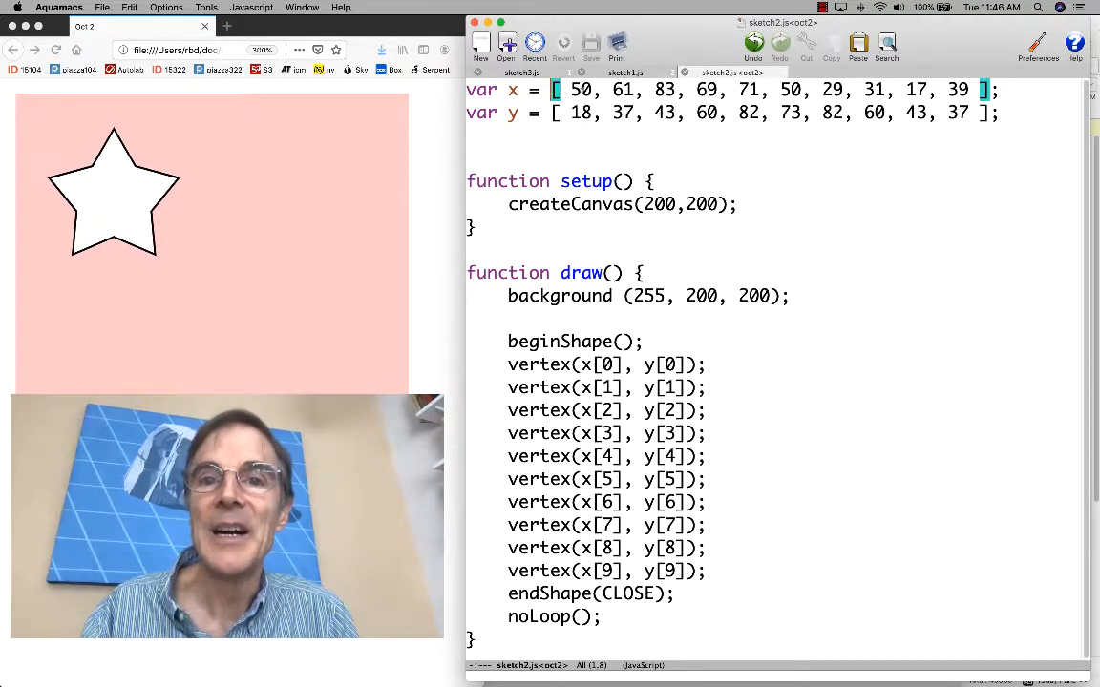
{"action": "double_click", "coordinate": [621, 90]}
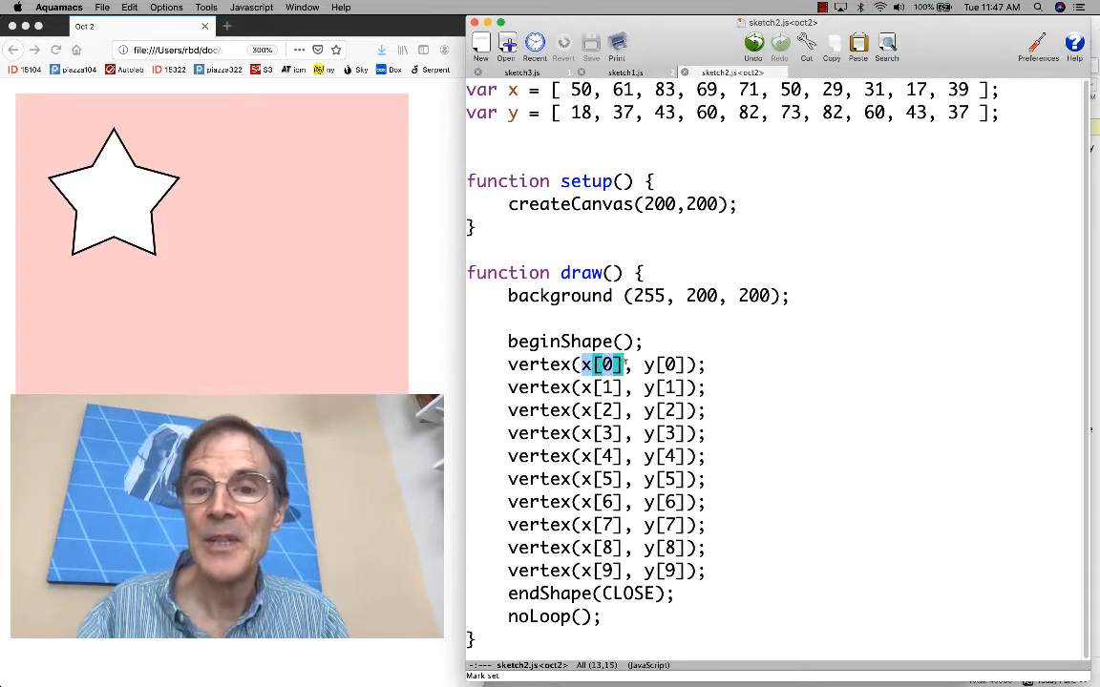
{"action": "left_click", "coordinate": [666, 363]}
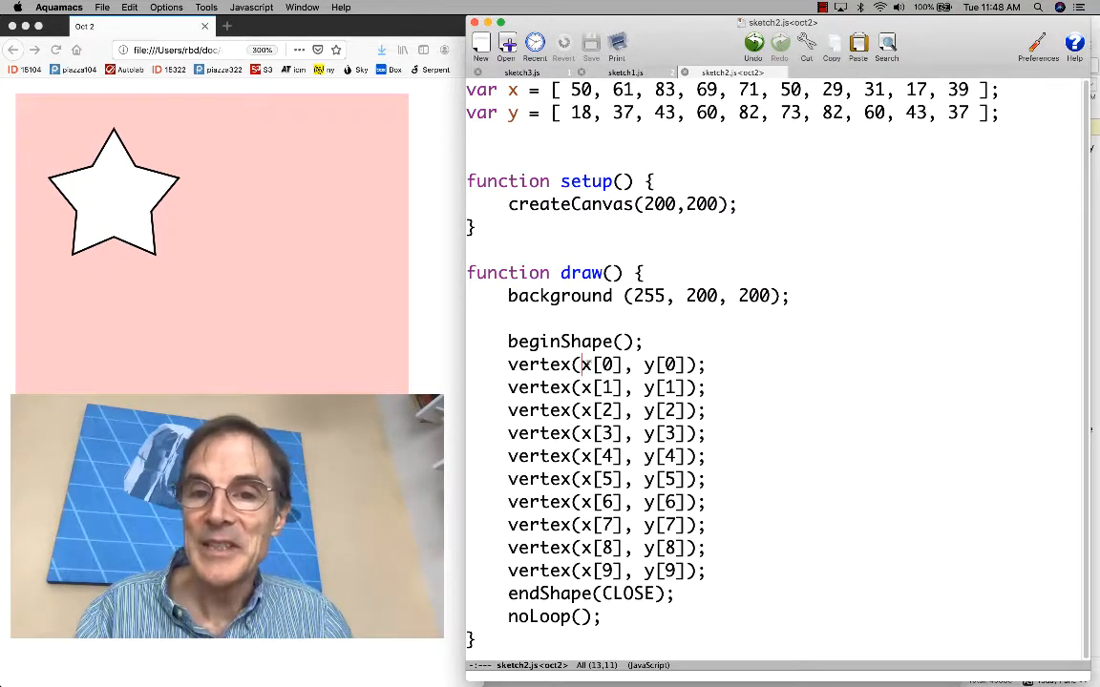
{"action": "double_click", "coordinate": [602, 364]}
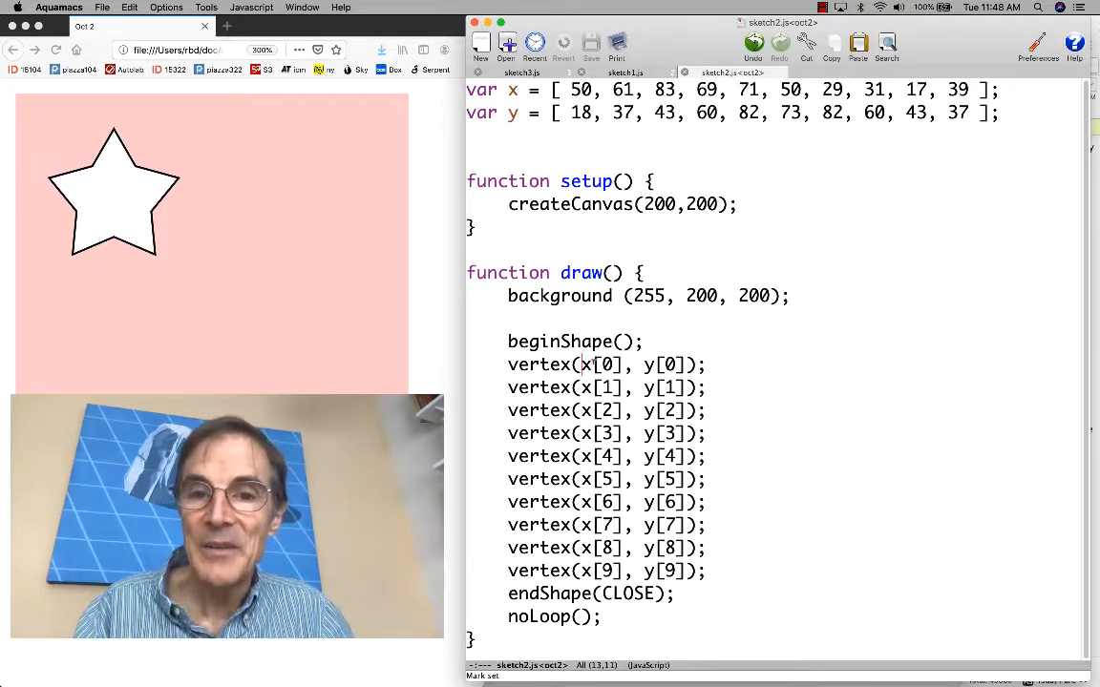
{"action": "double_click", "coordinate": [605, 365]}
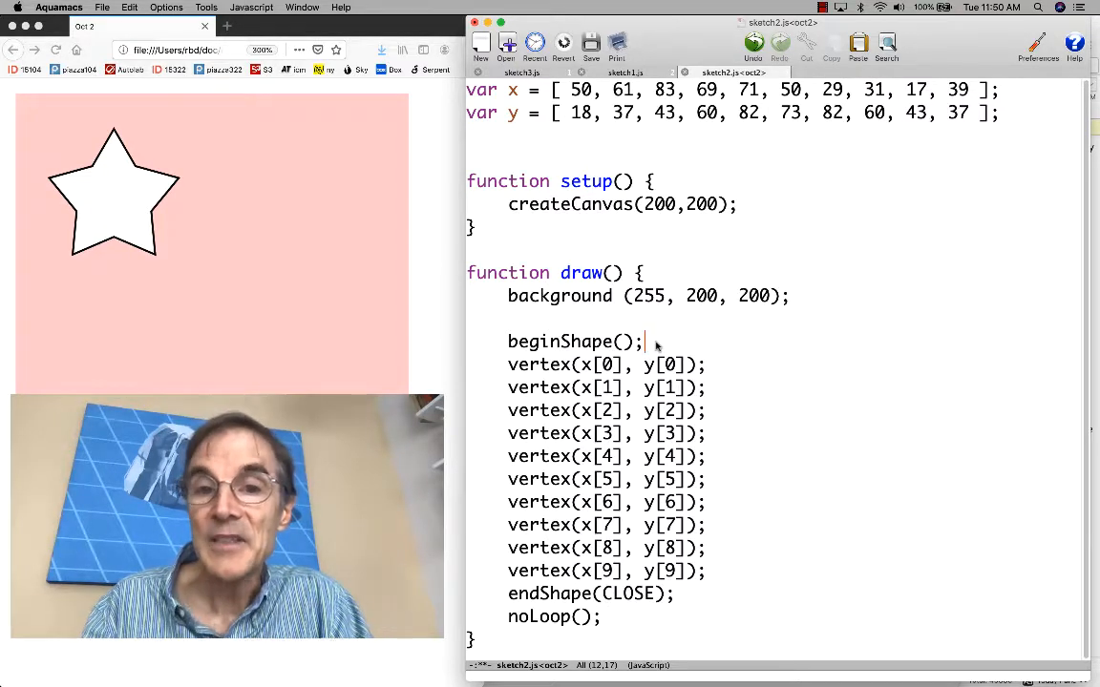
Type the loop header 'for (var i = 0; i < 10; i++) {' after beginShape
{"action": "type", "text": "for"}
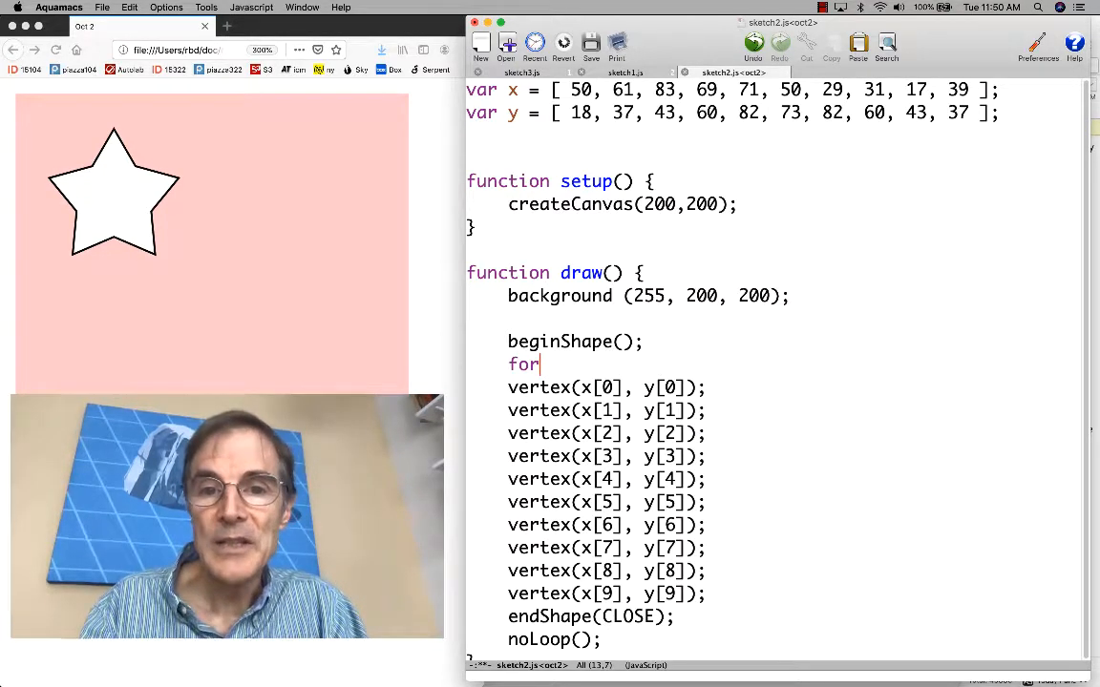
{"action": "type", "text": "(var i"}
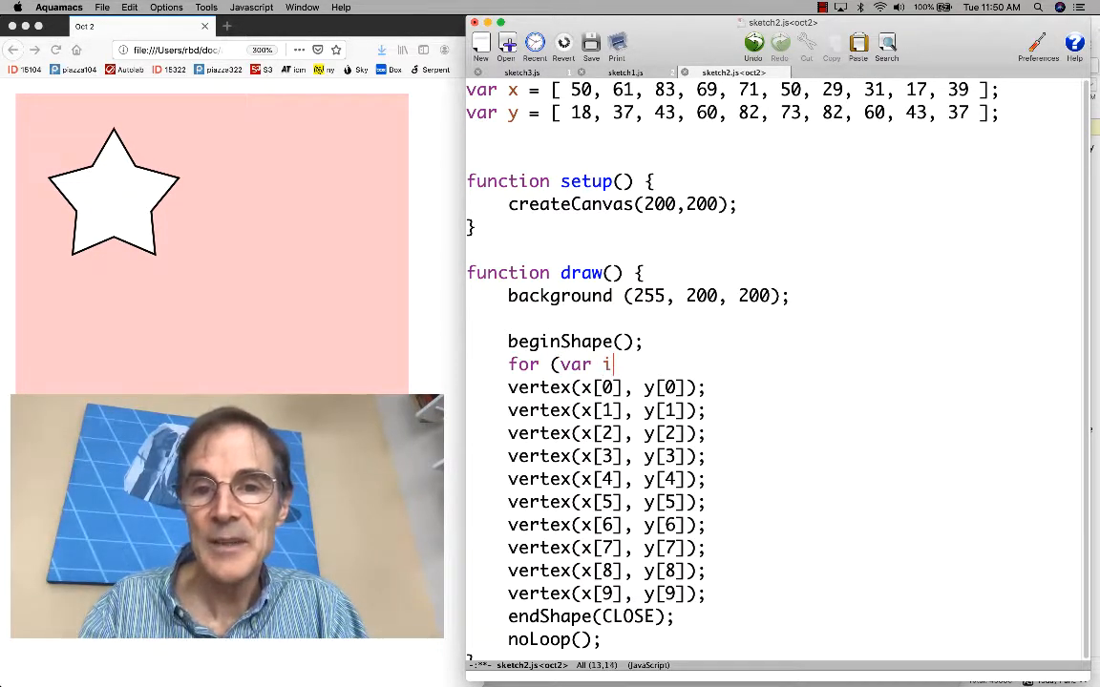
{"action": "type", "text": "="}
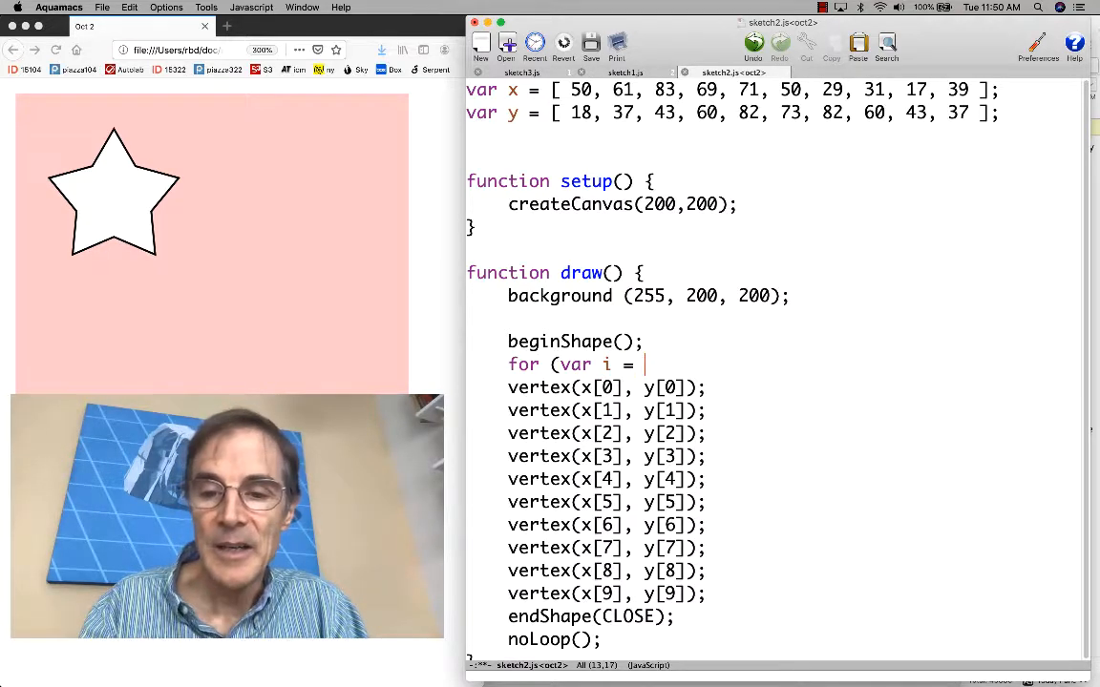
{"action": "type", "text": "0;"}
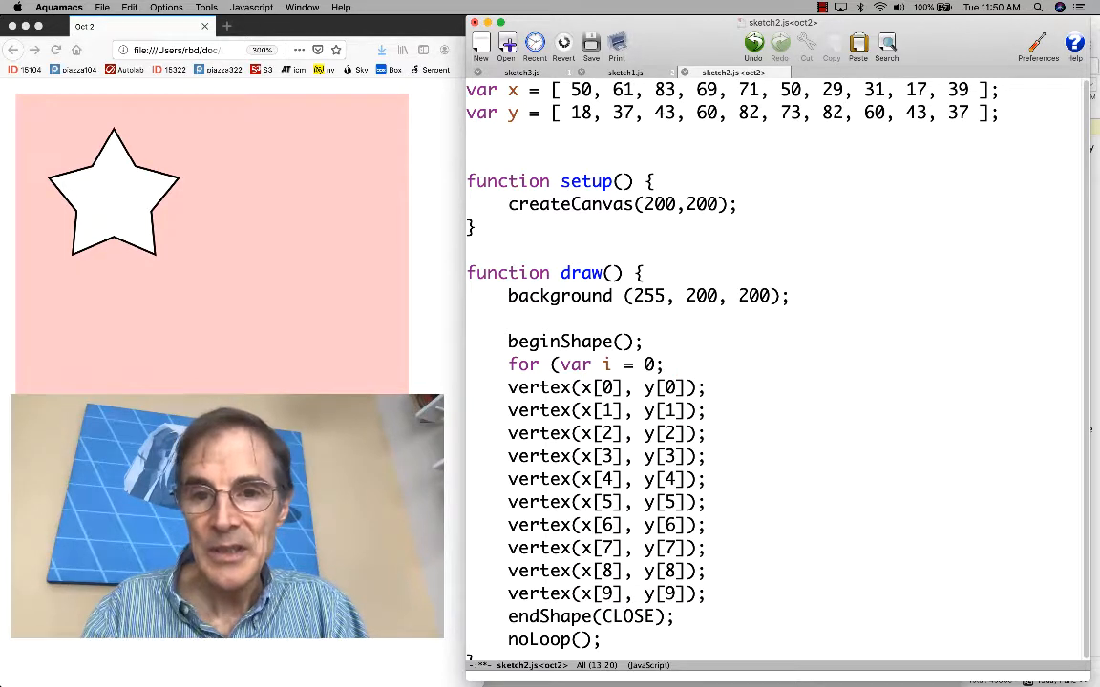
{"action": "type", "text": "i <"}
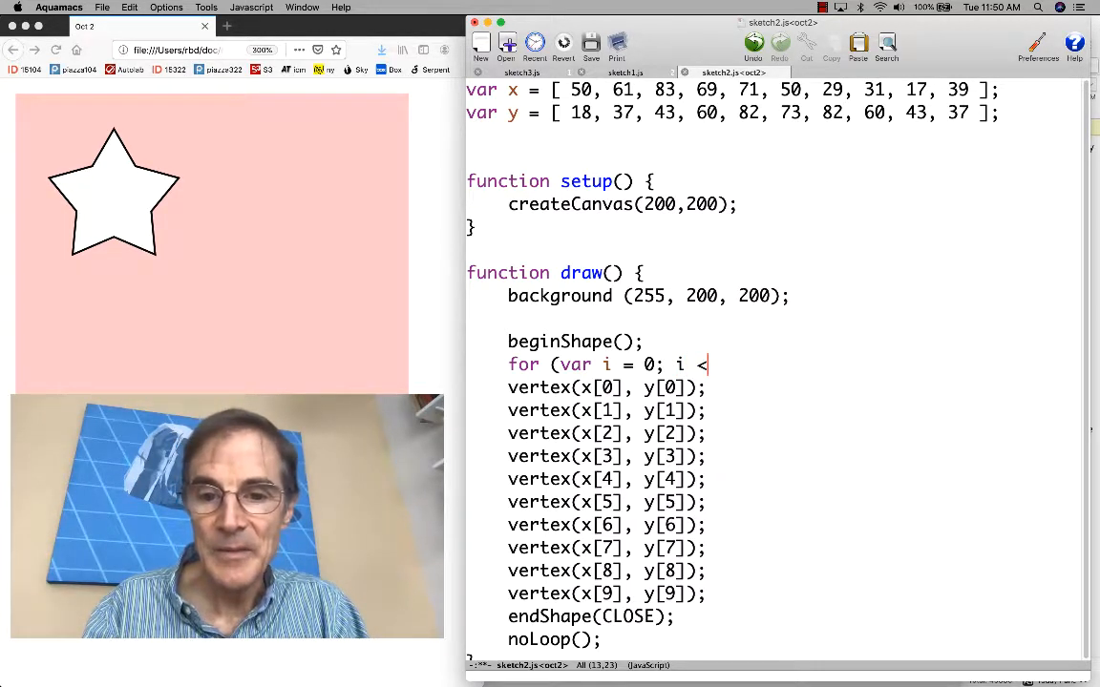
{"action": "type", "text": "1"}
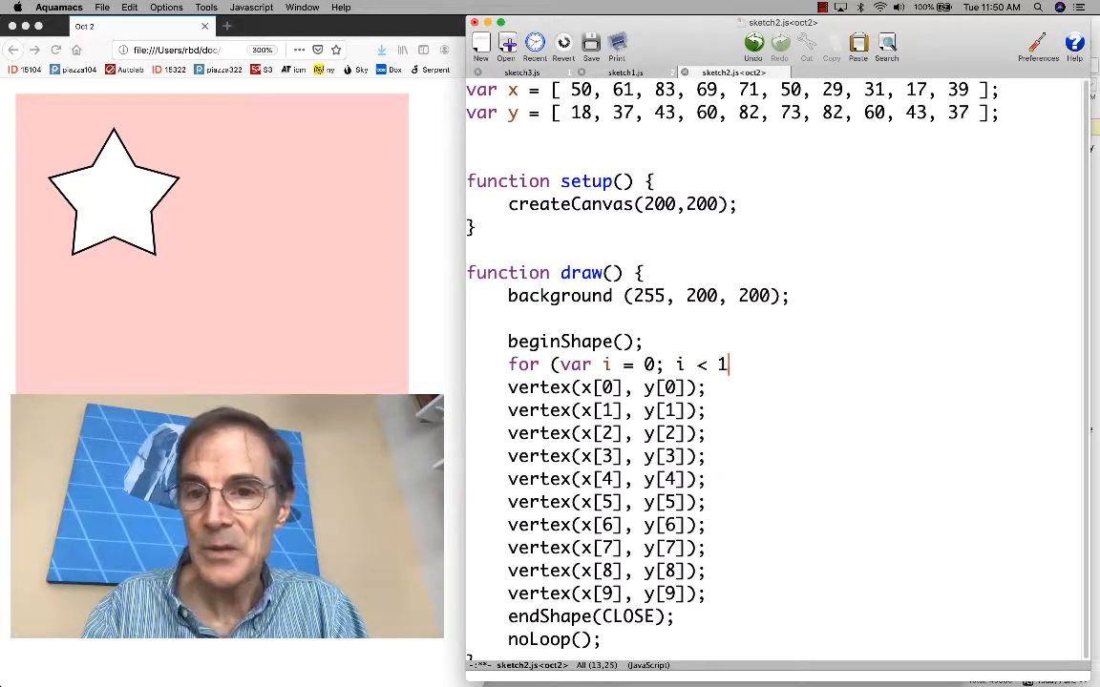
{"action": "type", "text": "0;"}
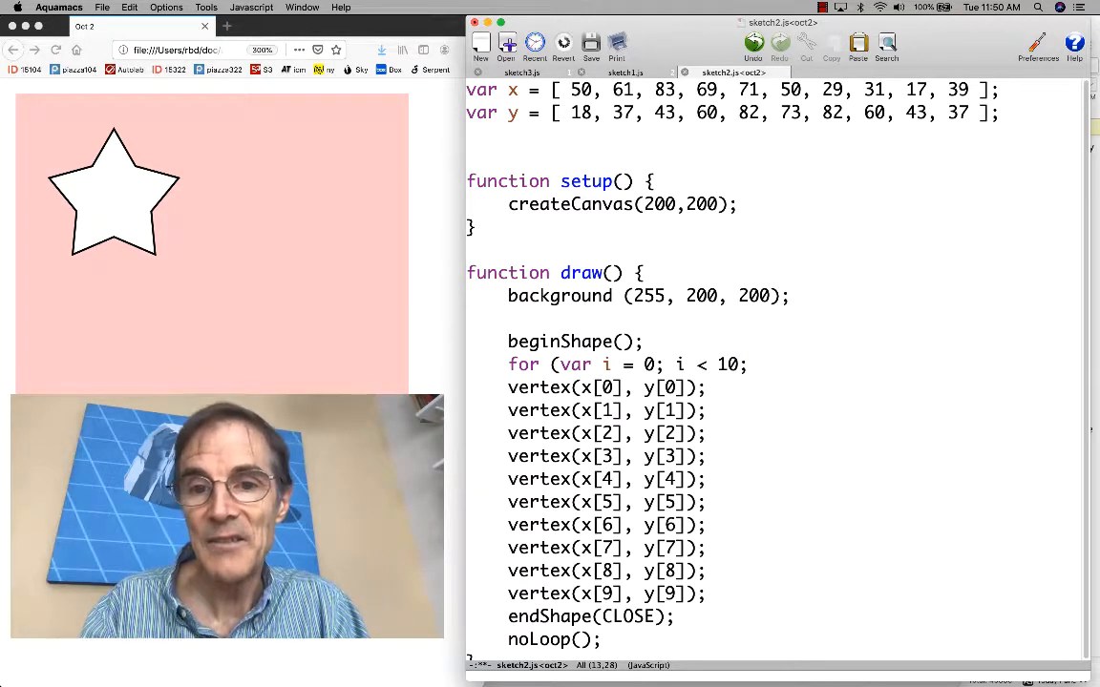
{"action": "type", "text": "i+"}
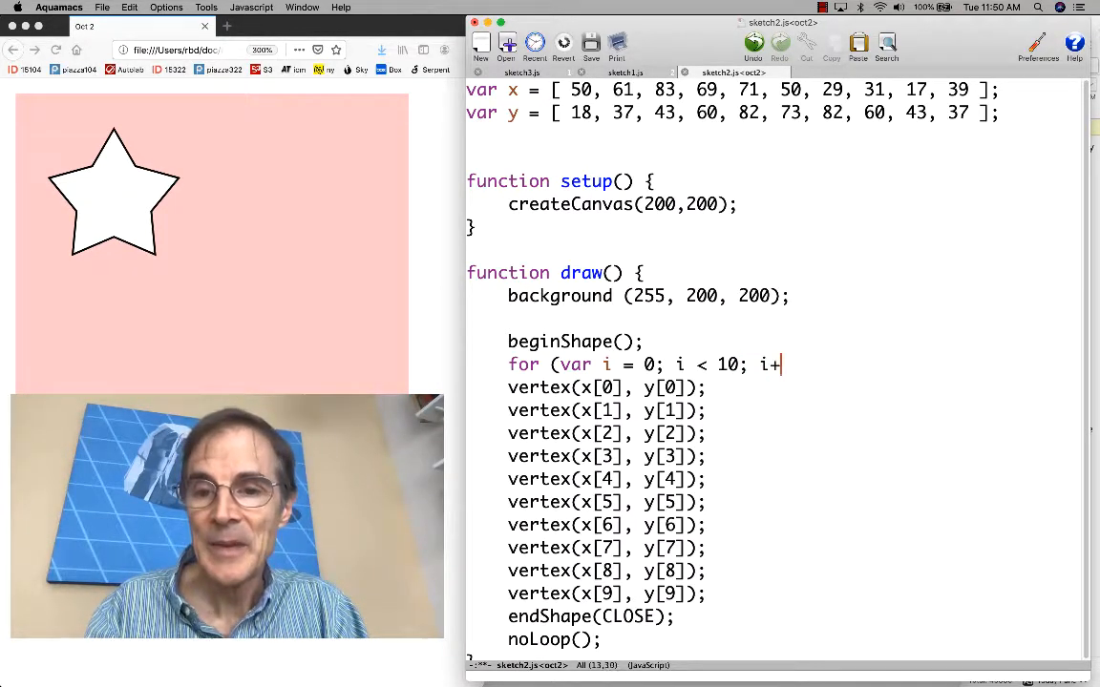
{"action": "type", "text": "+) {"}
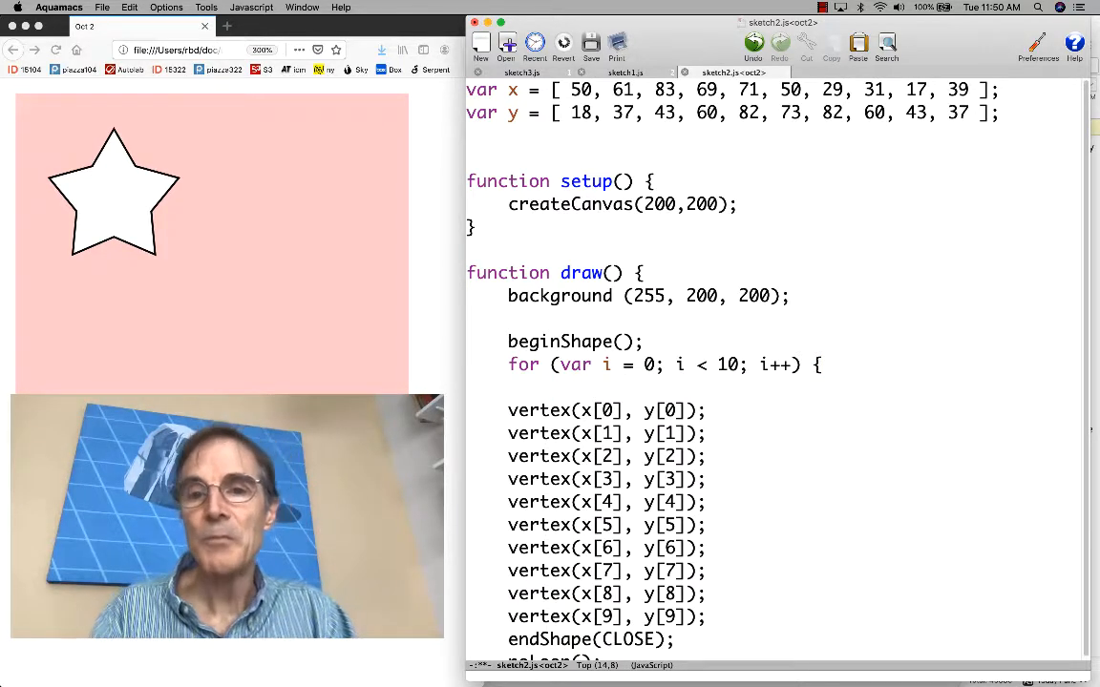
Add 'vertex(x[i], y[i]);' as the loop body
{"action": "type", "text": "vertex("}
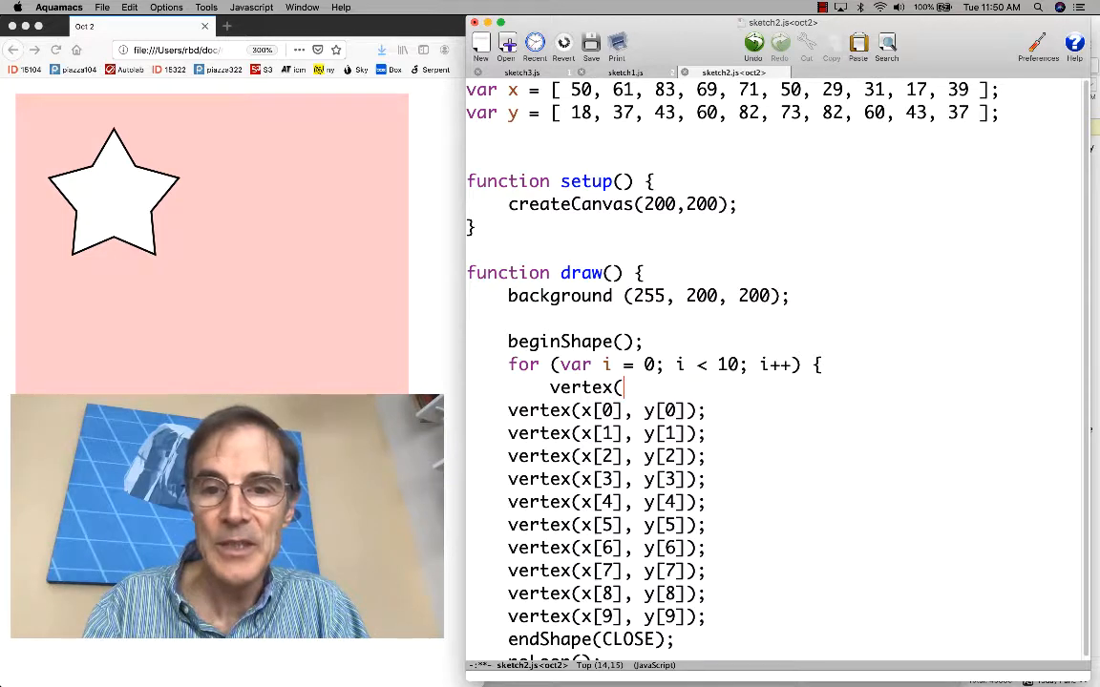
{"action": "type", "text": "x["}
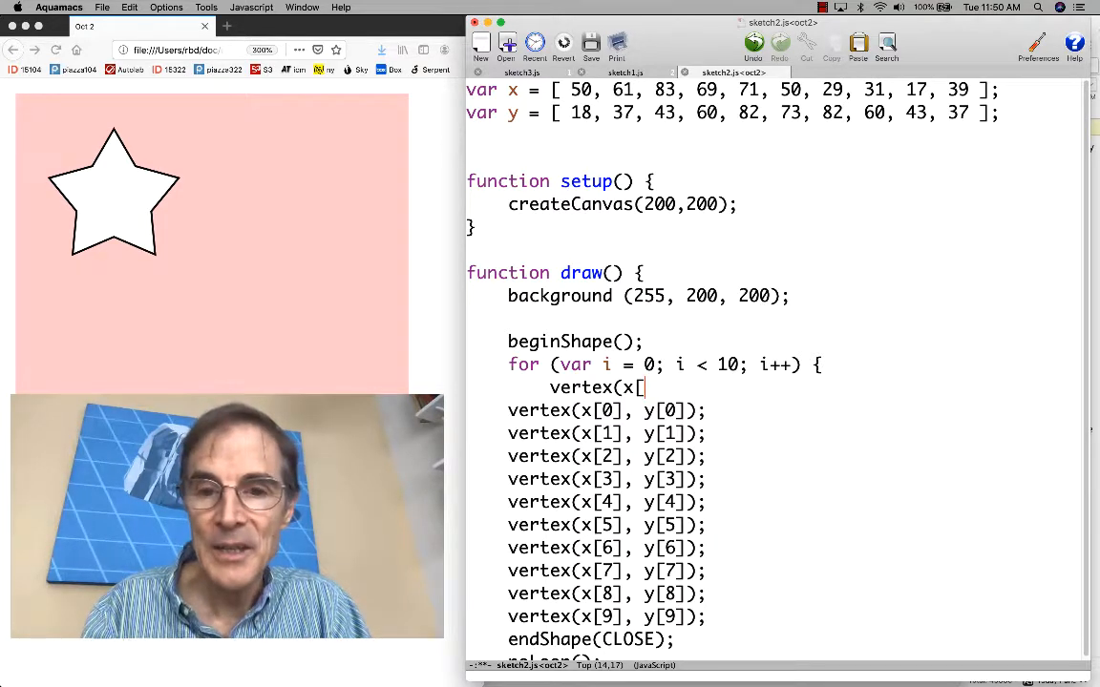
{"action": "type", "text": "i],"}
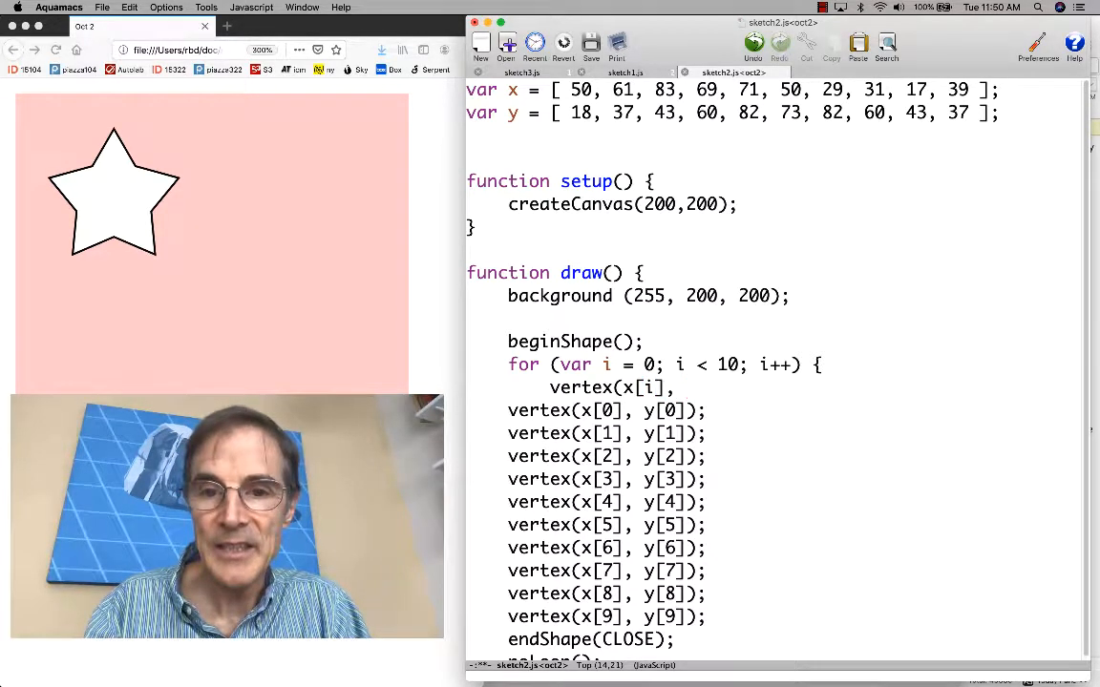
{"action": "type", "text": "y[i"}
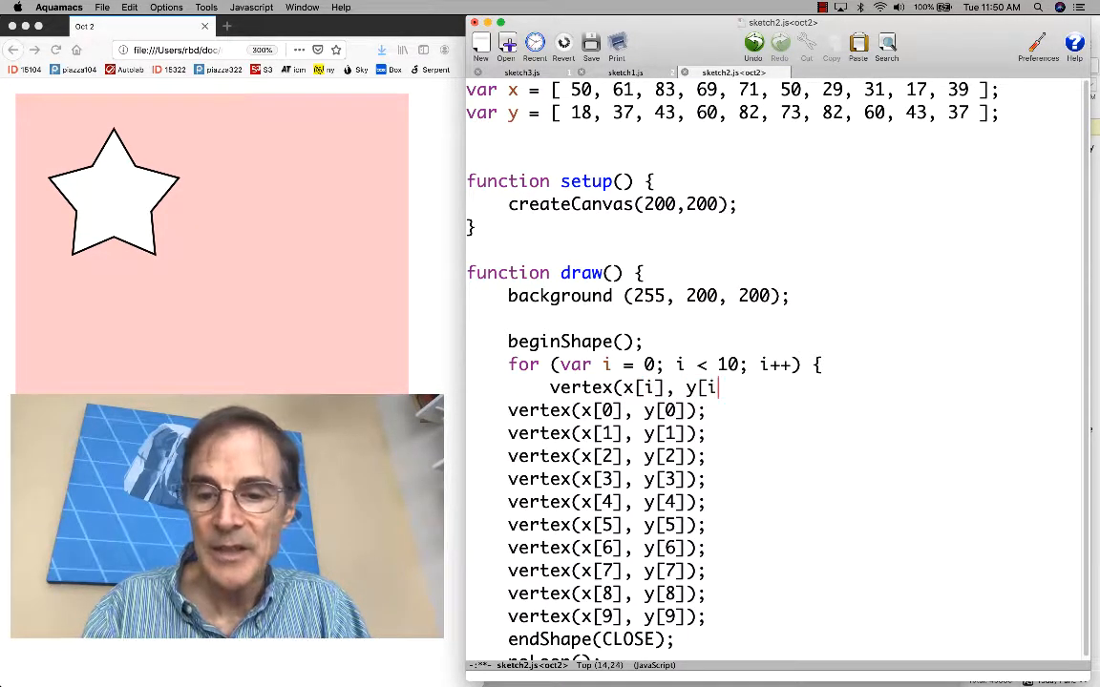
{"action": "type", "text": "]);"}
{"action": "type", "text": "}"}
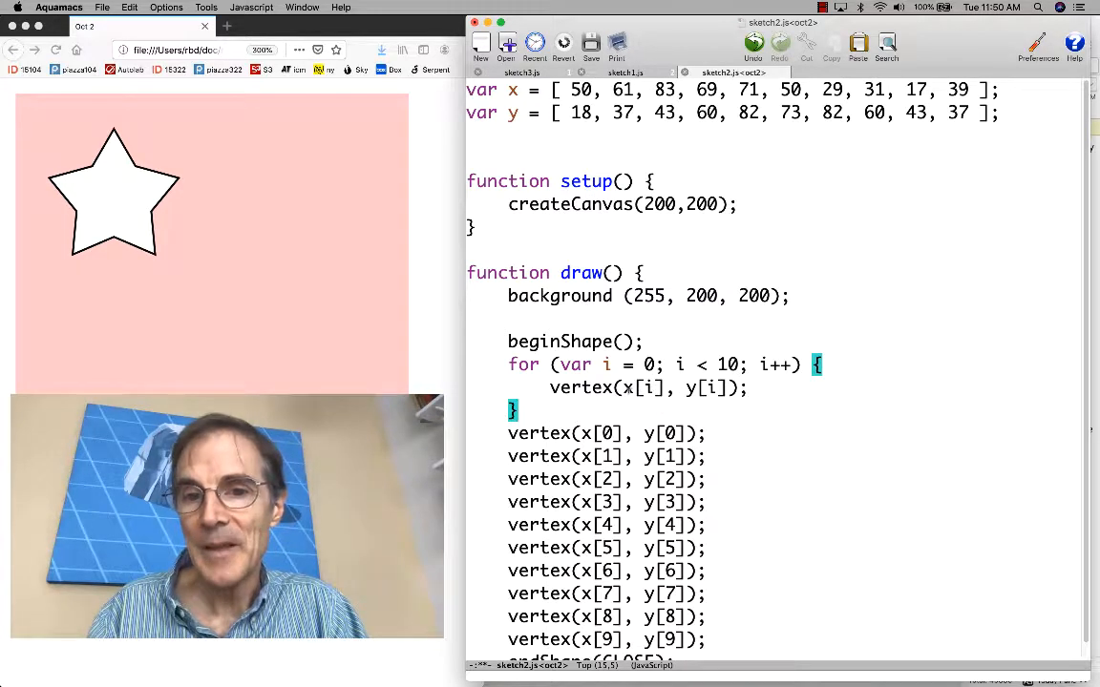
{"action": "mouse_move", "coordinate": [655, 405]}
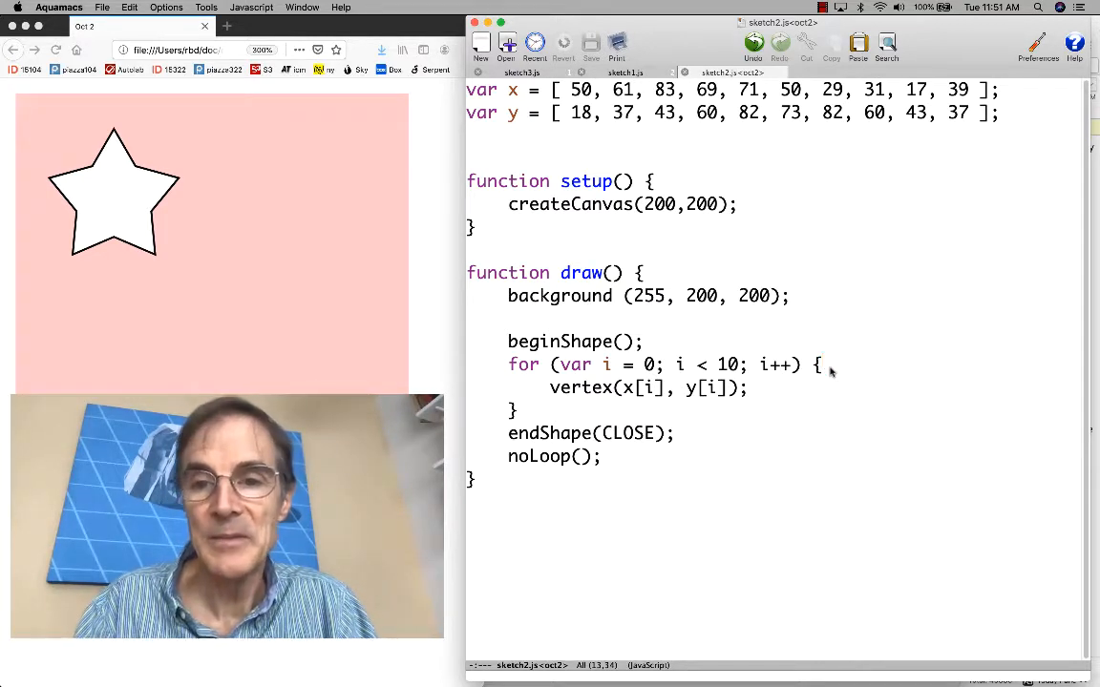
Declare var pointX = x[i] and var pointY = y[i] inside the loop
{"action": "type", "text": "var"}
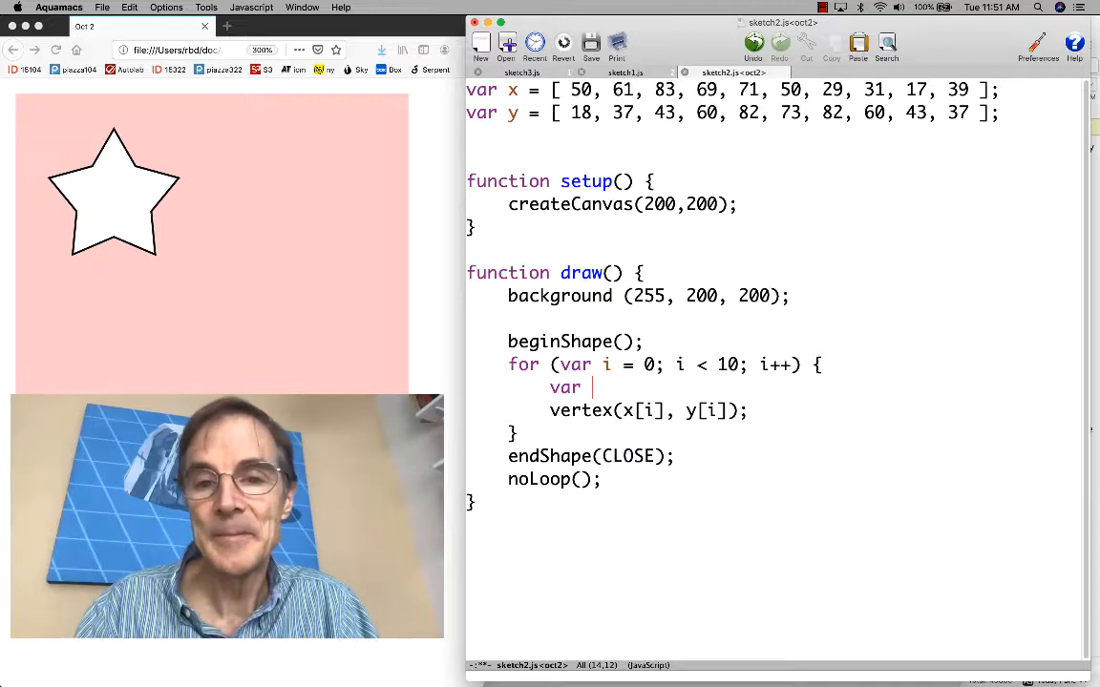
{"action": "type", "text": "xPoint ="}
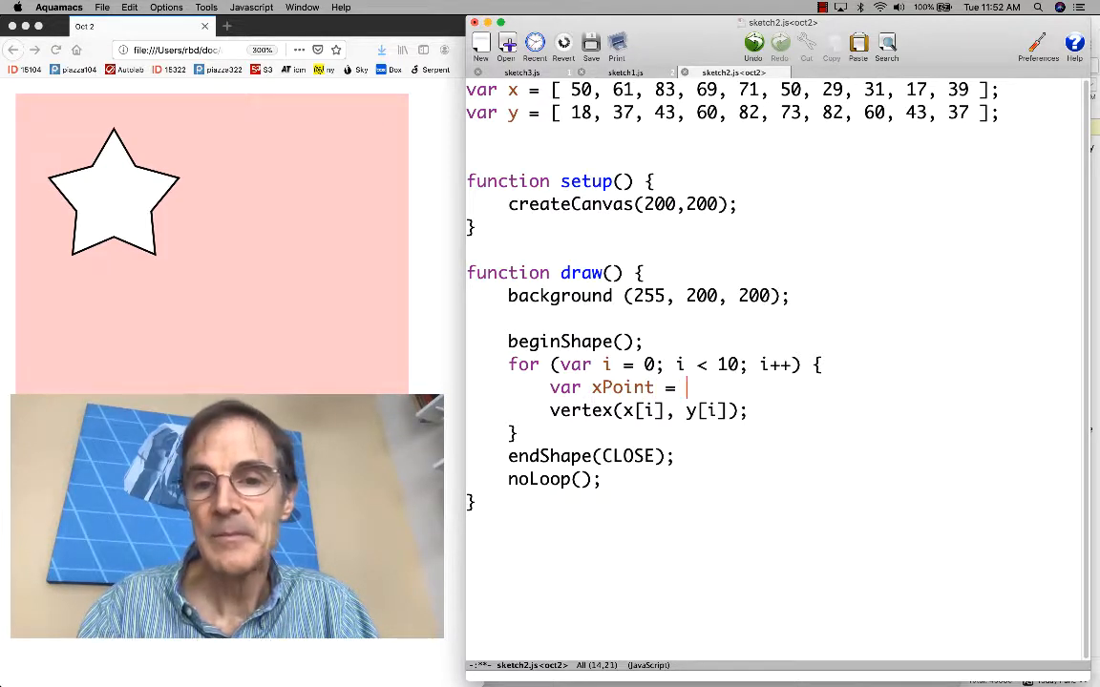
{"action": "type", "text": "x"}
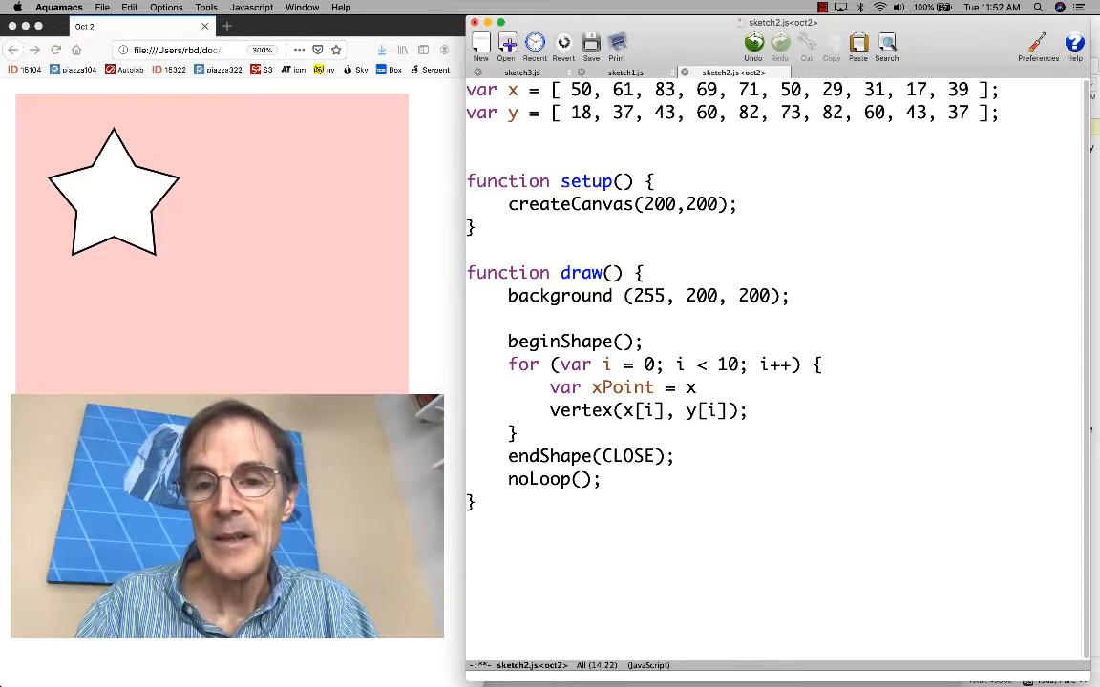
{"action": "type", "text": "[i];"}
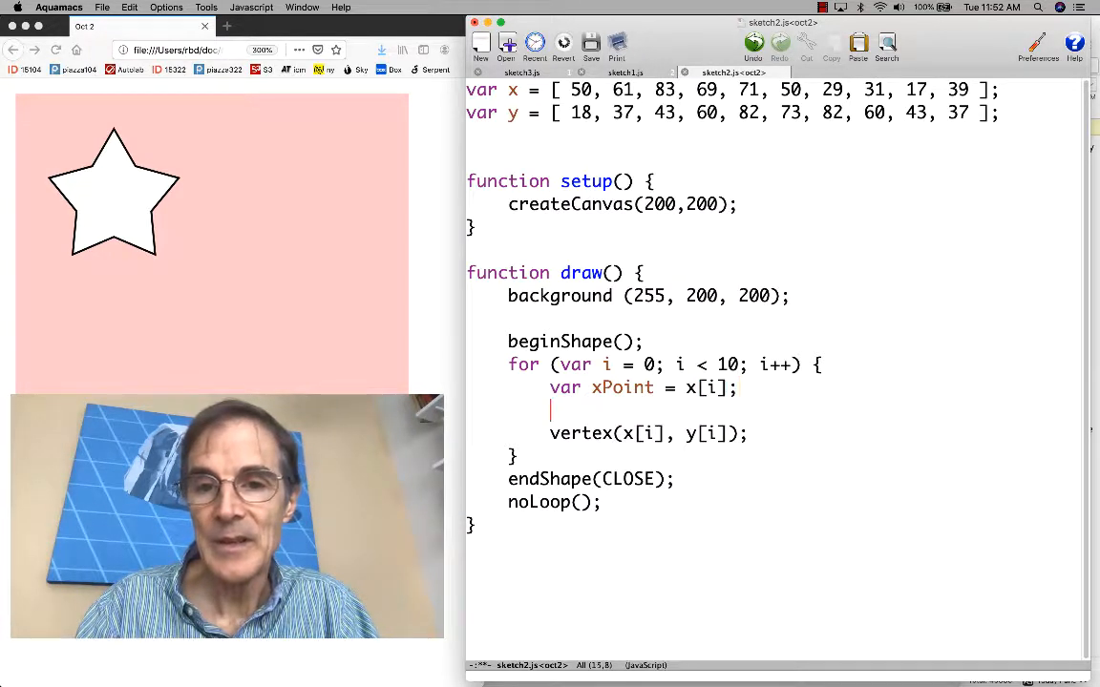
{"action": "type", "text": "var yP"}
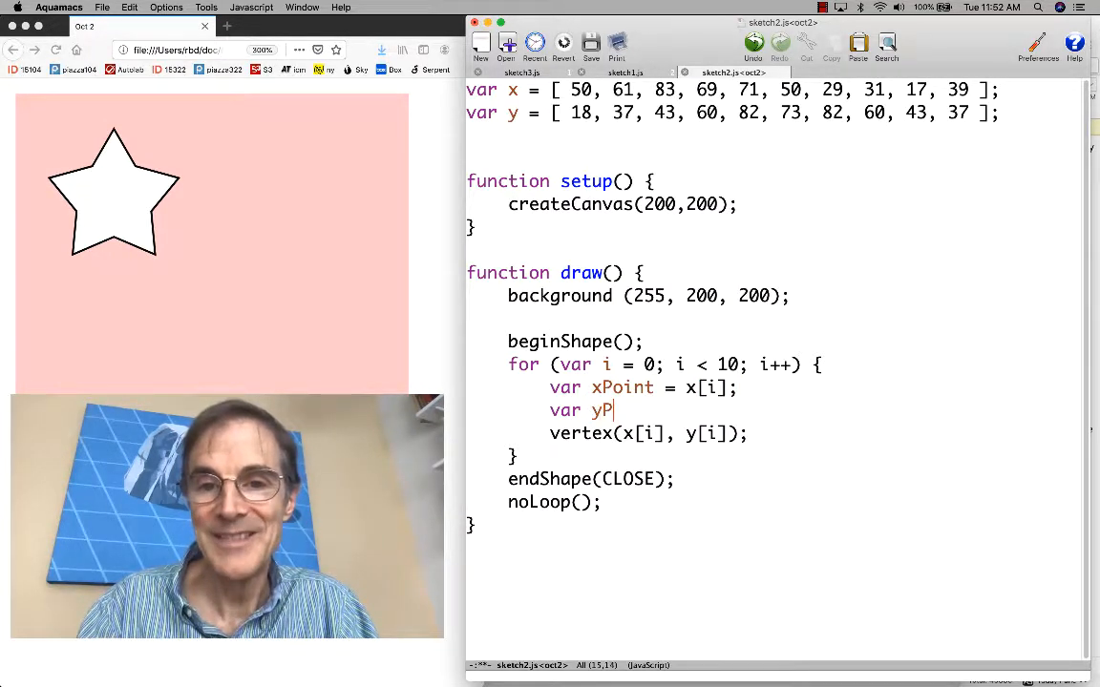
{"action": "type", "text": "oint = y"}
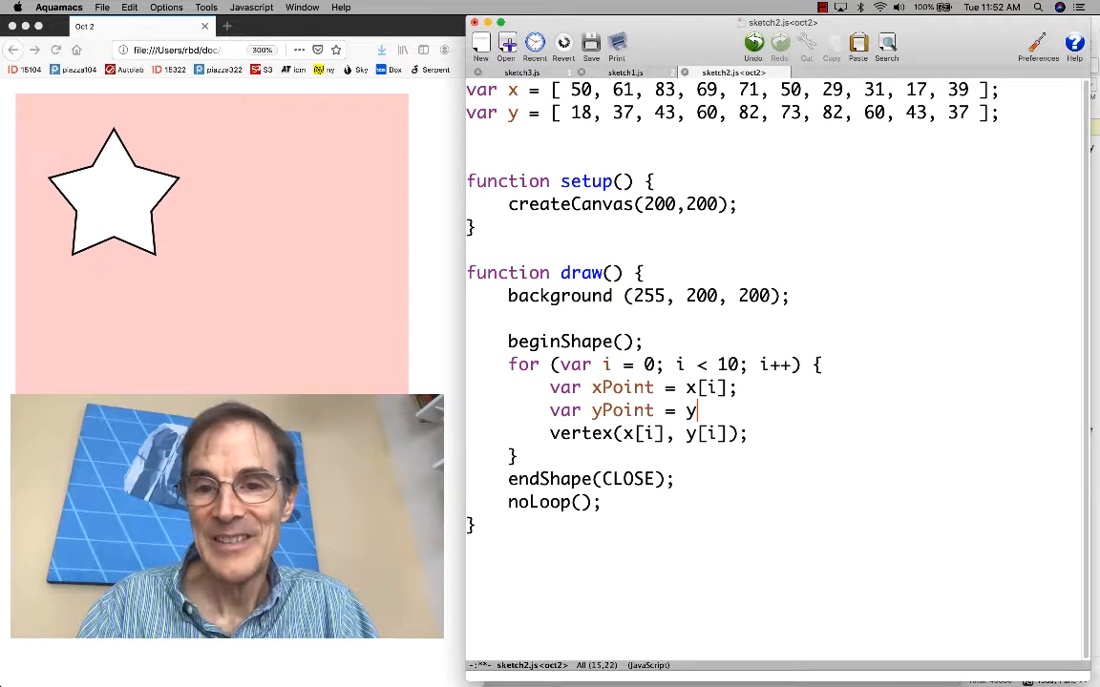
{"action": "type", "text": "[i];"}
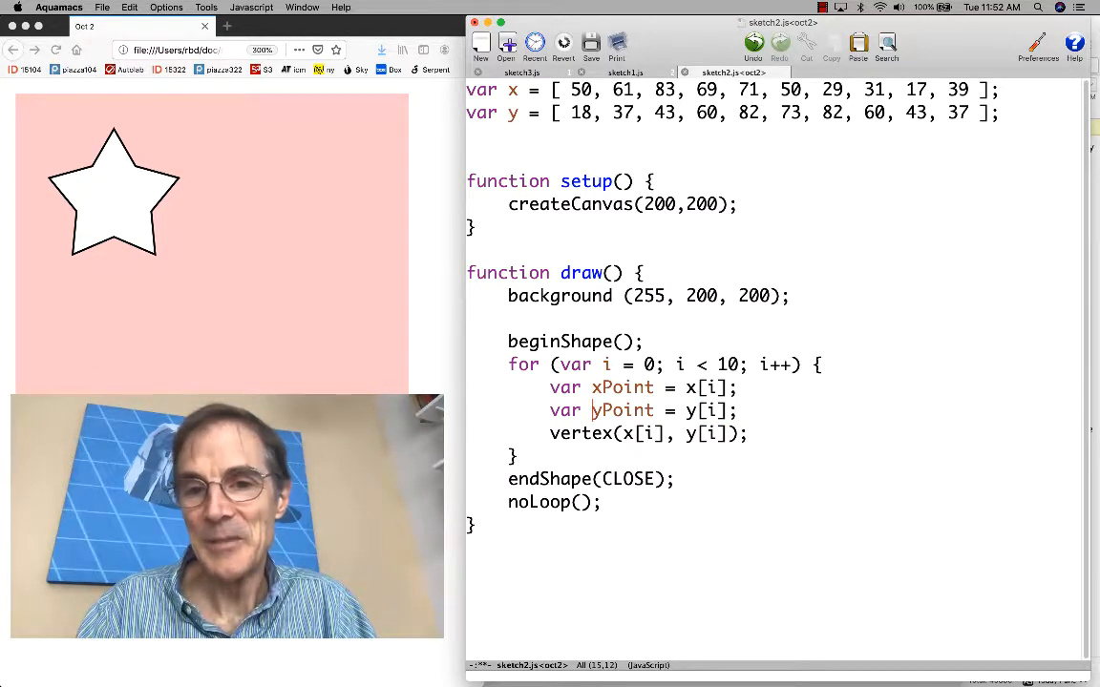
{"action": "type", "text": "point"}
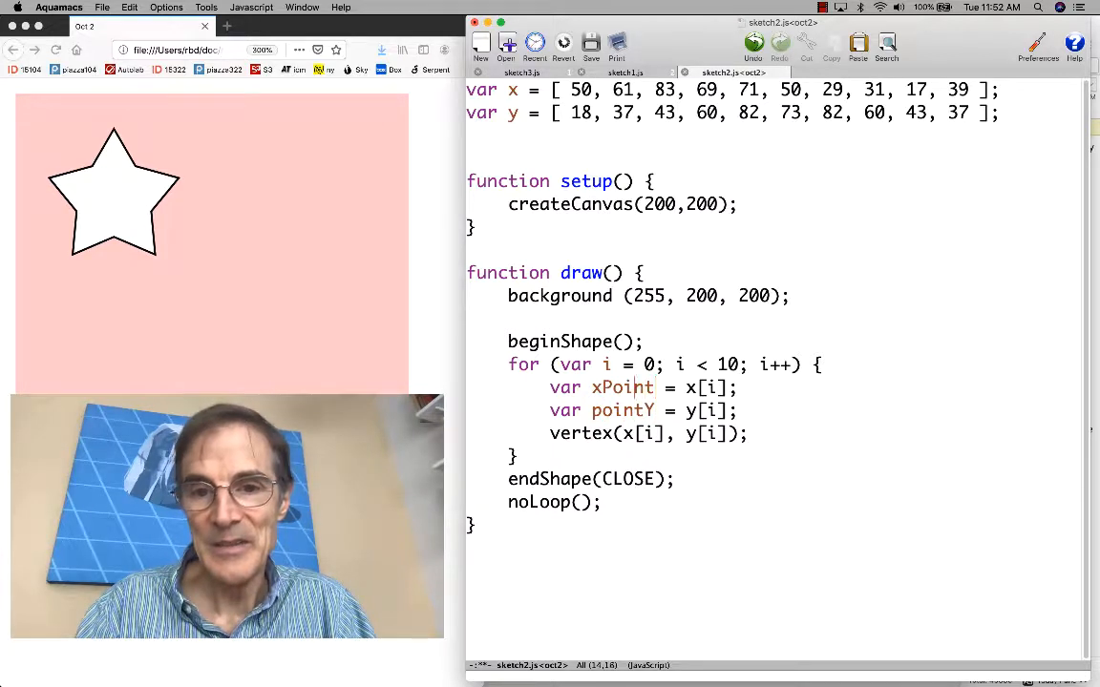
{"action": "type", "text": "point"}
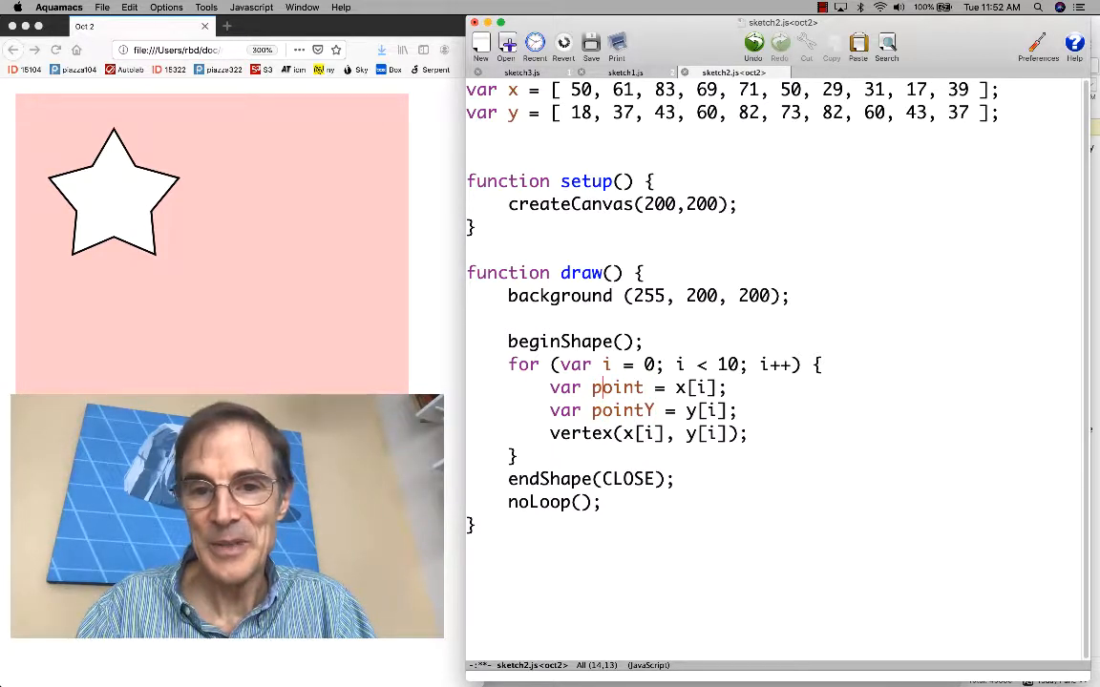
{"action": "type", "text": "X"}
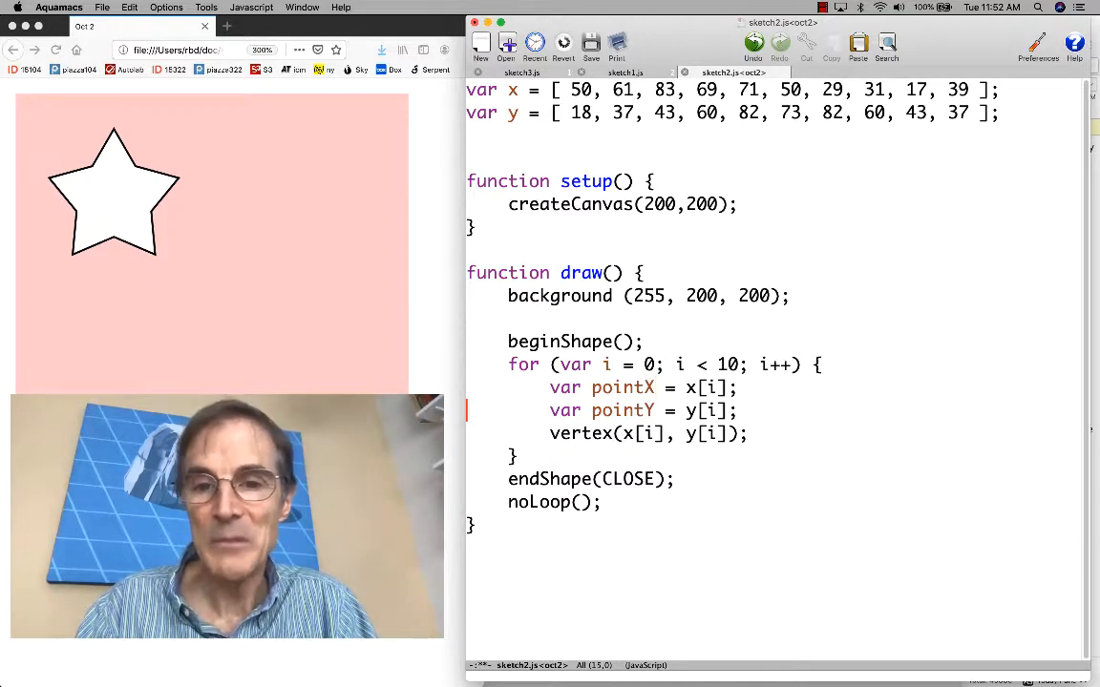
Change the vertex call's arguments to vertex(pointX, pointY)
{"action": "left_click", "coordinate": [581, 433]}
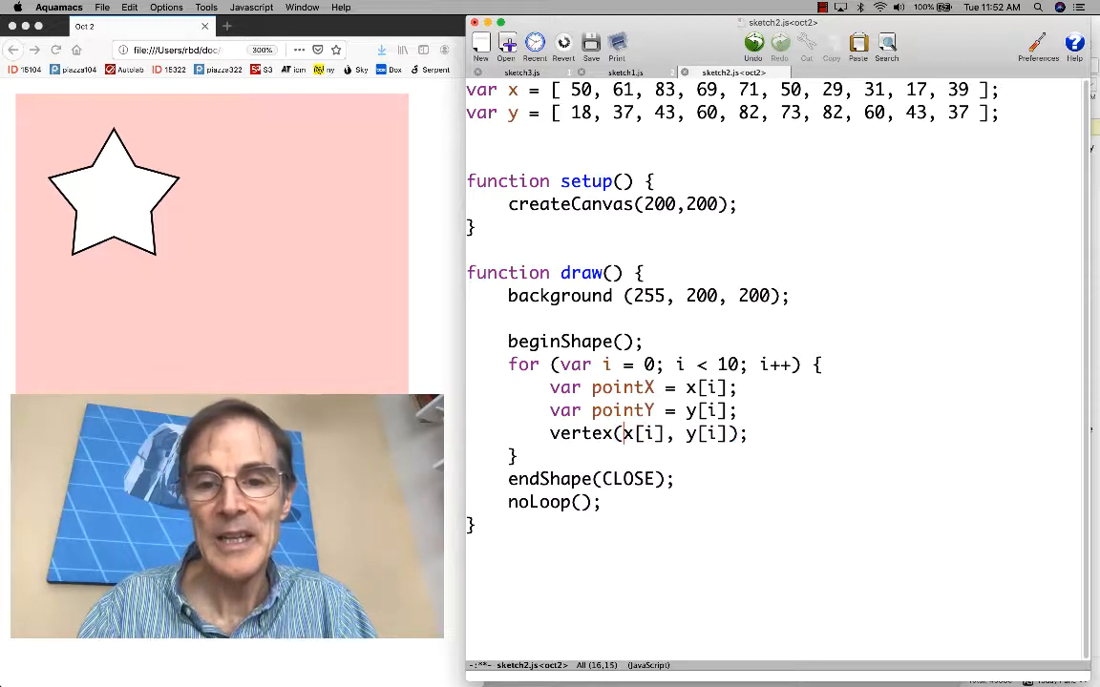
{"action": "type", "text": "pointX"}
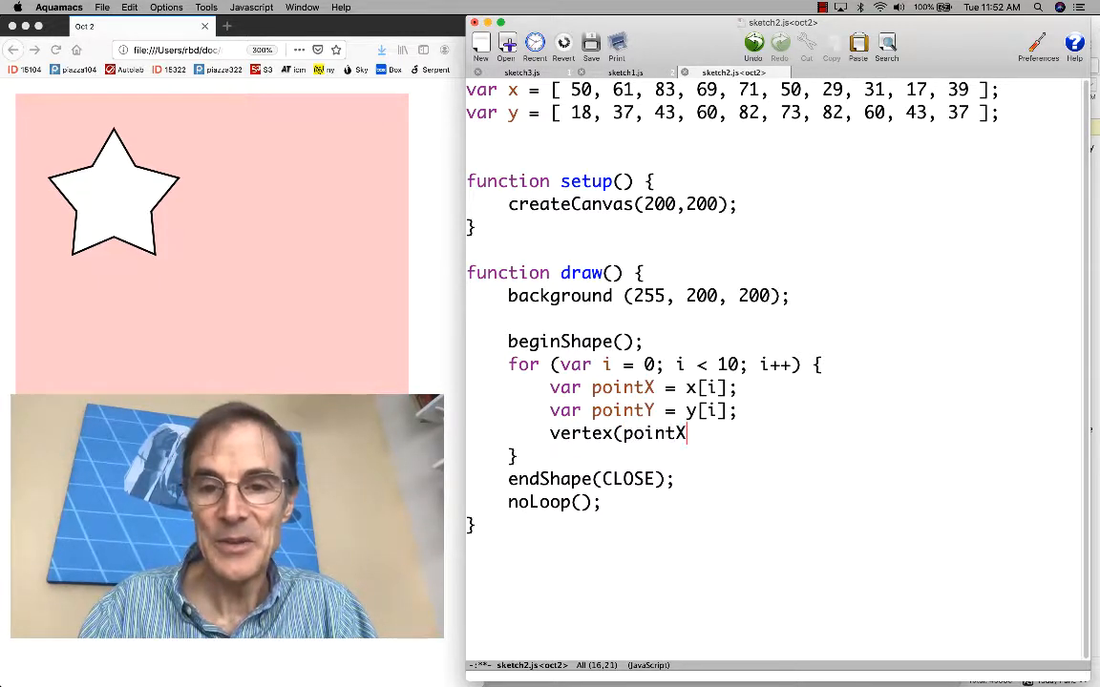
{"action": "type", "text": ", pintY"}
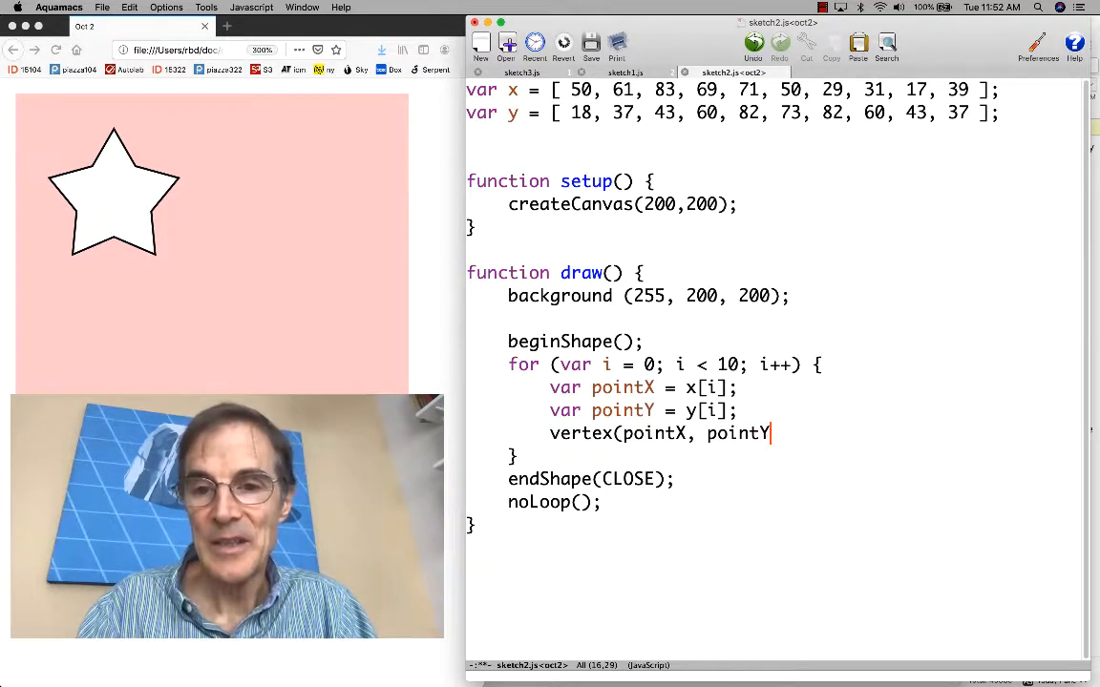
{"action": "type", "text": ");"}
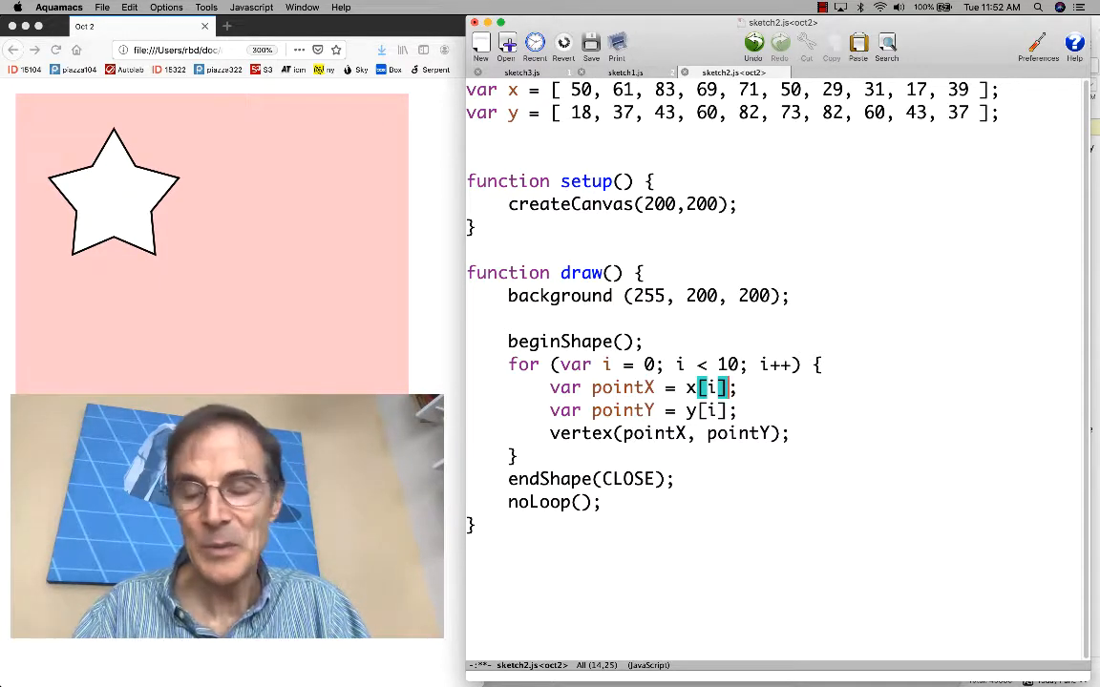
Append + random(-10, 10) to both the pointX and pointY assignments
{"action": "left_click", "coordinate": [590, 43]}
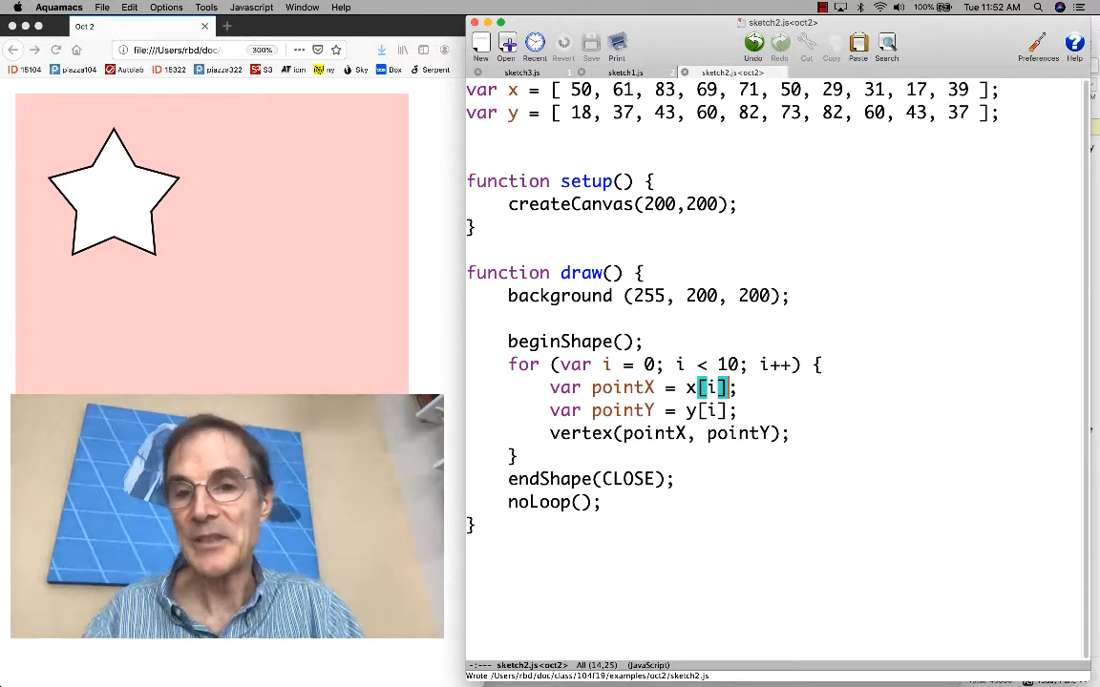
{"action": "type", "text": "+"}
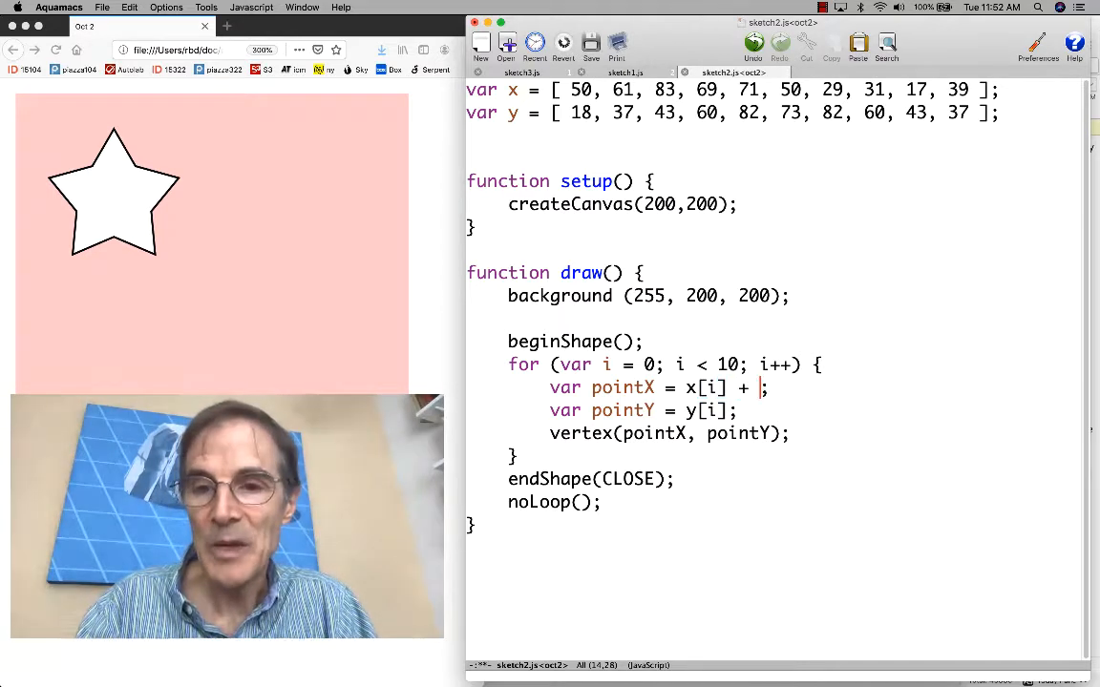
{"action": "type", "text": "random"}
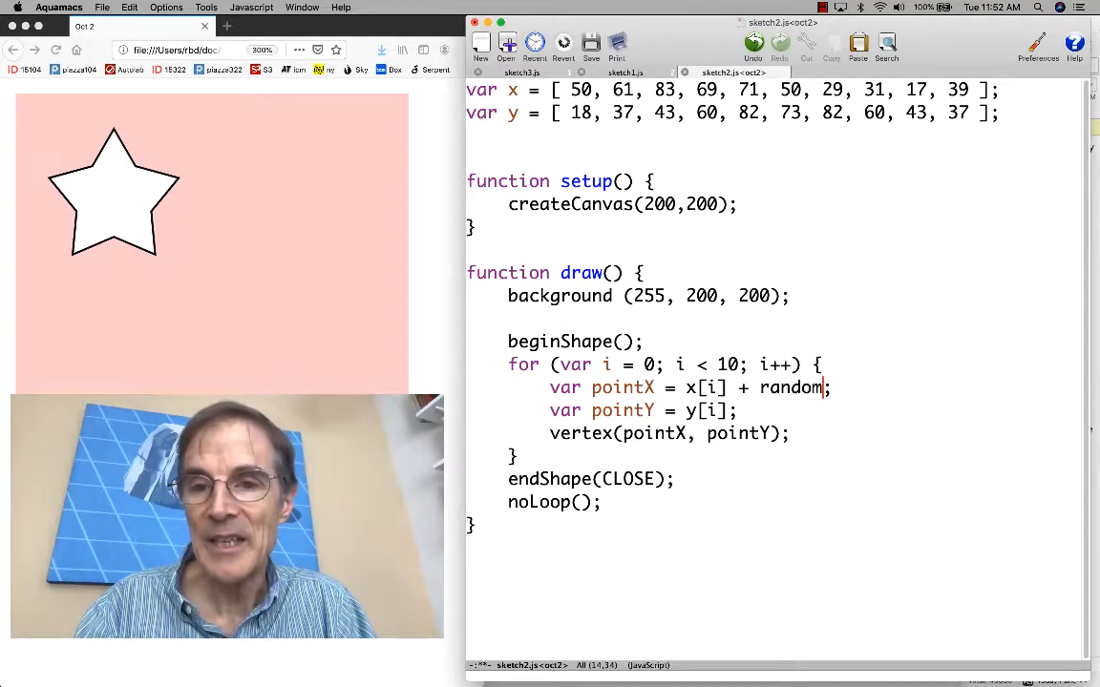
{"action": "type", "text": "("}
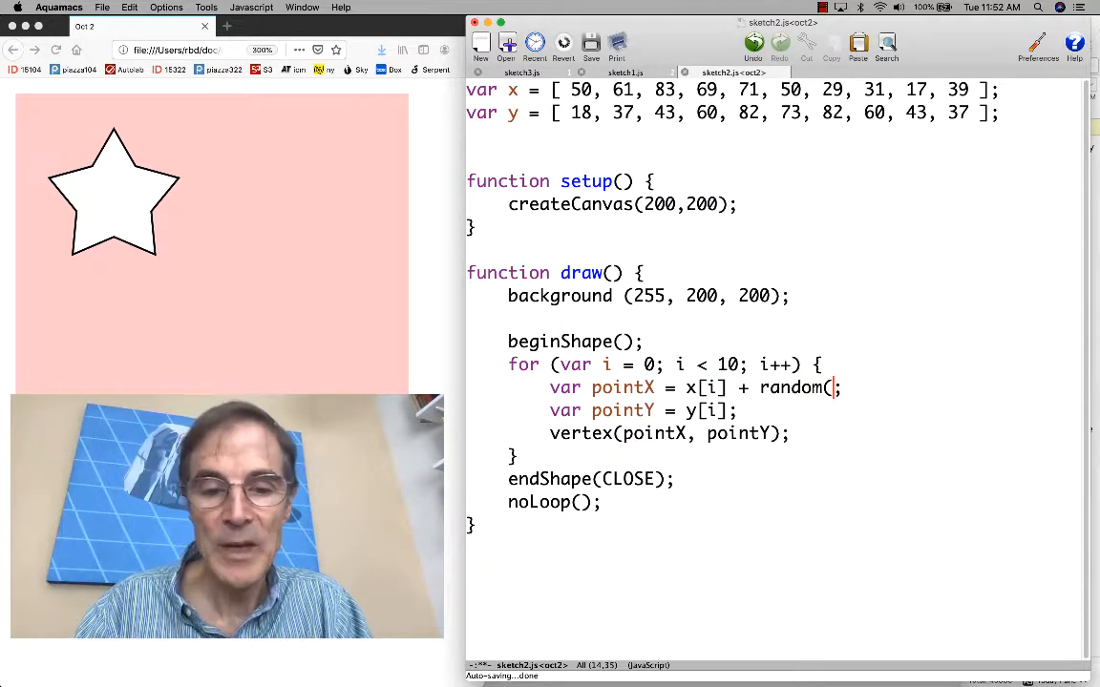
{"action": "type", "text": "-10"}
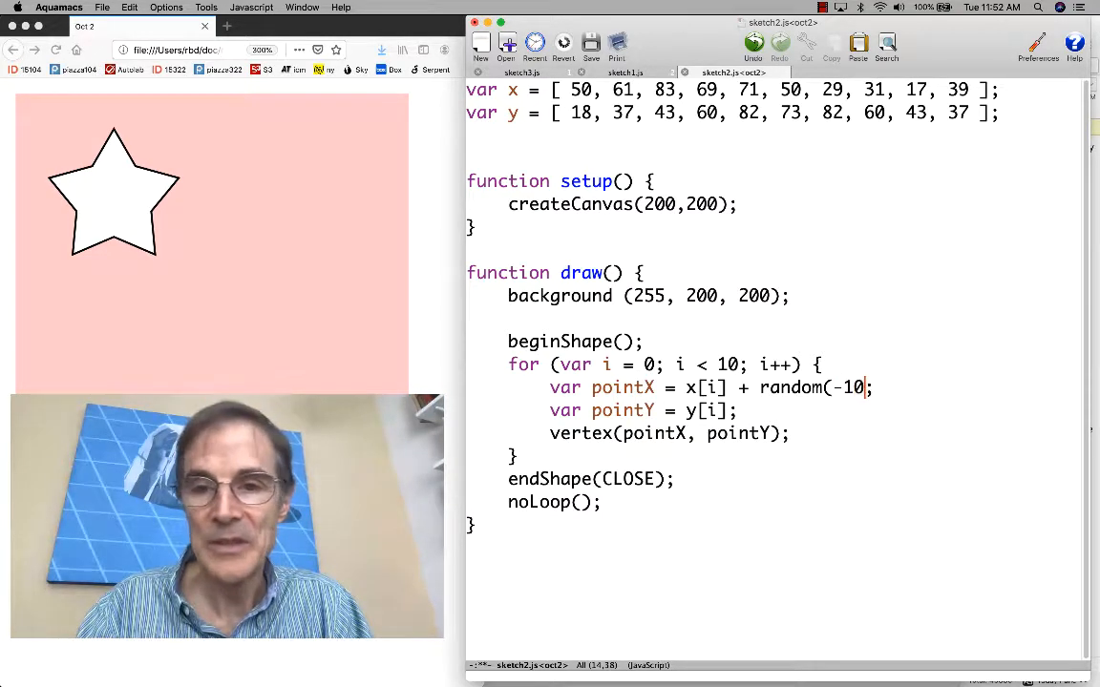
{"action": "type", "text": ", 10)"}
{"action": "left_click", "coordinate": [644, 411]}
{"action": "type", "text": " + "}
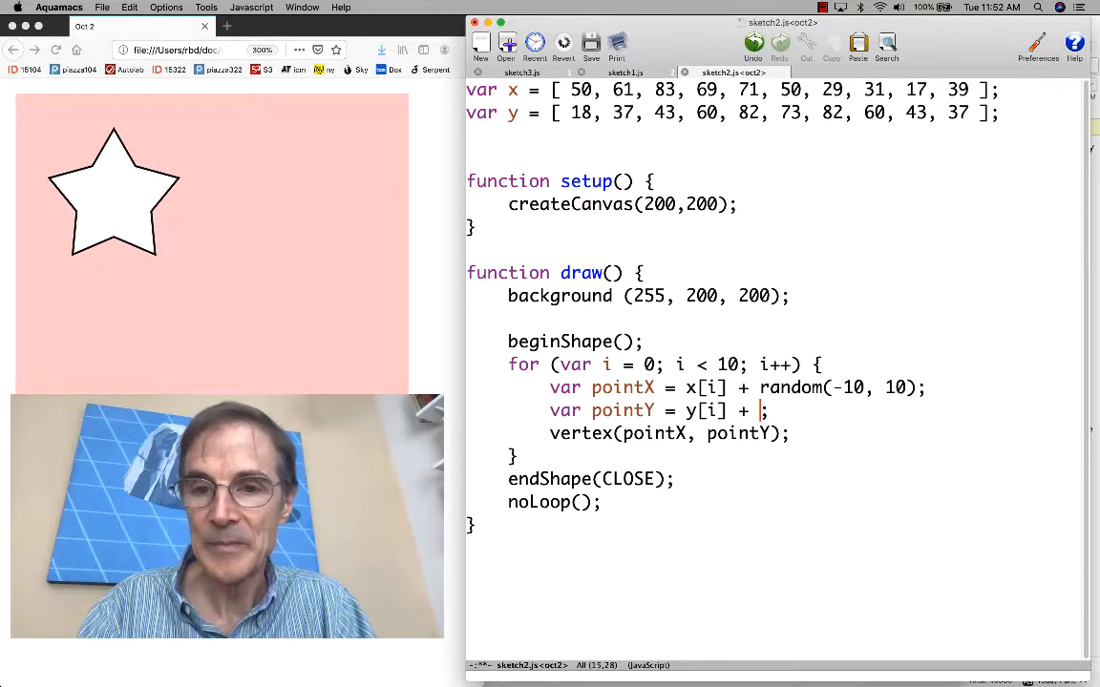
{"action": "type", "text": "random"}
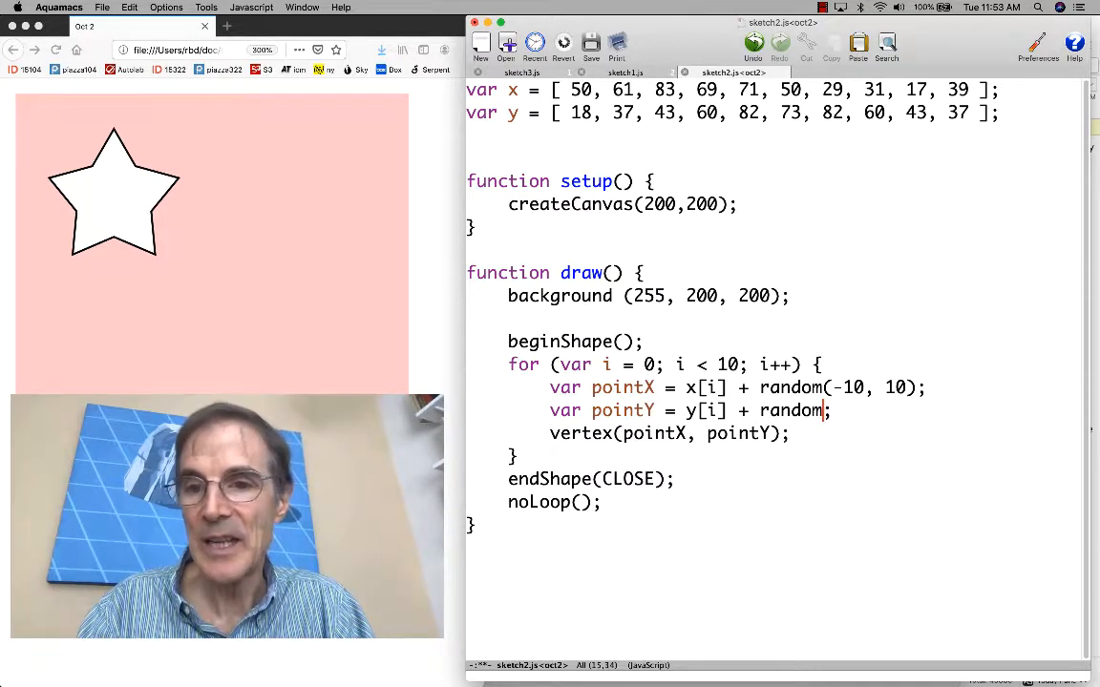
{"action": "type", "text": "(-10"}
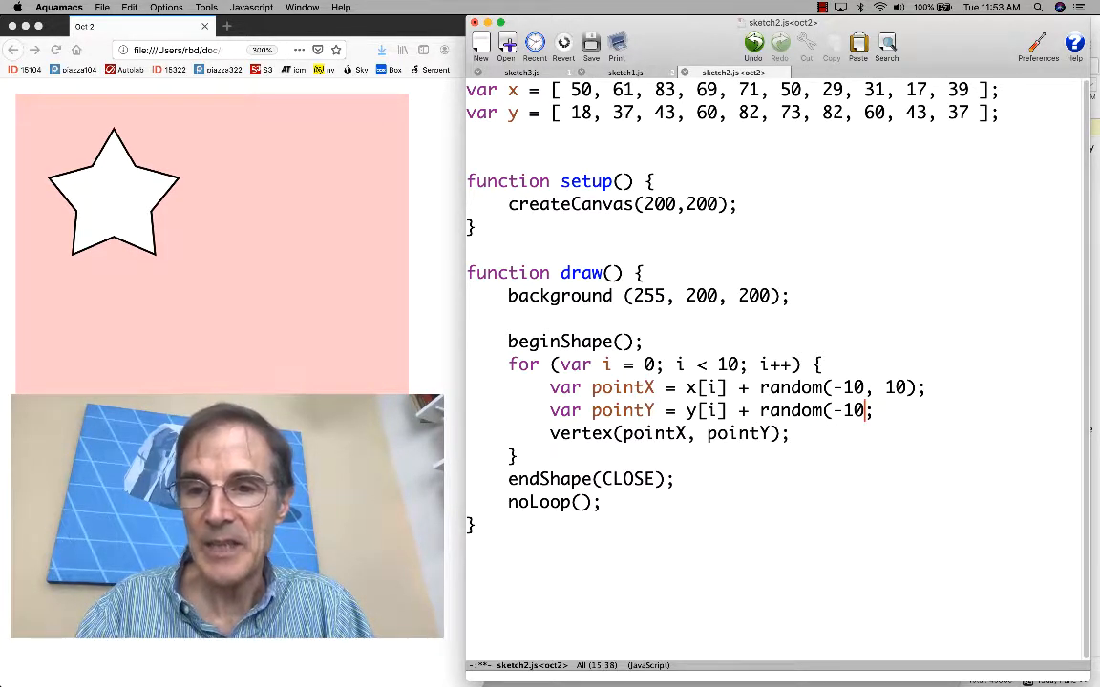
{"action": "type", "text": ", 10)"}
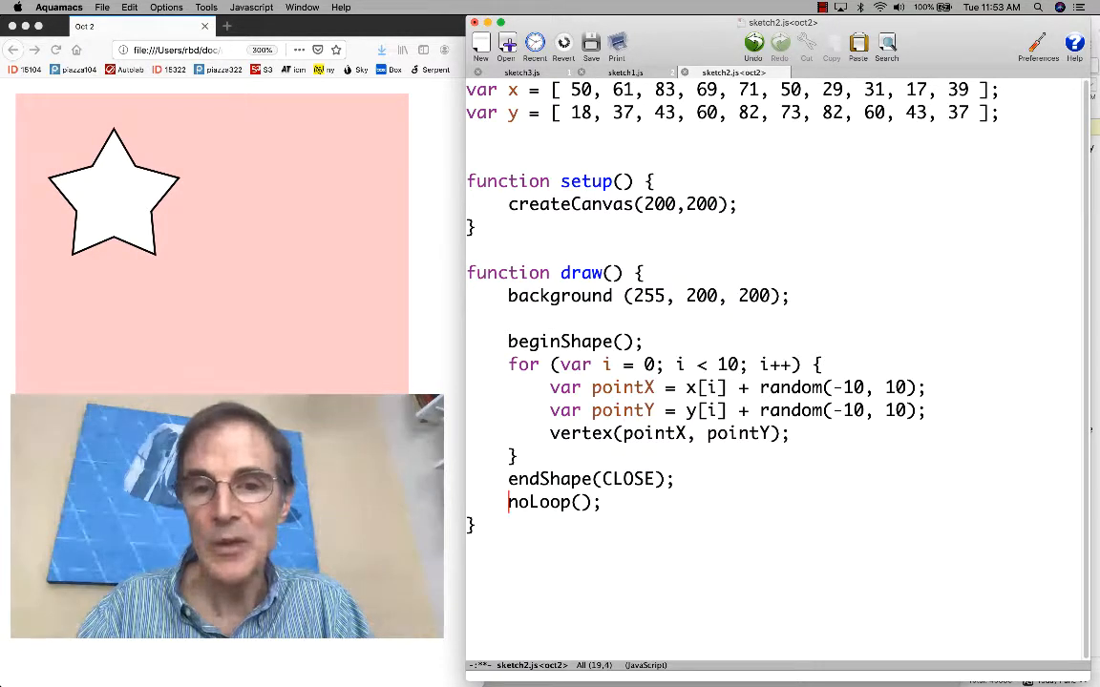
{"action": "type", "text": "//"}
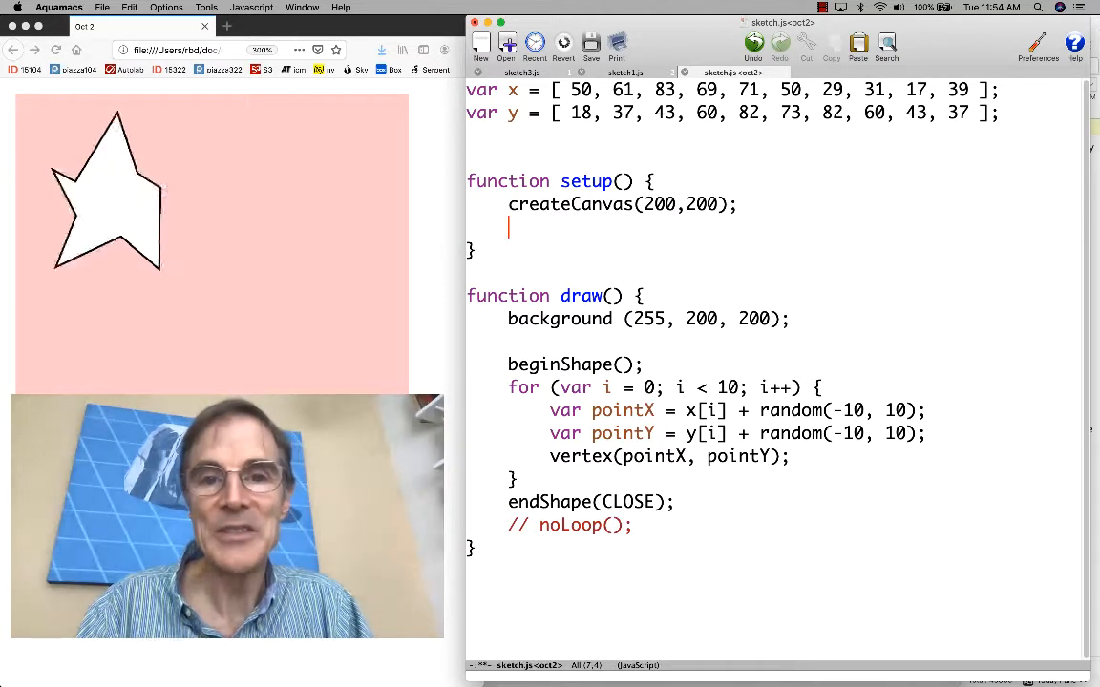
Start a frameRate( call on a new line in setup()
{"action": "type", "text": "frameRa"}
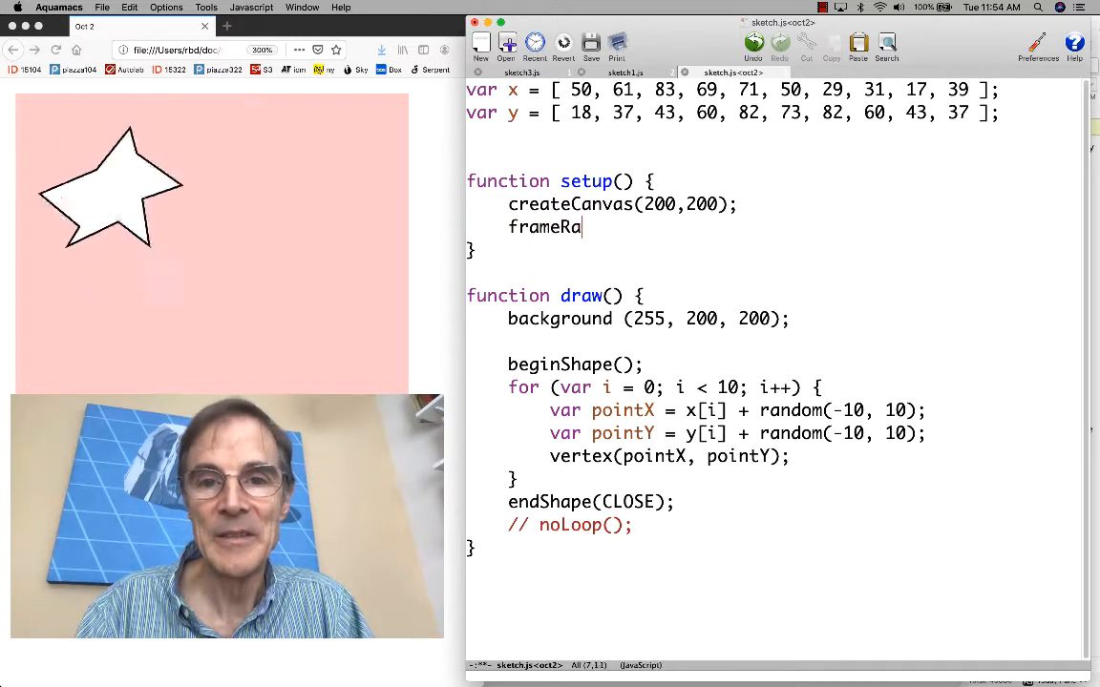
{"action": "type", "text": "te(4);"}
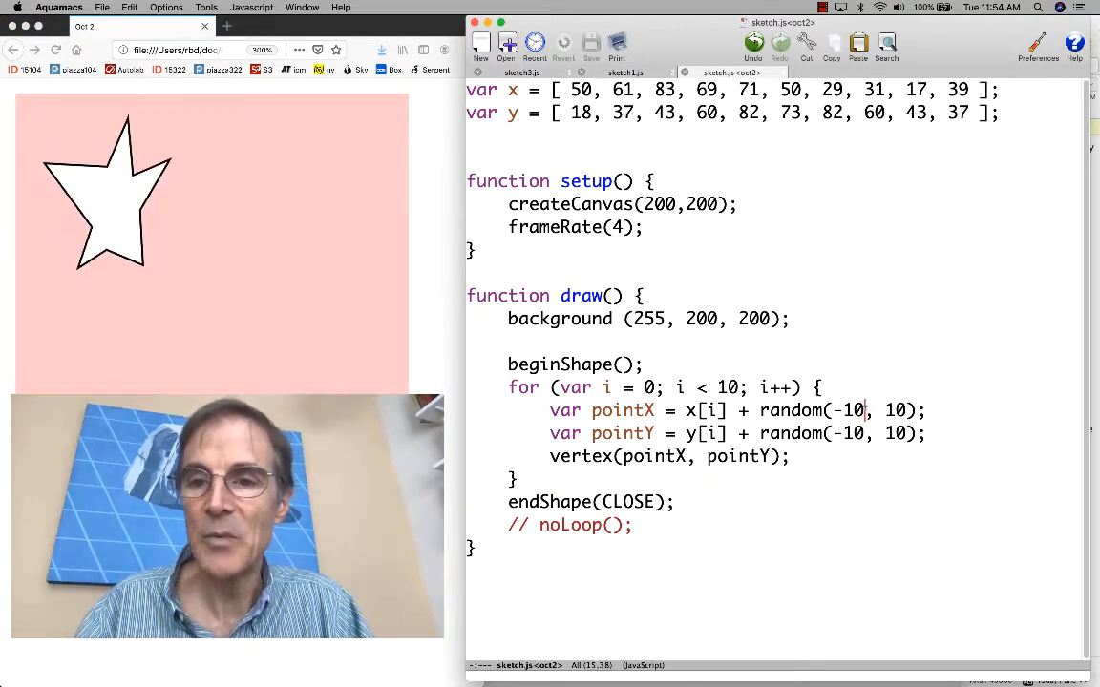
Change both random(-10, 10) jitter calls to random(-2, 2)
{"action": "key", "text": "BackSpace"}
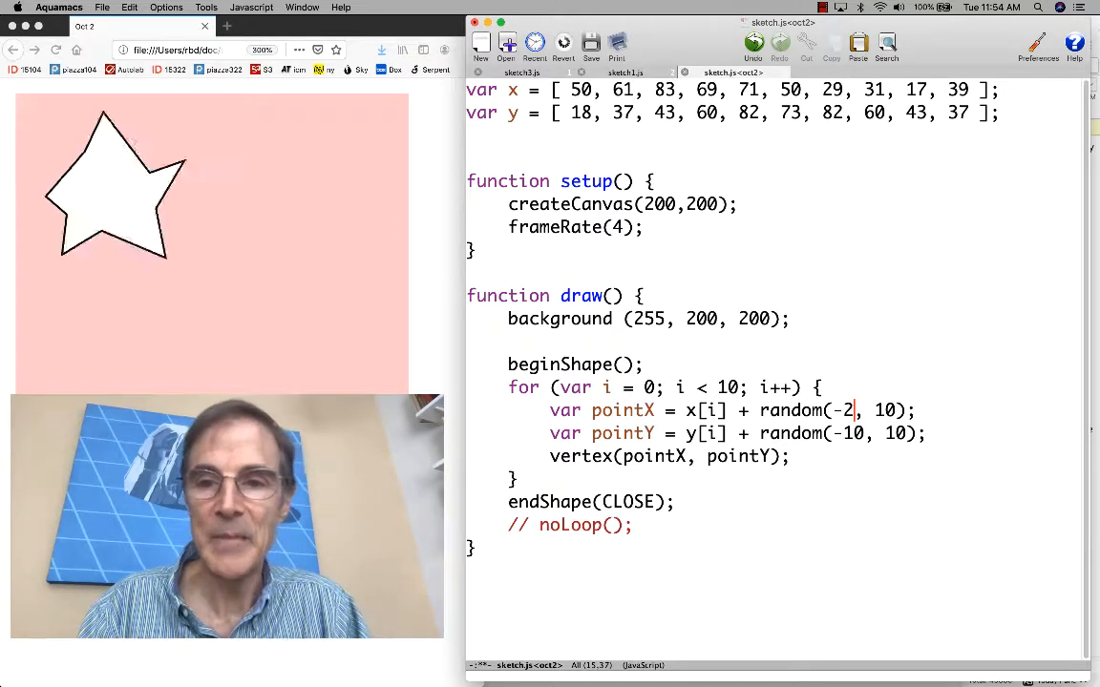
{"action": "type", "text": "2"}
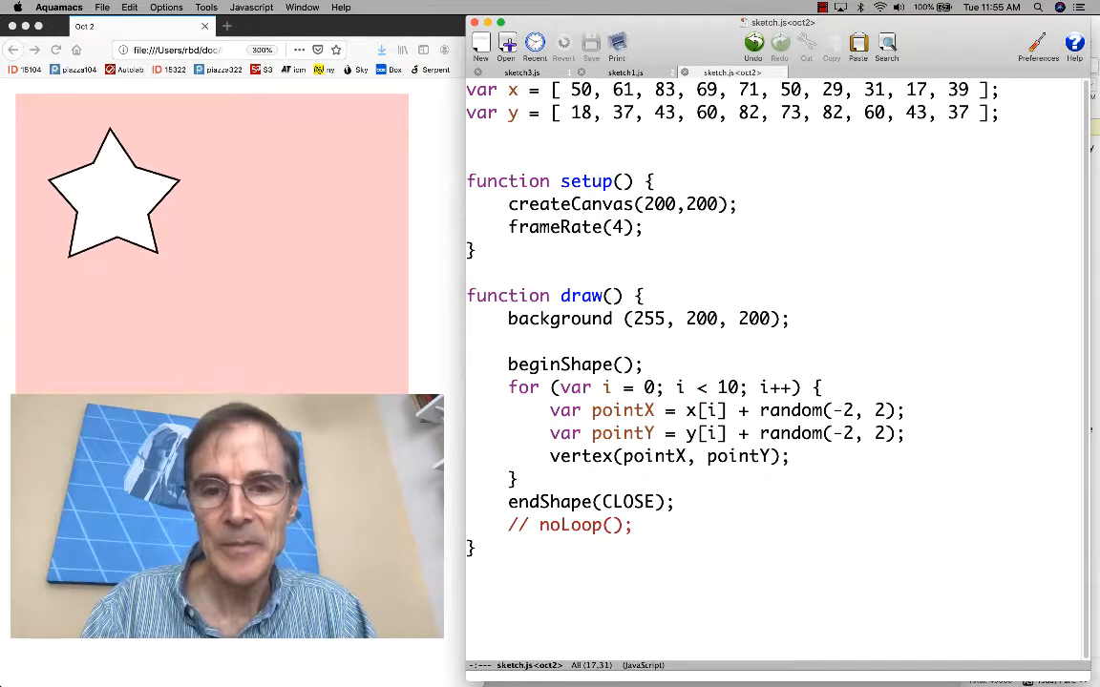
Try an x[i] += 1 drift line, then set frameRate to 10
{"action": "type", "text": "x"}
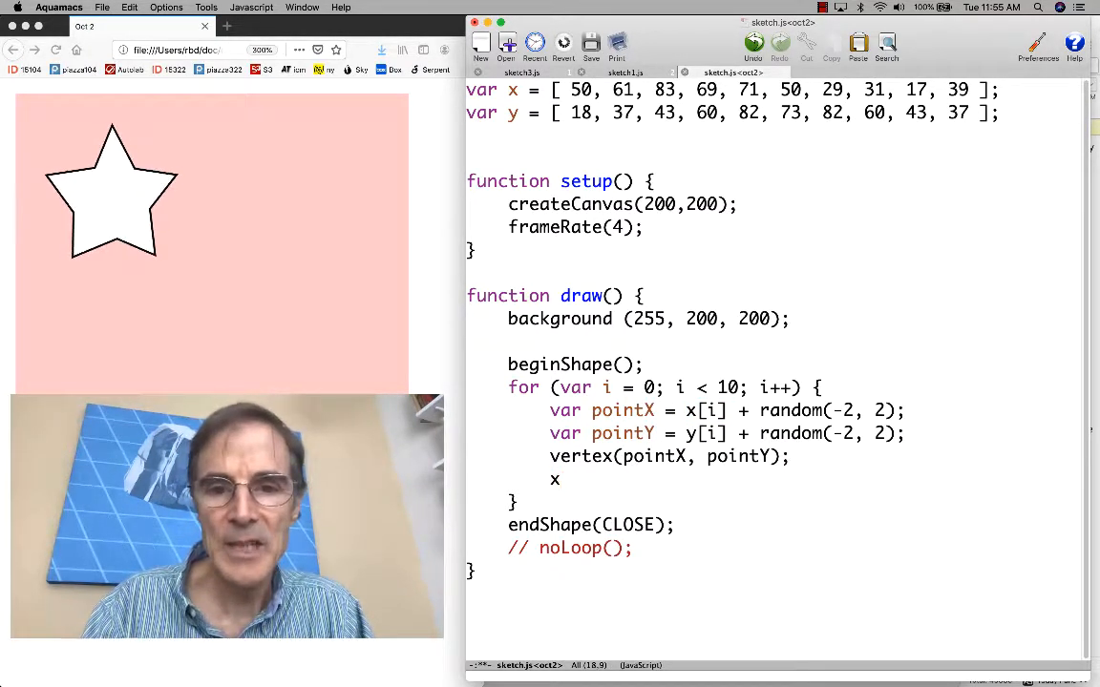
{"action": "type", "text": "[x"}
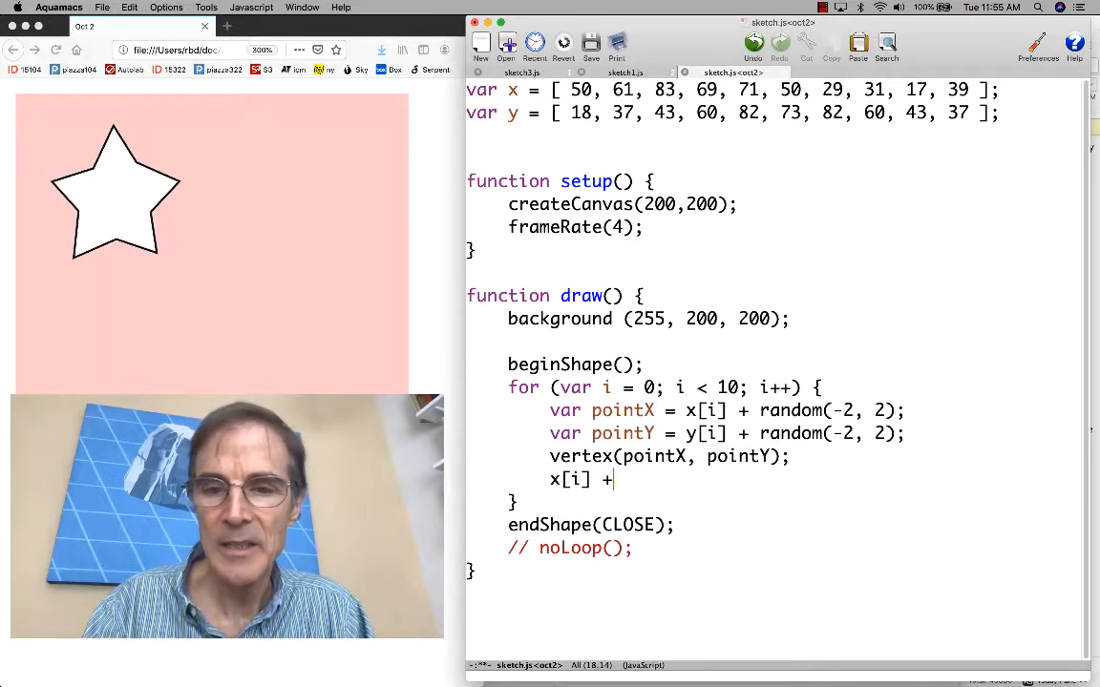
{"action": "type", "text": "= 1;"}
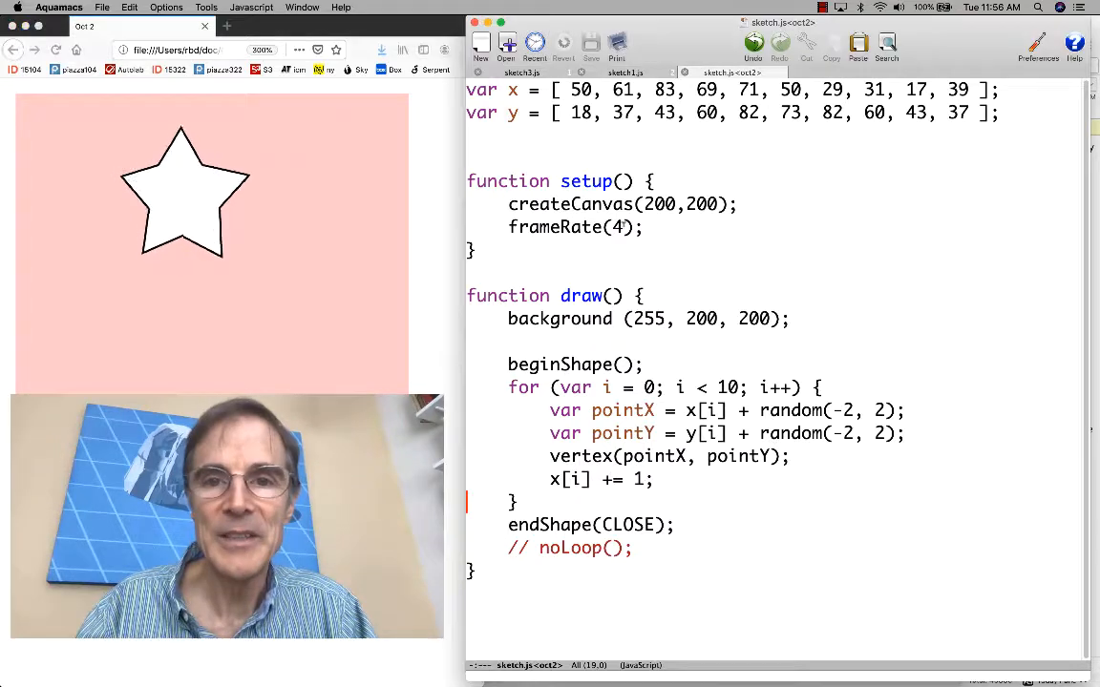
{"action": "type", "text": "10"}
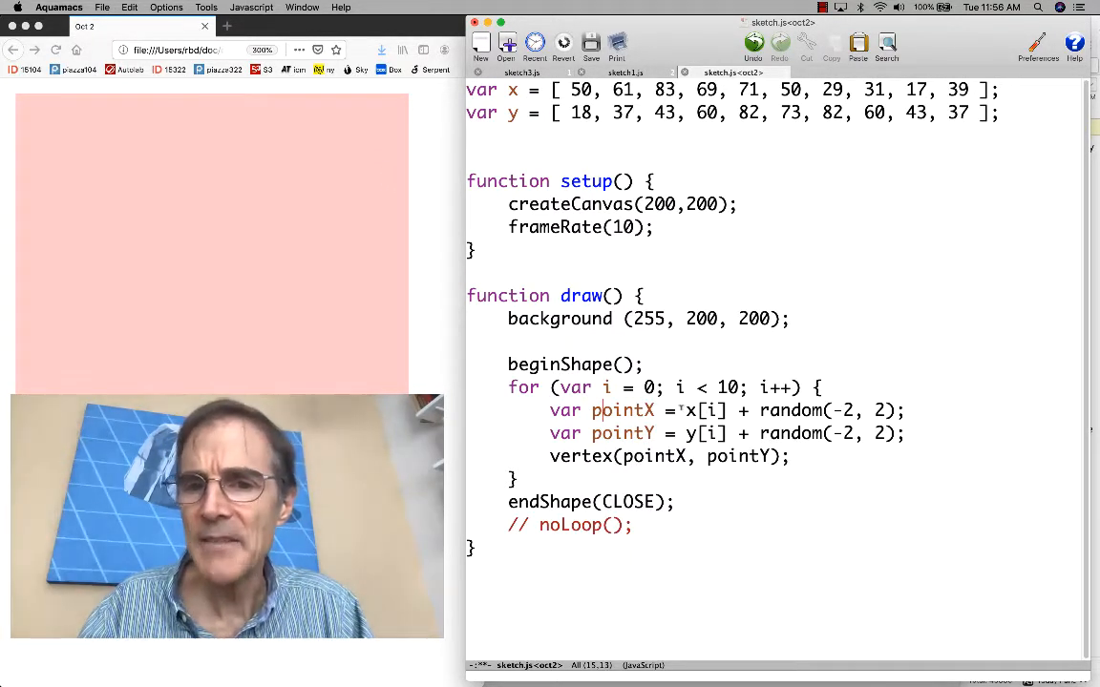
{"action": "left_click_drag", "start_coordinate": [686, 411], "coordinate": [893, 410]}
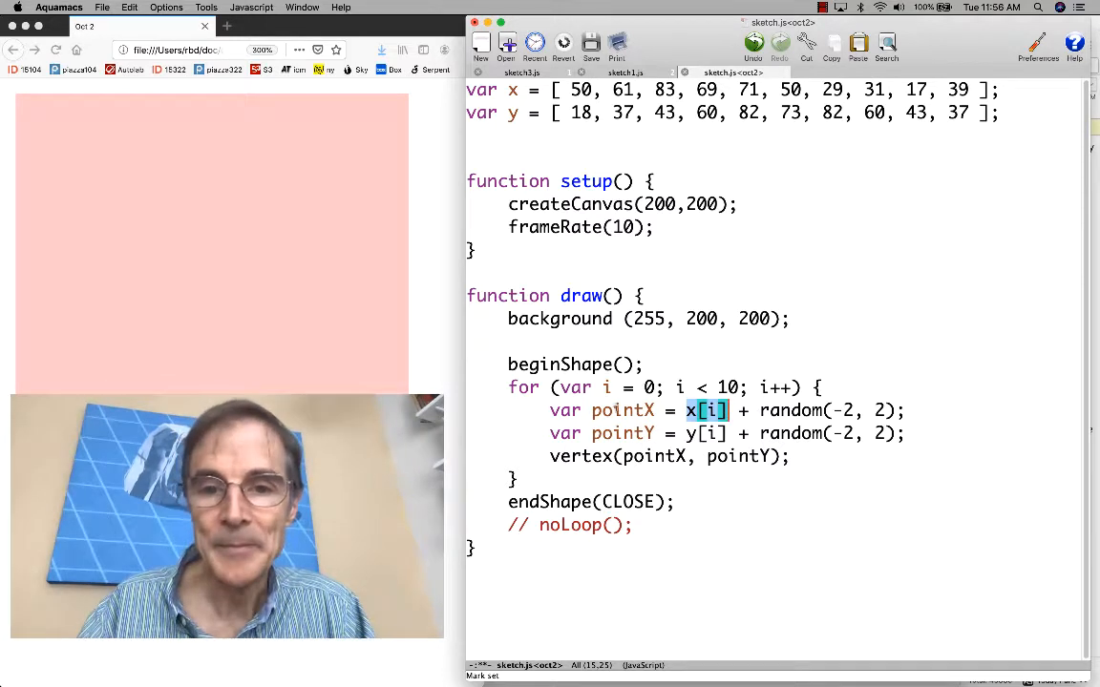
{"action": "double_click", "coordinate": [622, 411]}
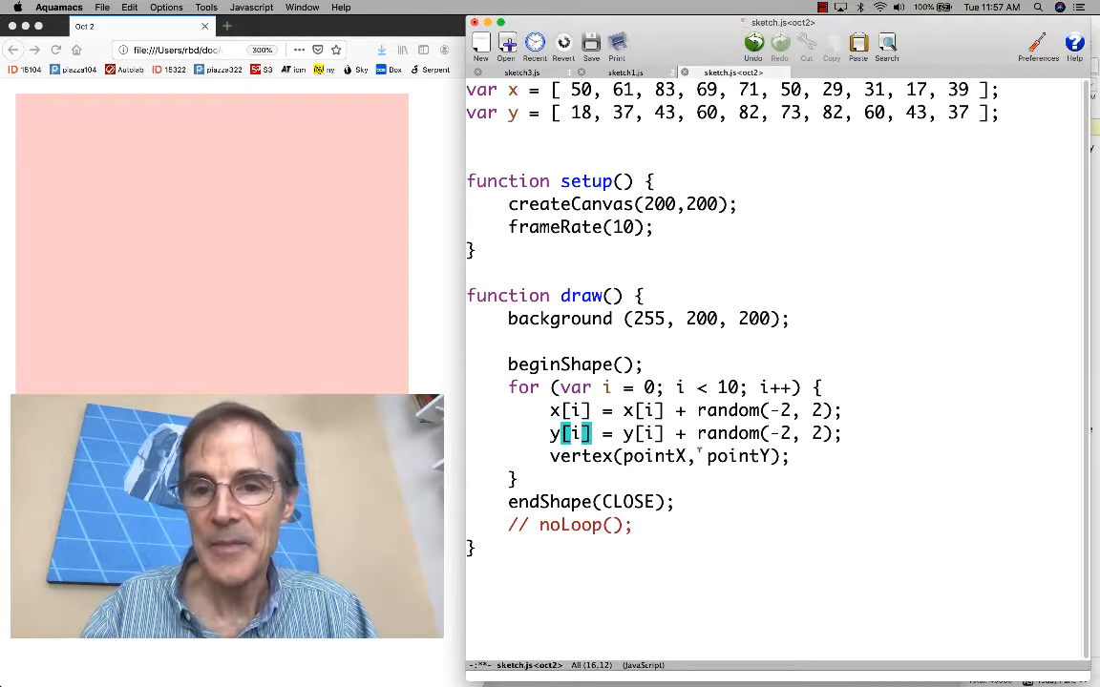
Write jittered values into x[i] and y[i], save, and set frameRate(4)
{"action": "type", "text": "x[i"}
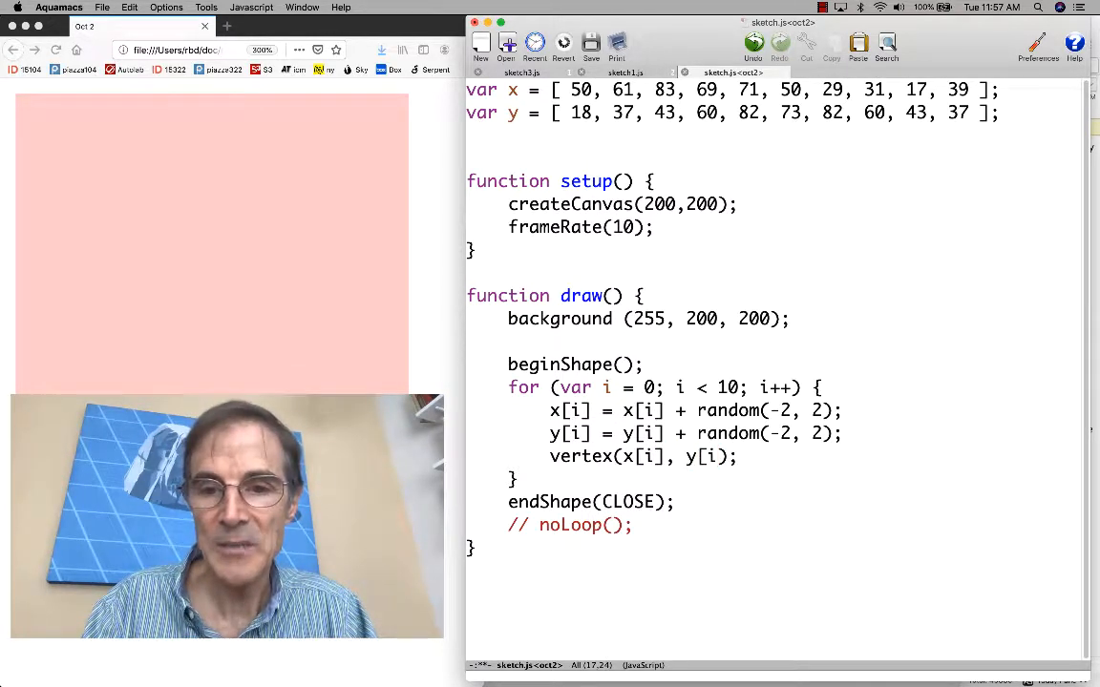
{"action": "double_click", "coordinate": [710, 457]}
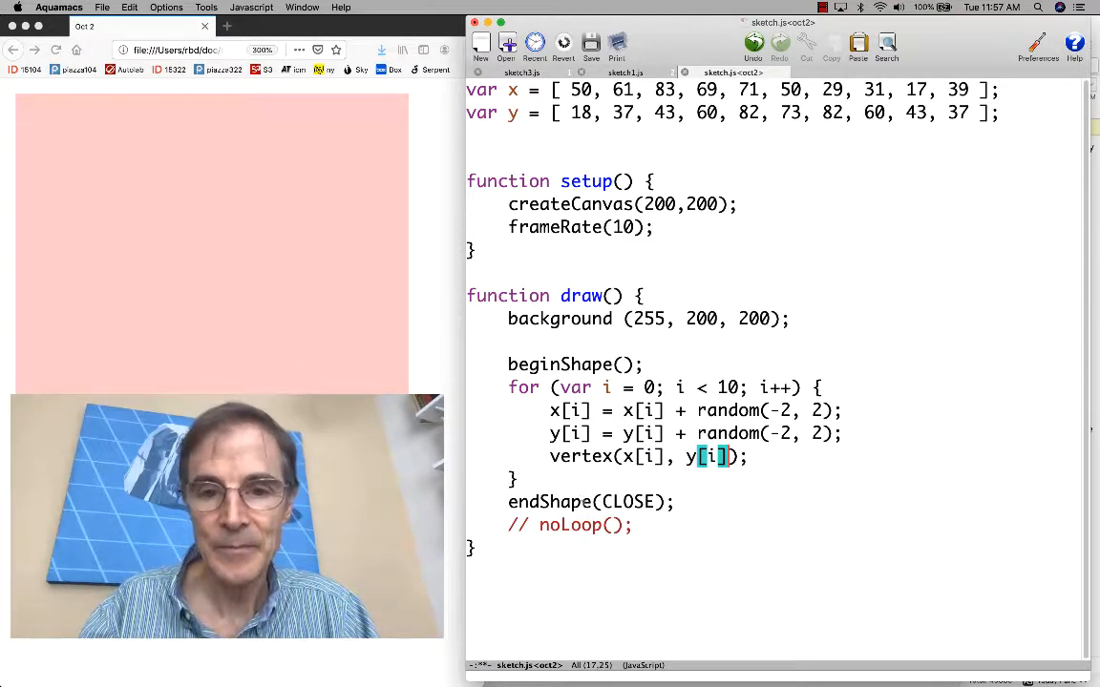
{"action": "left_click", "coordinate": [591, 44]}
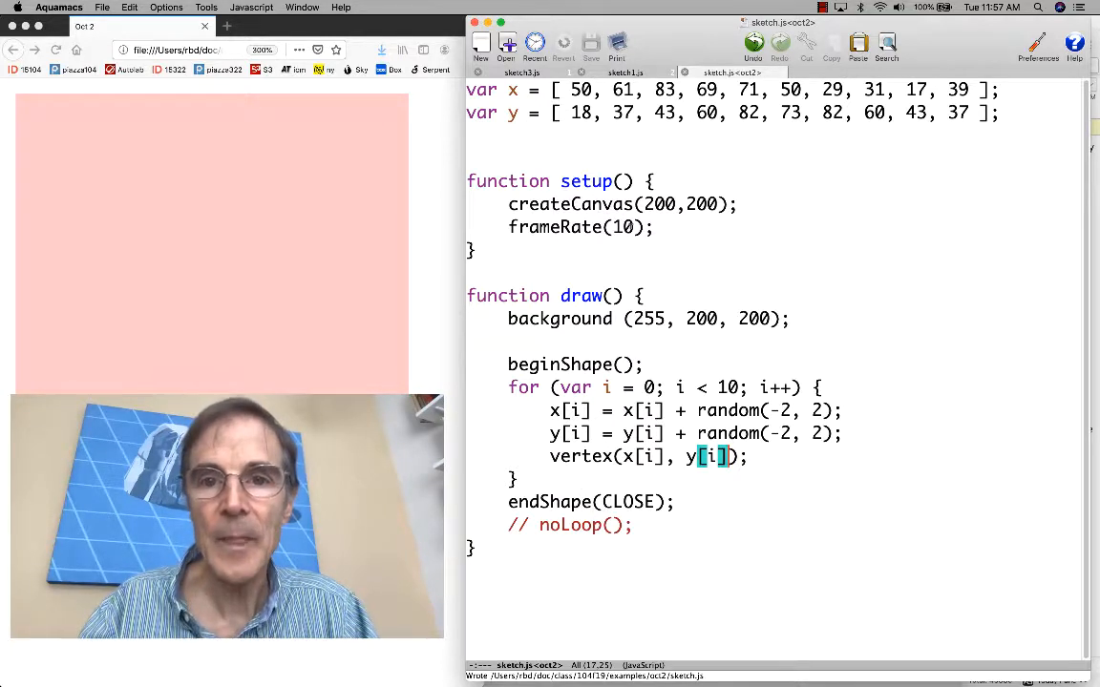
{"action": "type", "text": "4"}
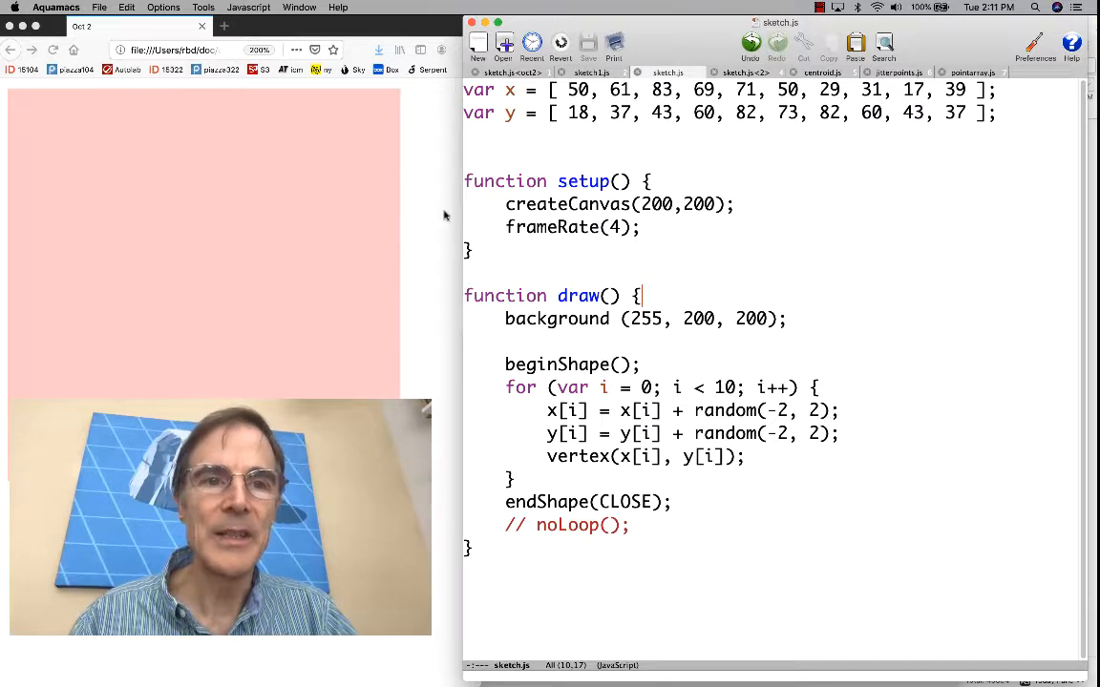
{"action": "mouse_move", "coordinate": [141, 179]}
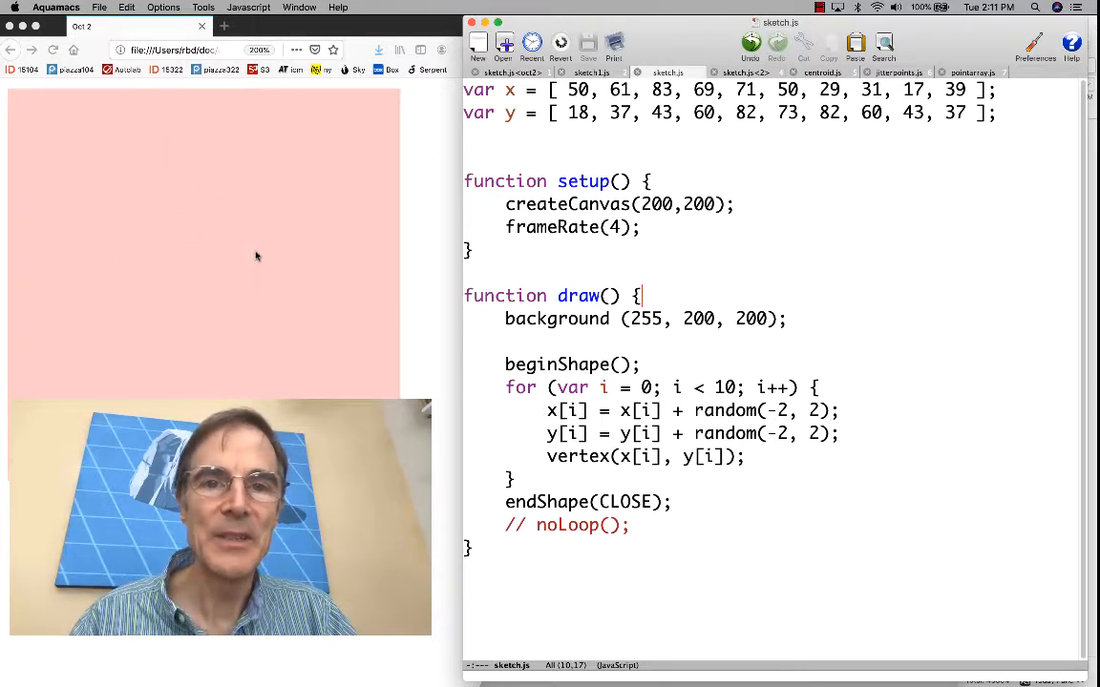
{"action": "mouse_move", "coordinate": [160, 208]}
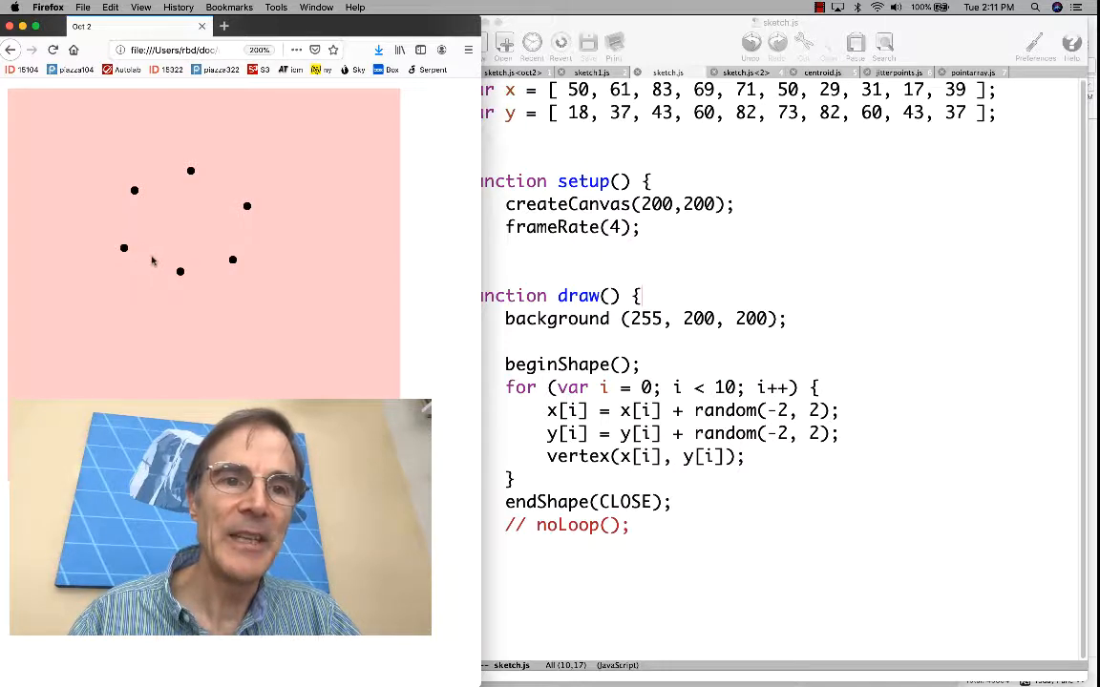
{"action": "mouse_move", "coordinate": [122, 219]}
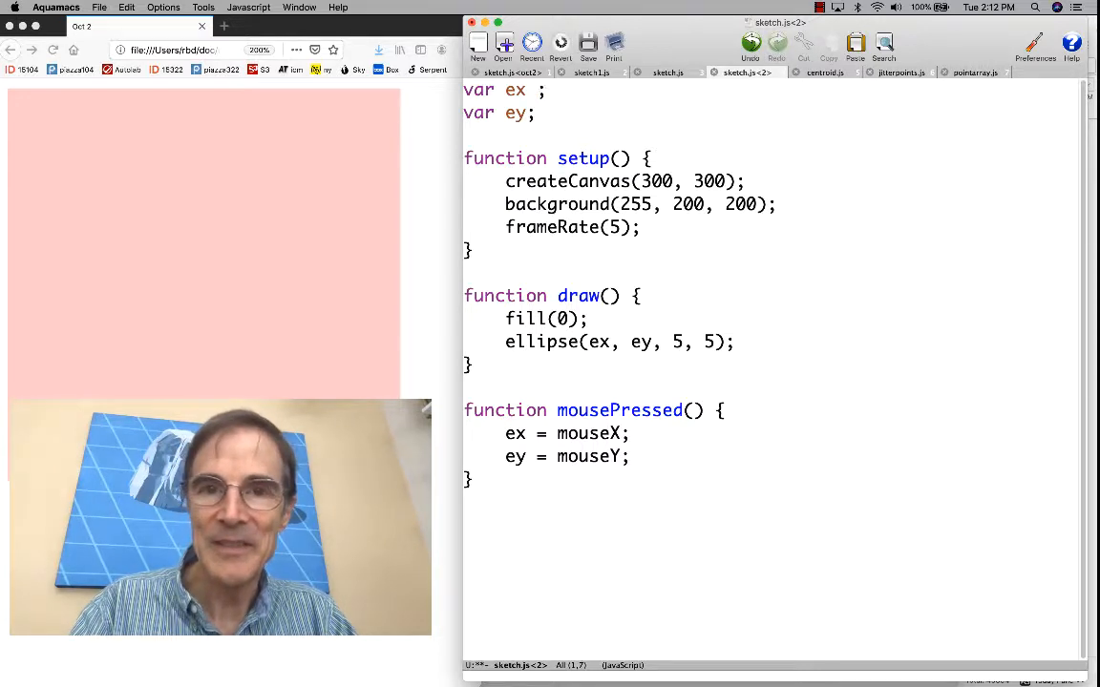
Give var ex and var ey the value -100, save with Cmd-S
{"action": "type", "text": "= -100"}
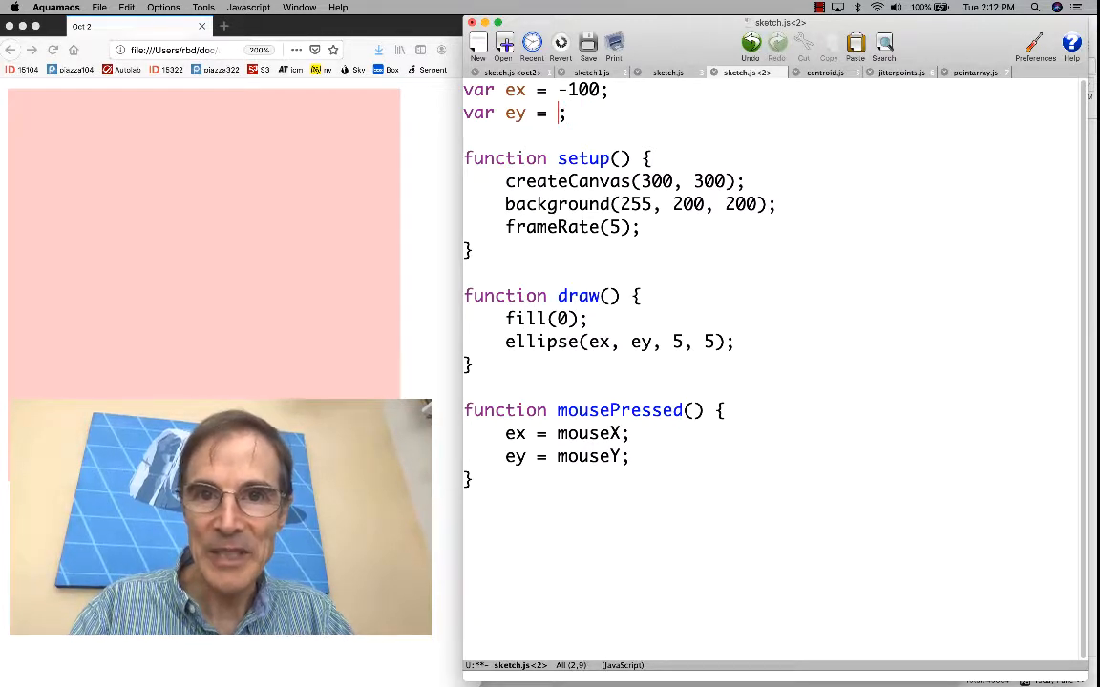
{"action": "type", "text": "-100"}
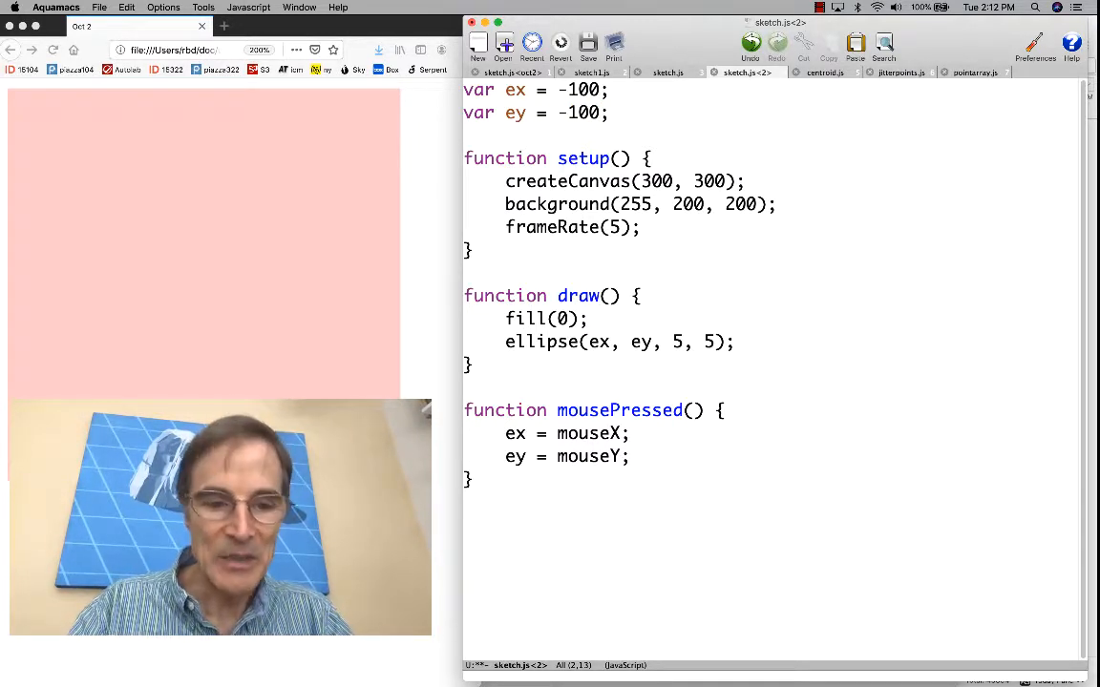
{"action": "key", "text": "cmd+s"}
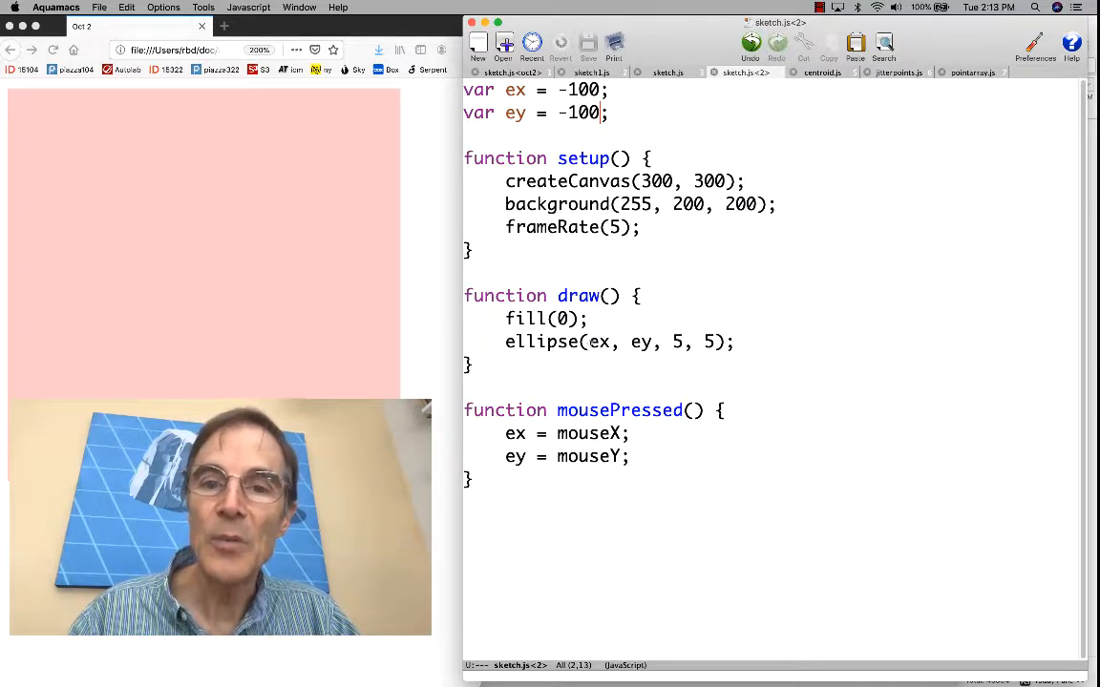
{"action": "left_click_drag", "start_coordinate": [591, 342], "coordinate": [655, 342]}
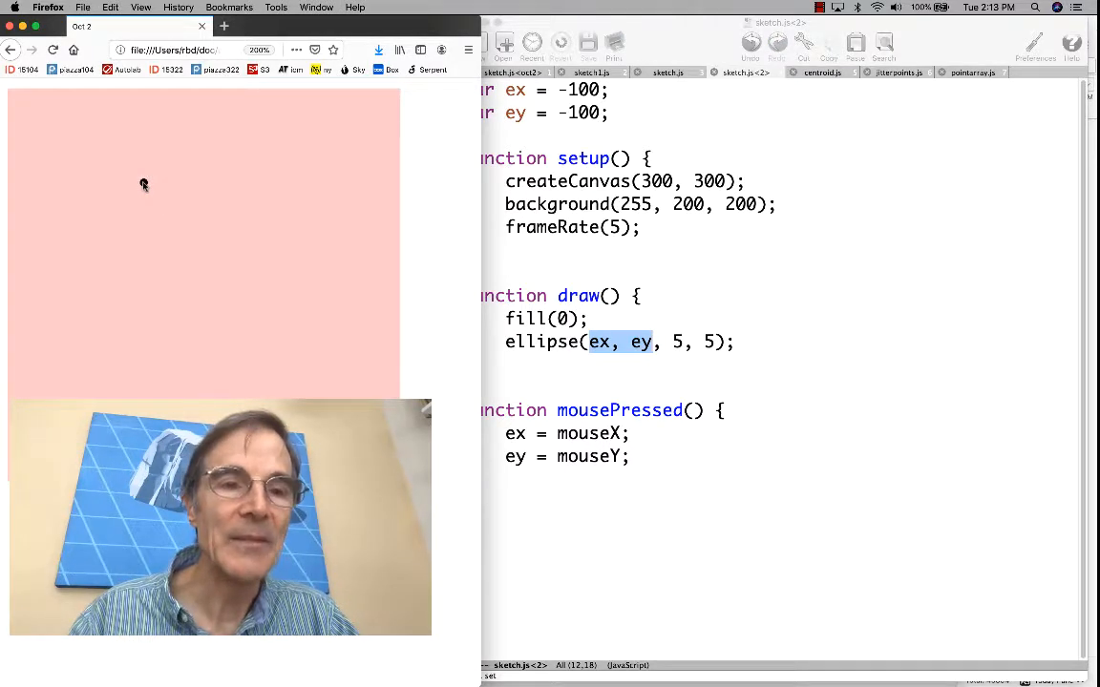
Click three spots on the Firefox p5.js canvas to place more black dots
{"action": "left_click", "coordinate": [143, 183]}
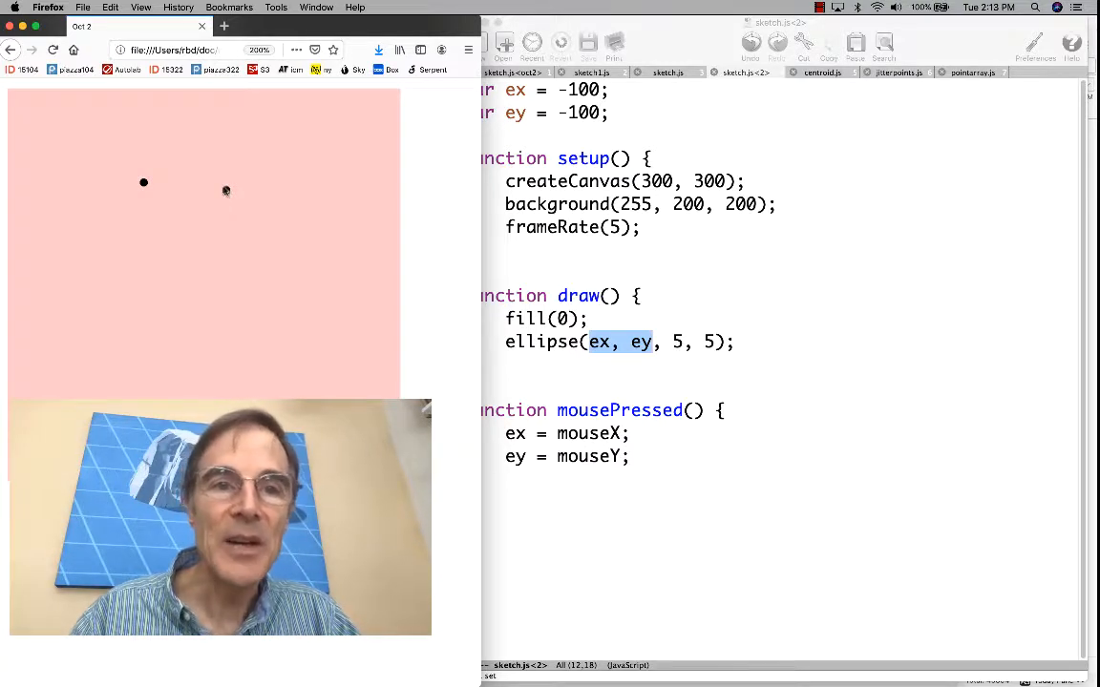
{"action": "left_click", "coordinate": [226, 191]}
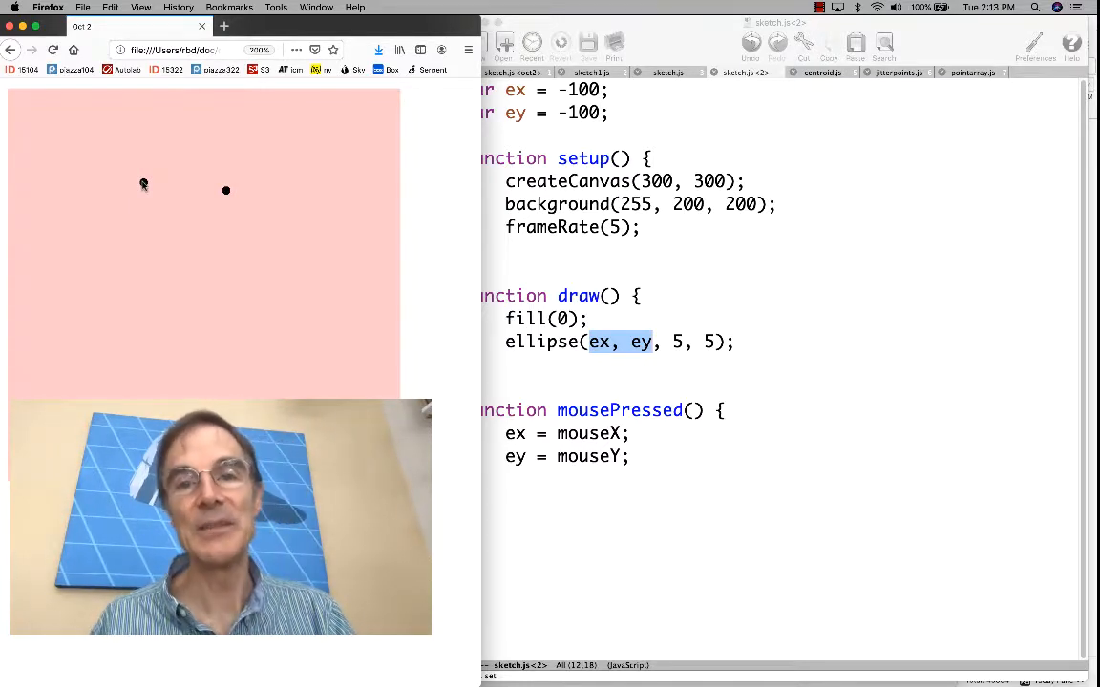
{"action": "left_click", "coordinate": [213, 263]}
{"action": "type", "text": "[]"}
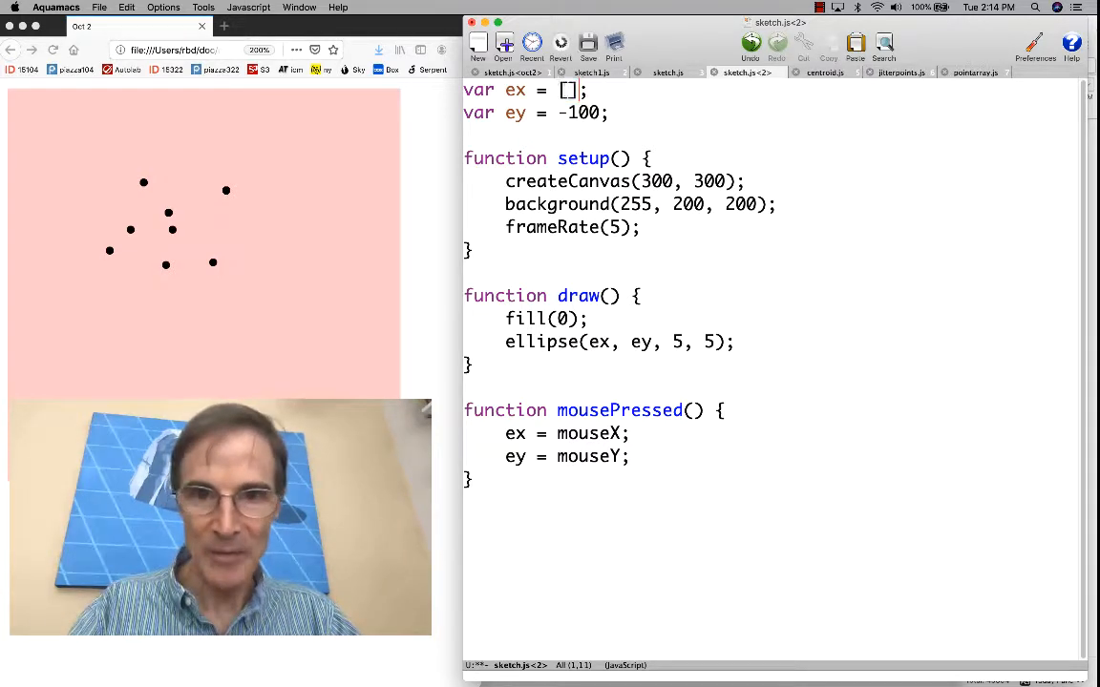
Replace ey's -100 start value with an empty array [] and open a blank line above ellipse
{"action": "left_click", "coordinate": [558, 112]}
{"action": "type", "text": "["}
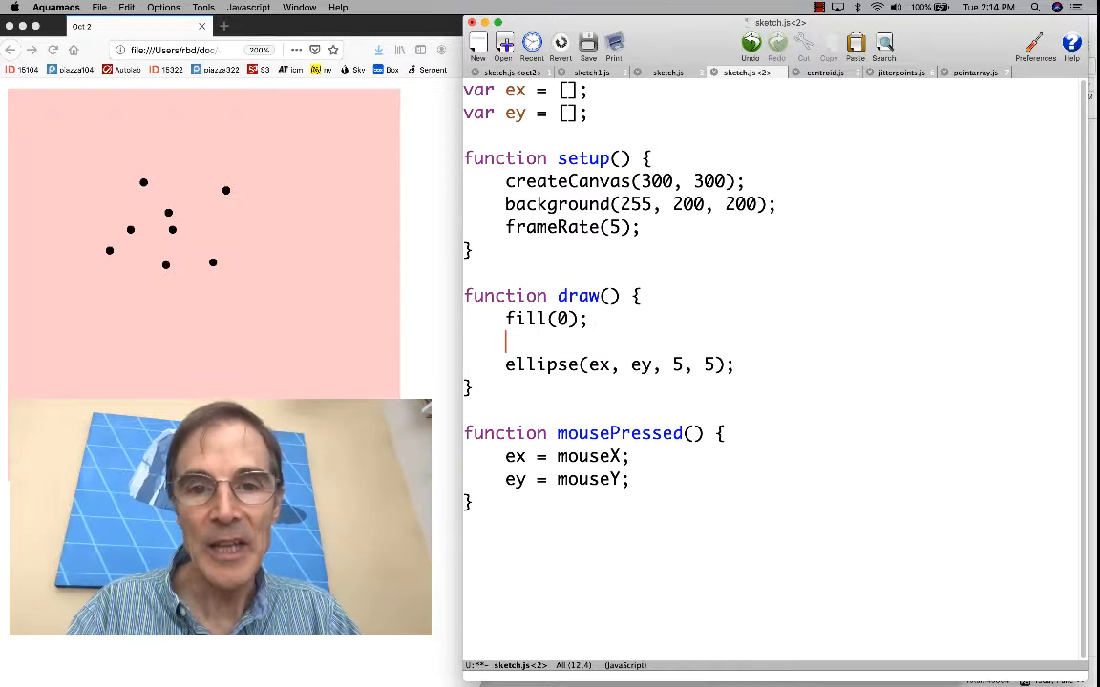
Wrap ellipse in a for loop over ex.length, drawing each dot at ex[i], ey[i]
{"action": "type", "text": "for ("}
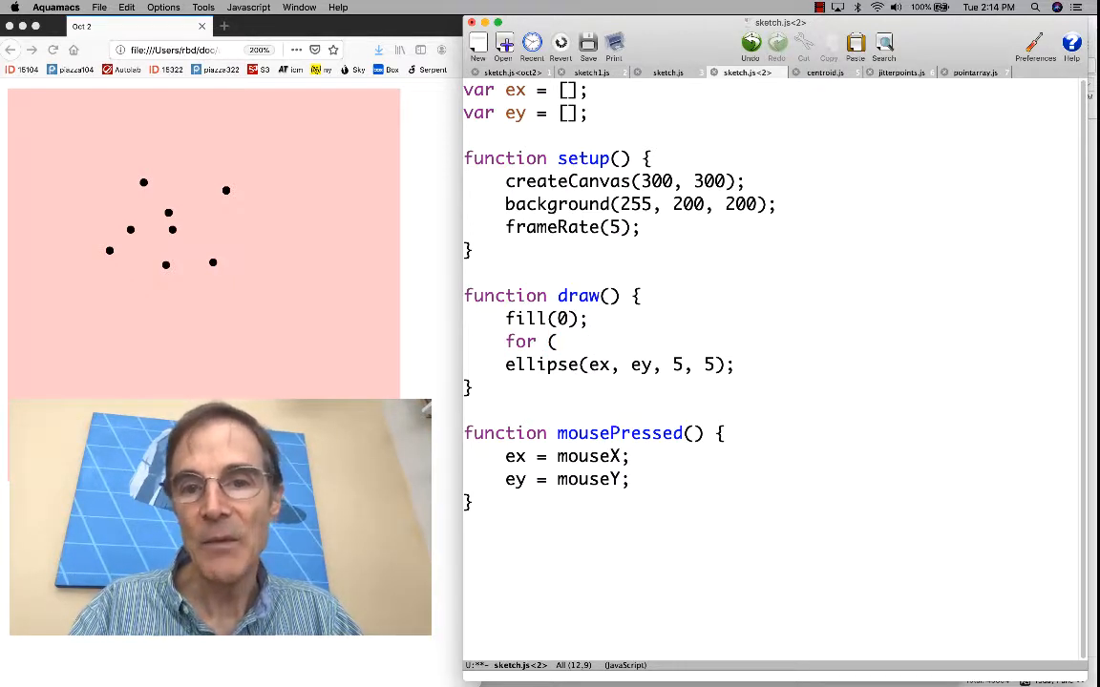
{"action": "type", "text": "var i = 0; i <"}
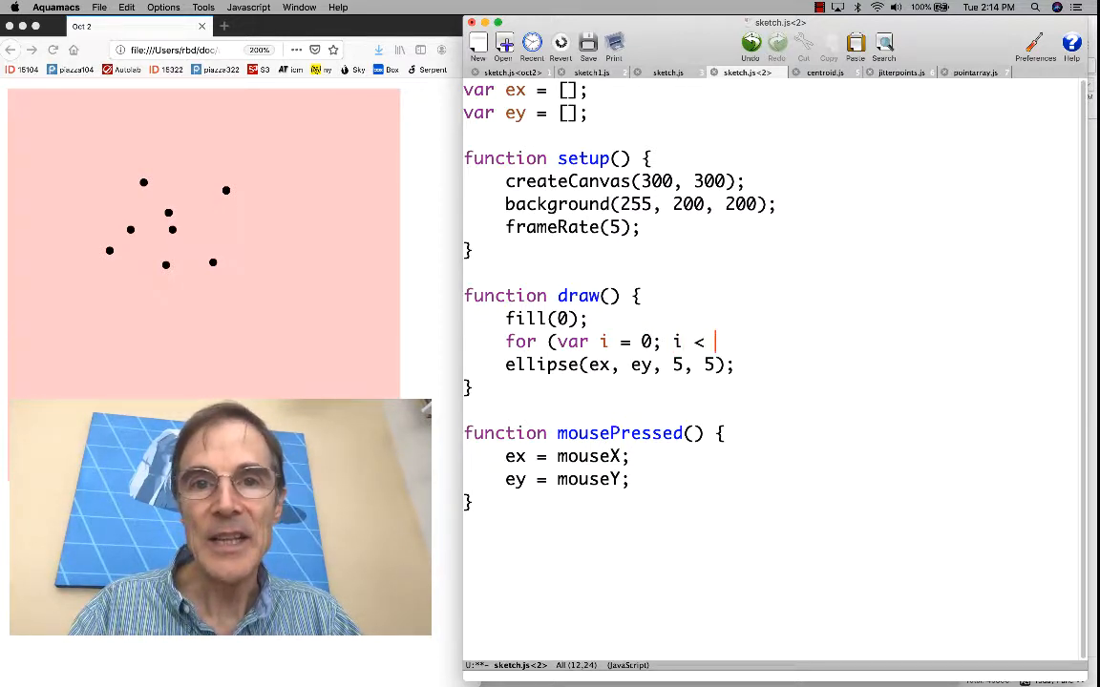
{"action": "type", "text": "ex.length();"}
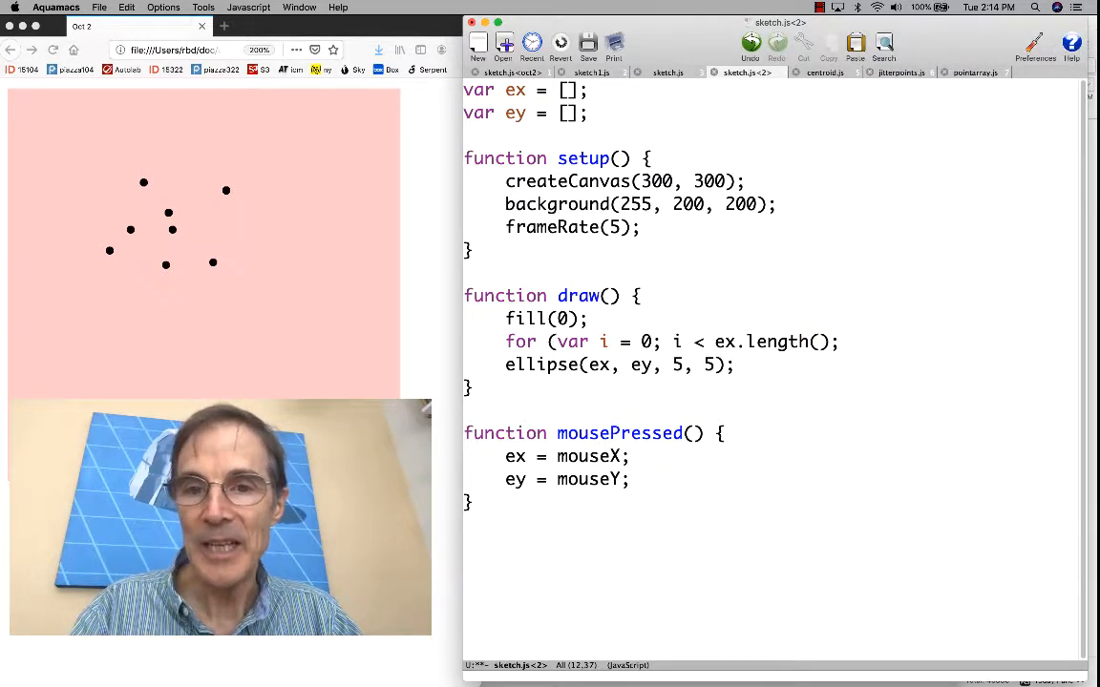
{"action": "type", "text": "i++) {"}
{"action": "type", "text": "}"}
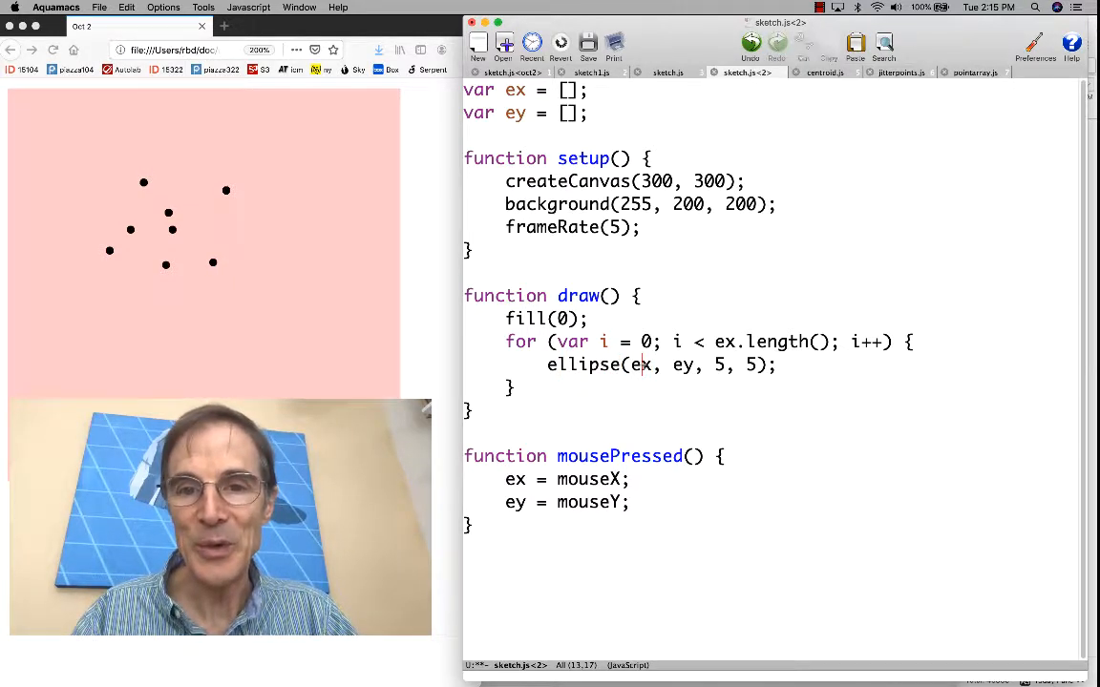
{"action": "double_click", "coordinate": [640, 364]}
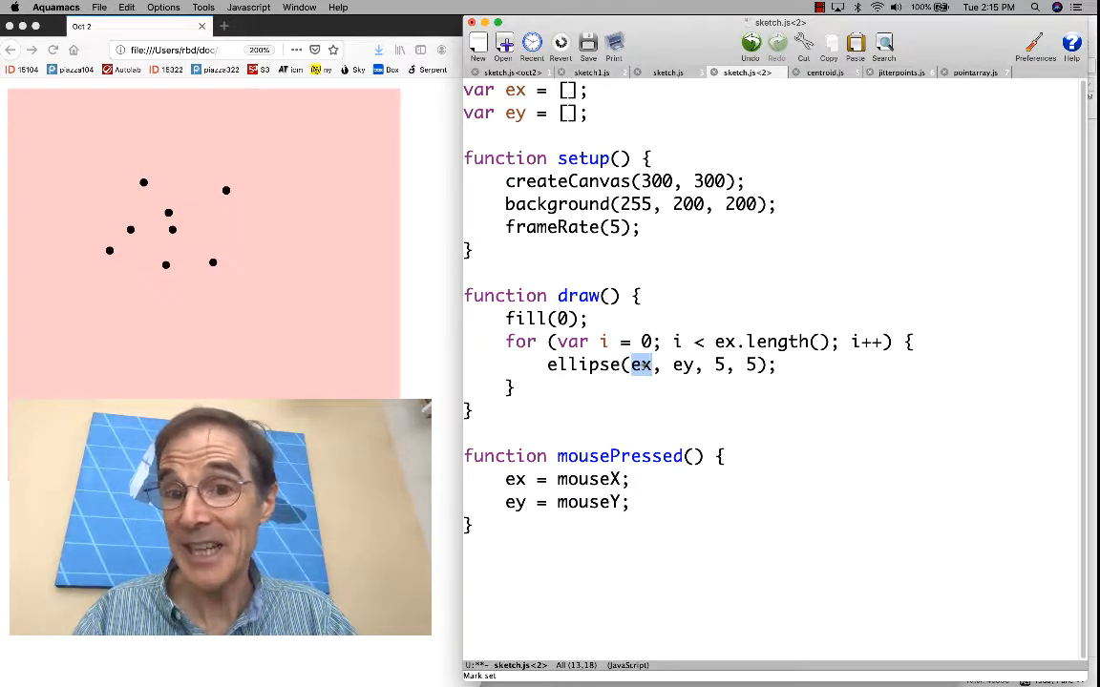
{"action": "type", "text": "["}
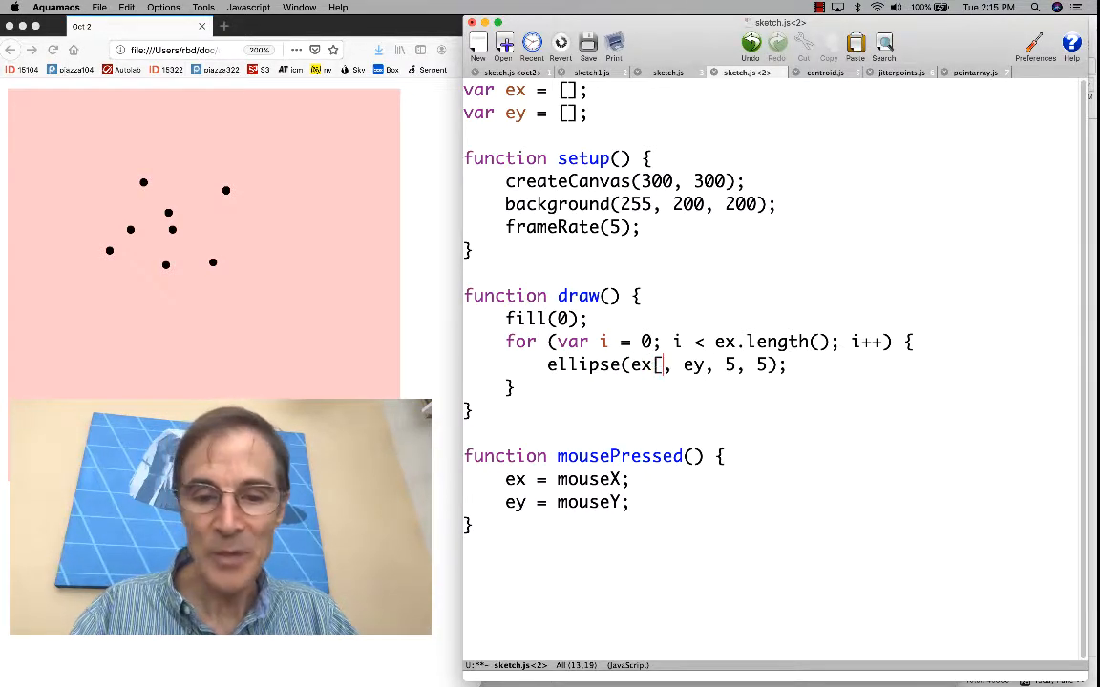
{"action": "type", "text": "i"}
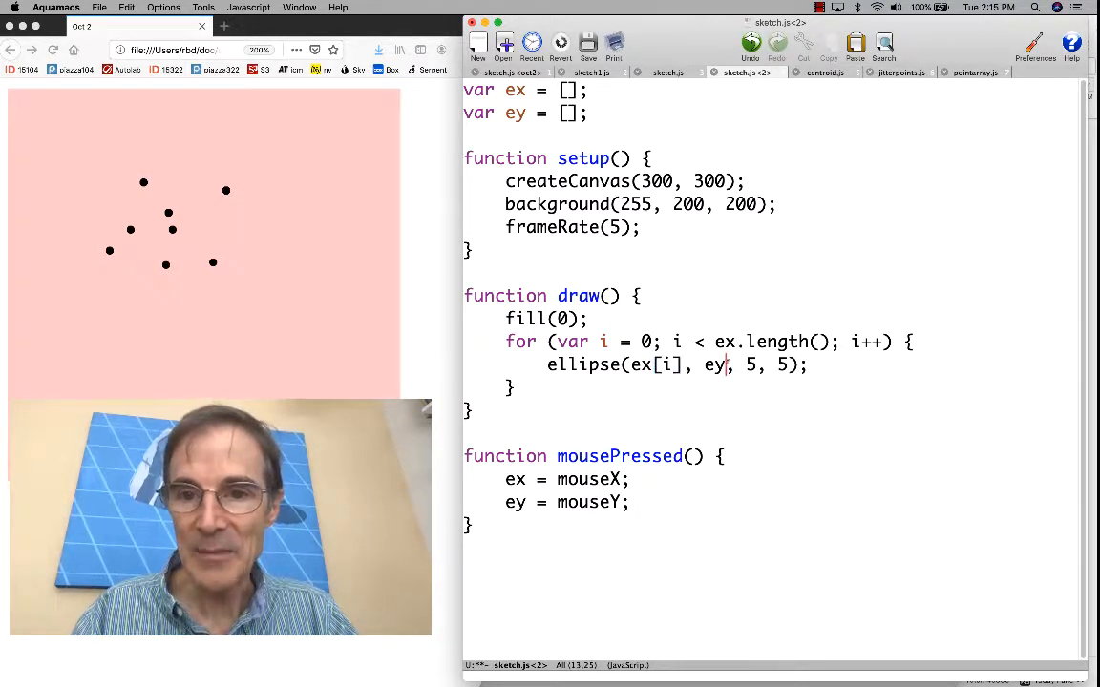
{"action": "type", "text": "[i]"}
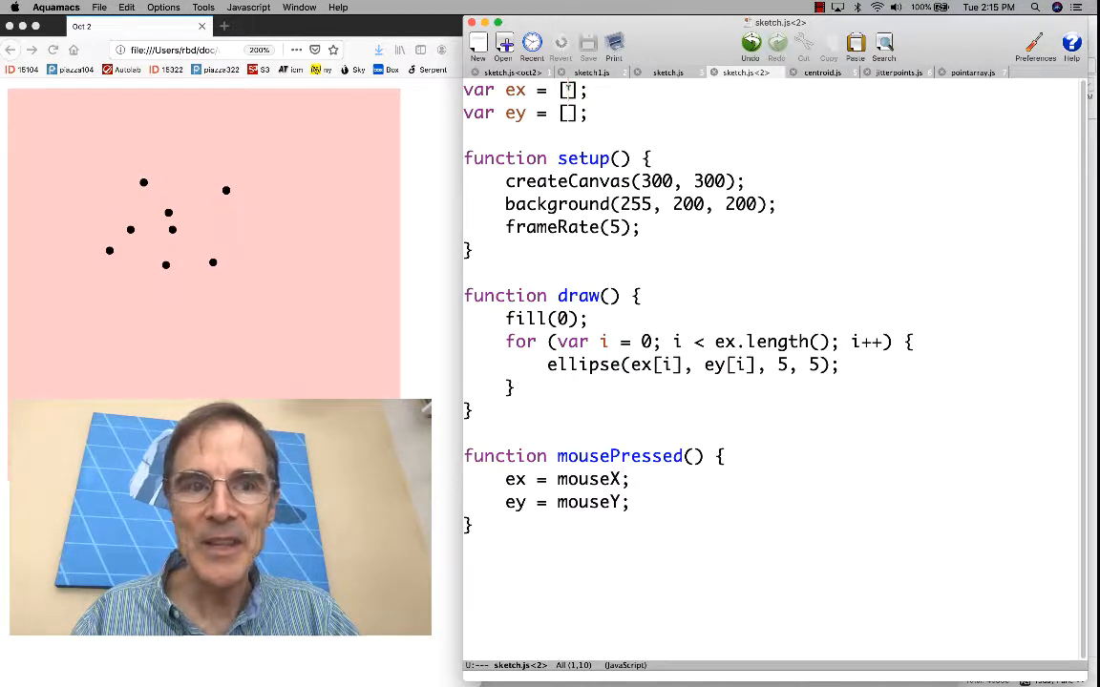
Start ex at [100, 110] and ey at [50, 50], then switch to jitterpoints.js
{"action": "type", "text": "100,"}
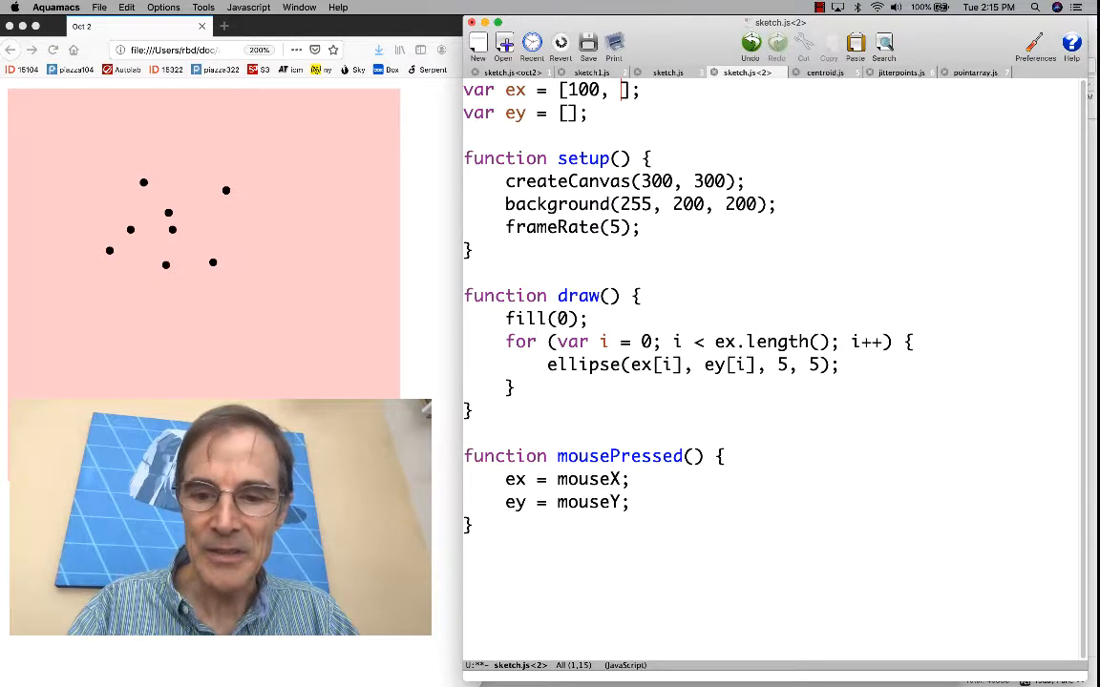
{"action": "type", "text": "110"}
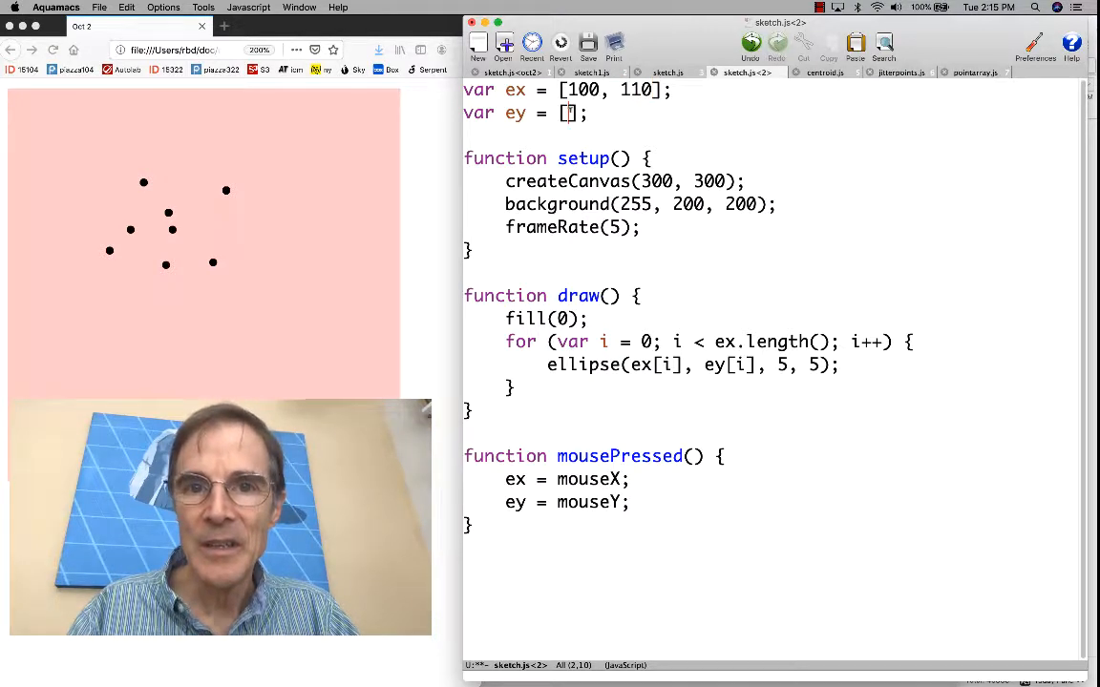
{"action": "type", "text": "50"}
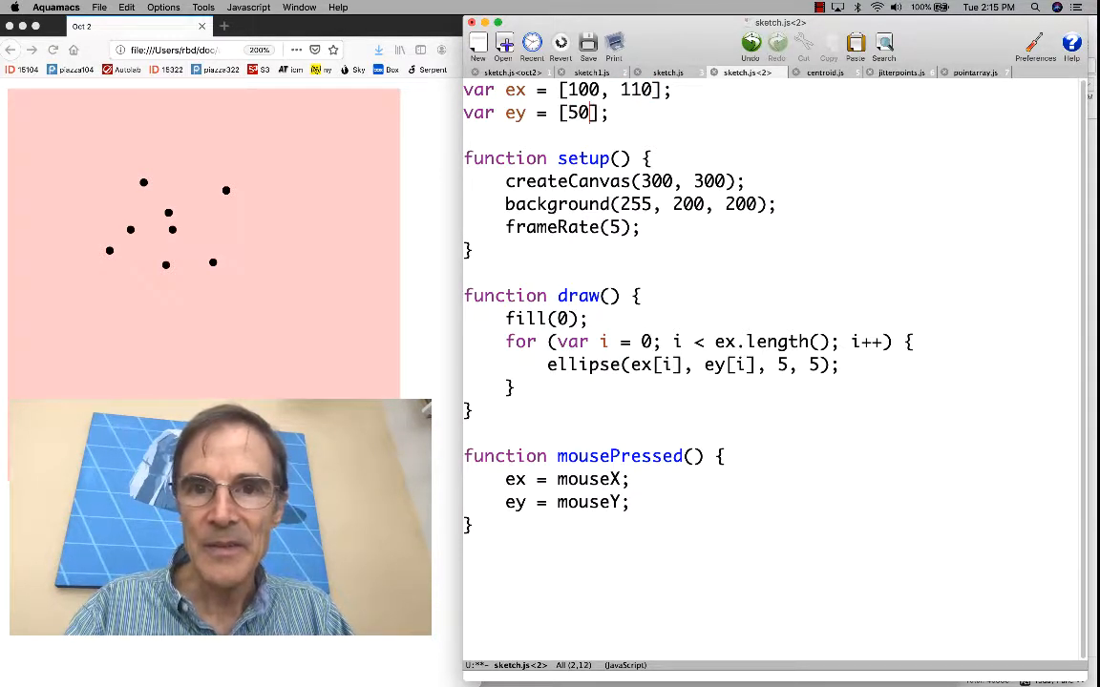
{"action": "type", "text": ", 50"}
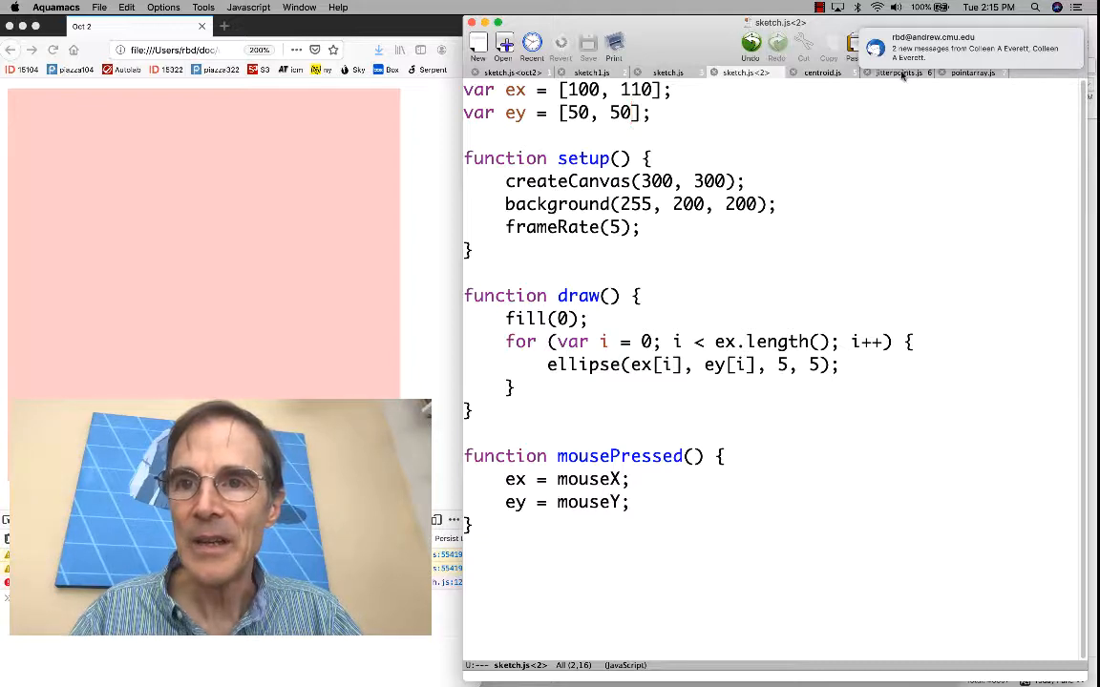
{"action": "left_click", "coordinate": [898, 73]}
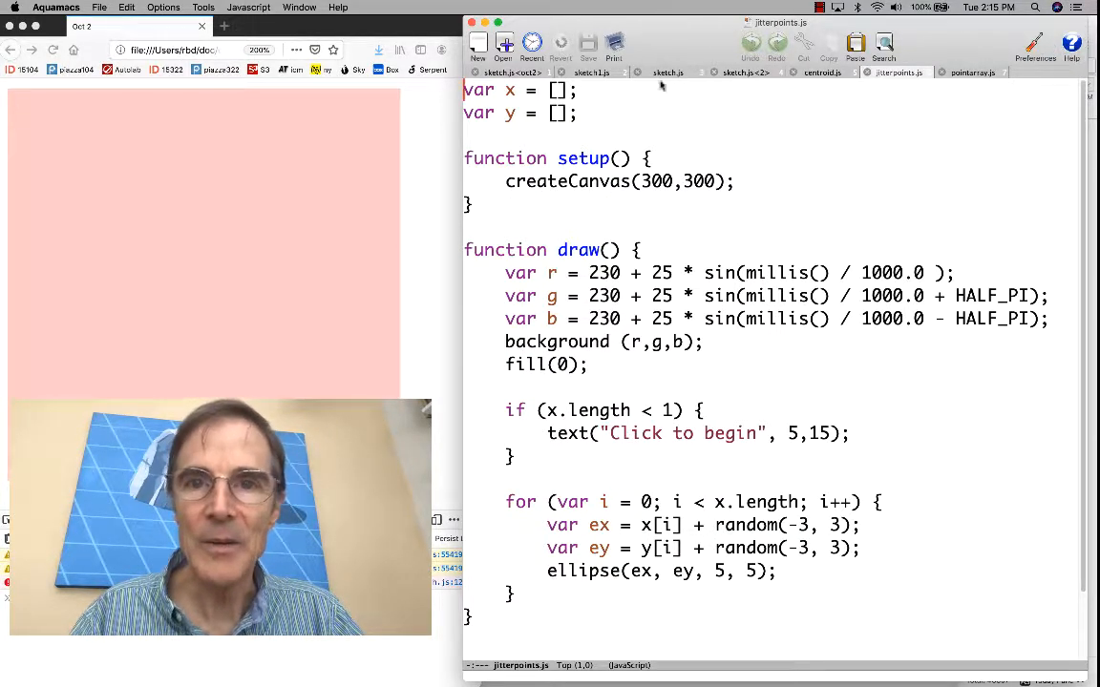
Return from jitterpoints.js to the sketch.js<2> buffer
{"action": "left_click", "coordinate": [747, 72]}
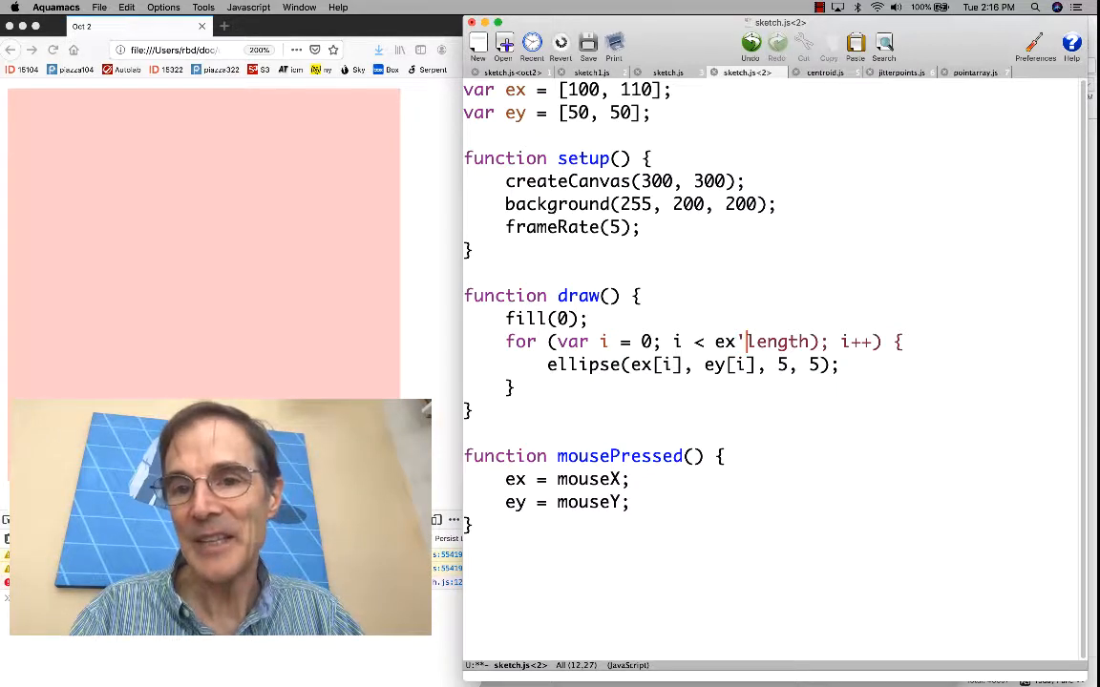
Use ex.length without parentheses, empty both arrays, and begin changing ex = to ex.push
{"action": "type", "text": "sh"}
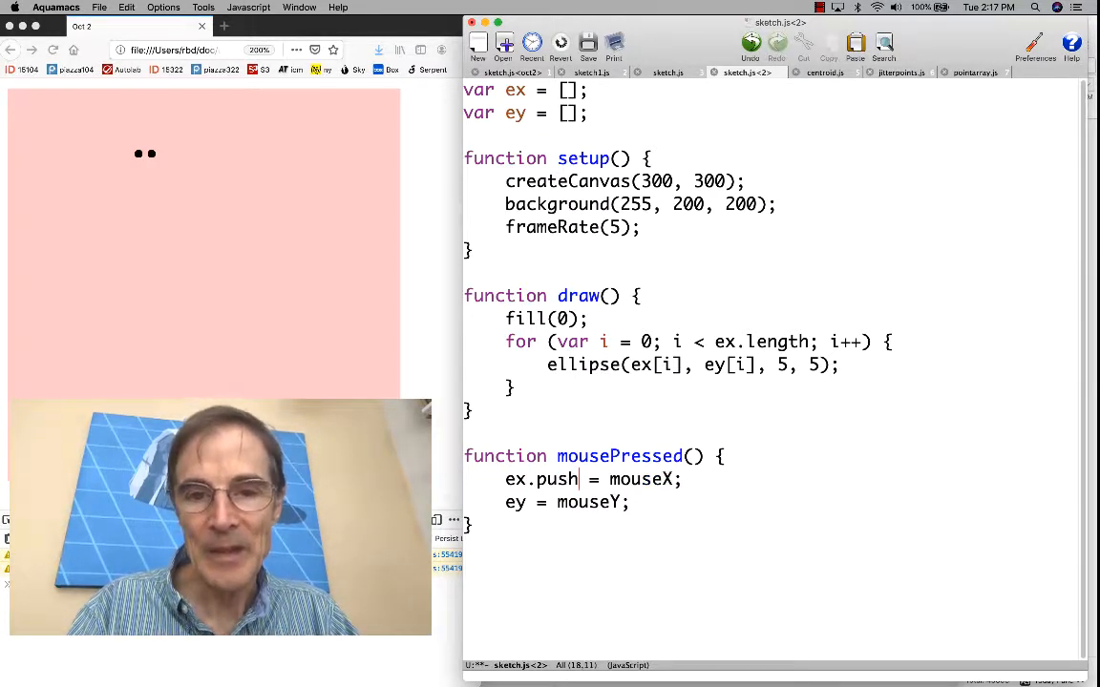
Make mousePressed call ex.push(mouseX) and ey.push(mouseY), and save the sketch
{"action": "type", "text": "(mouseX"}
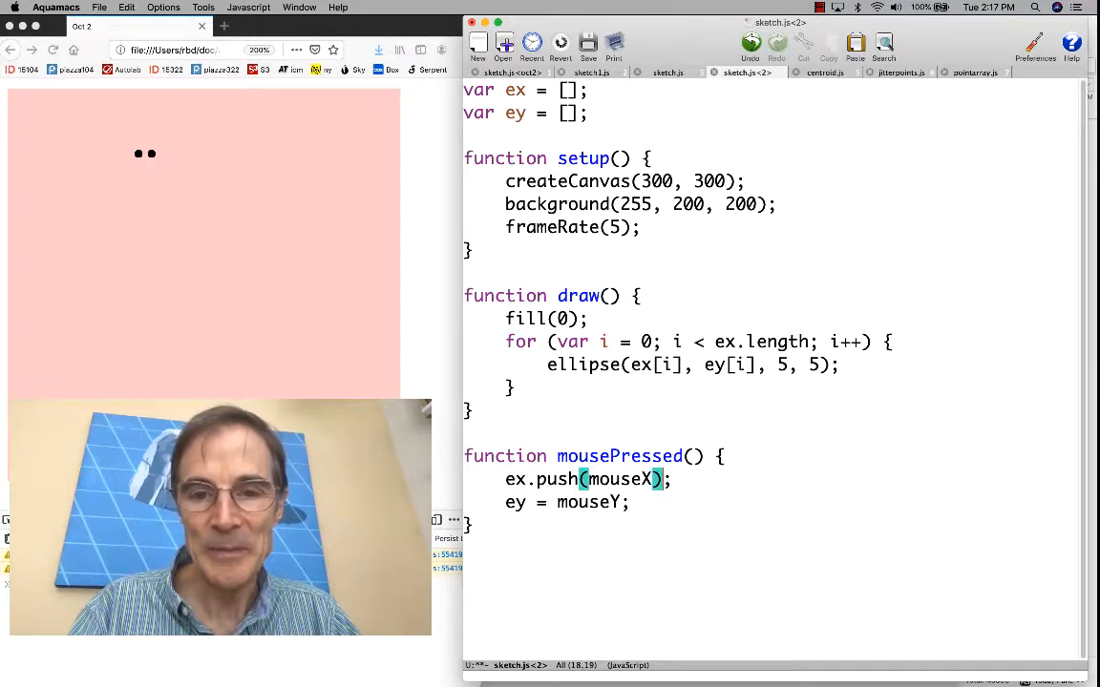
{"action": "type", "text": ".p"}
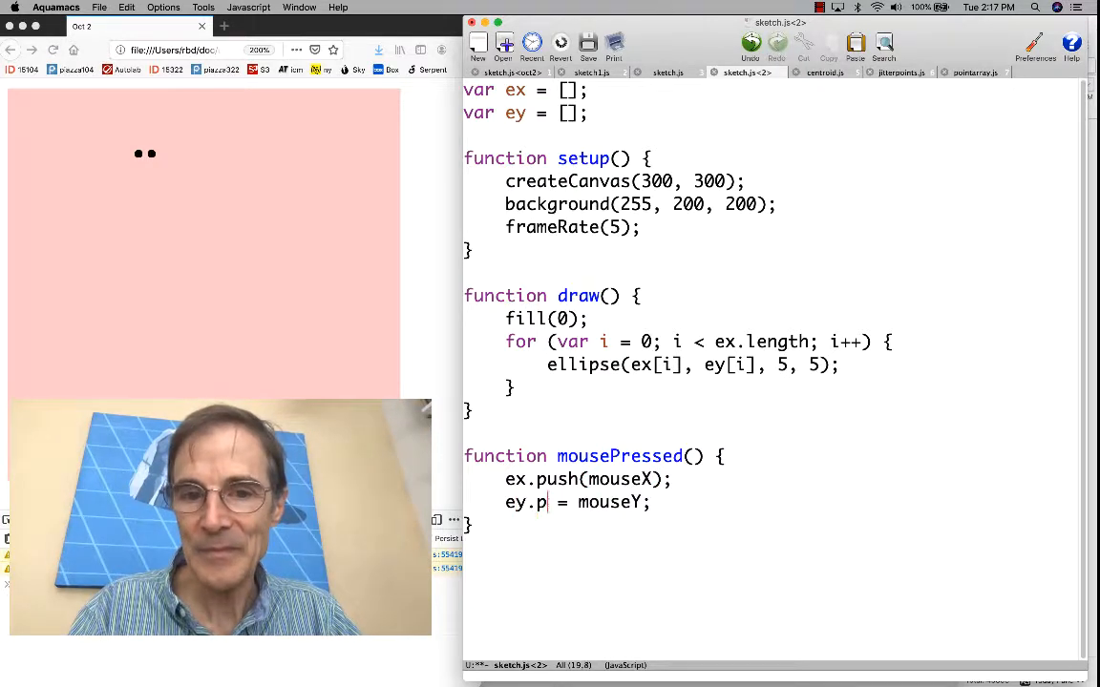
{"action": "type", "text": "ush(mouseY"}
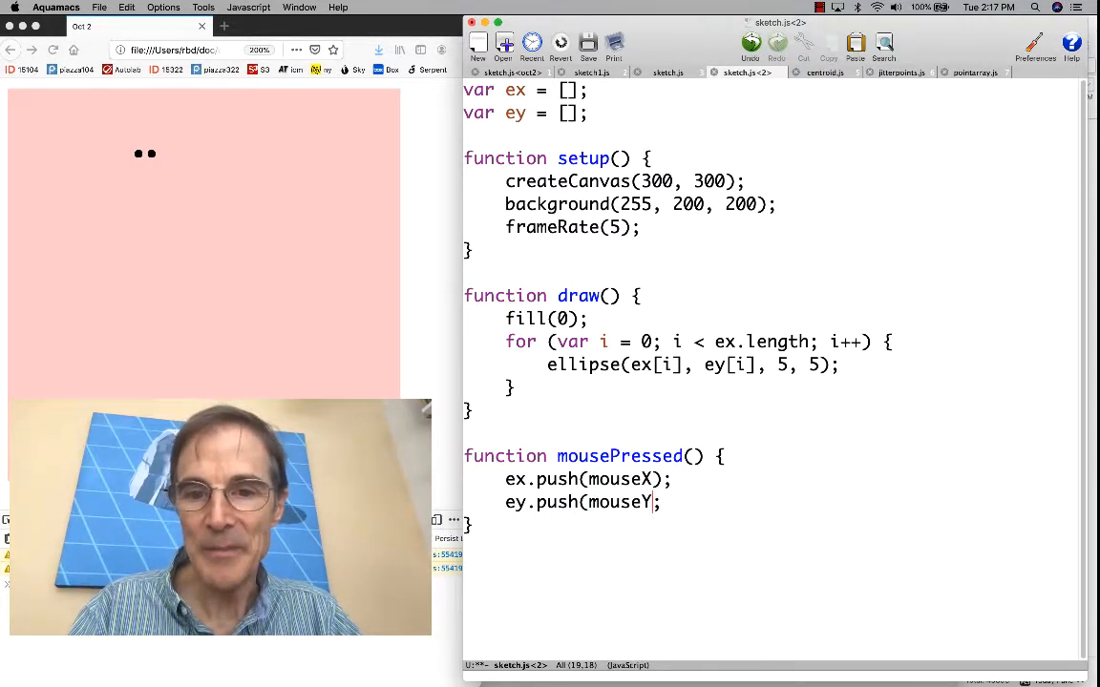
{"action": "key", "text": "cmd+s"}
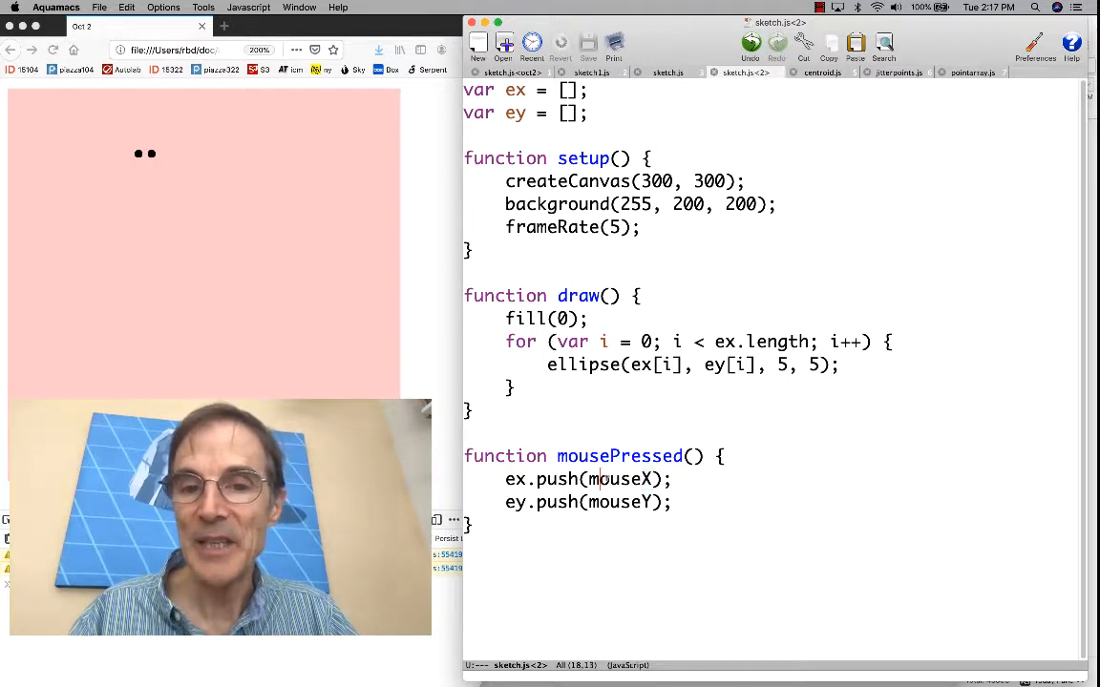
{"action": "double_click", "coordinate": [622, 480]}
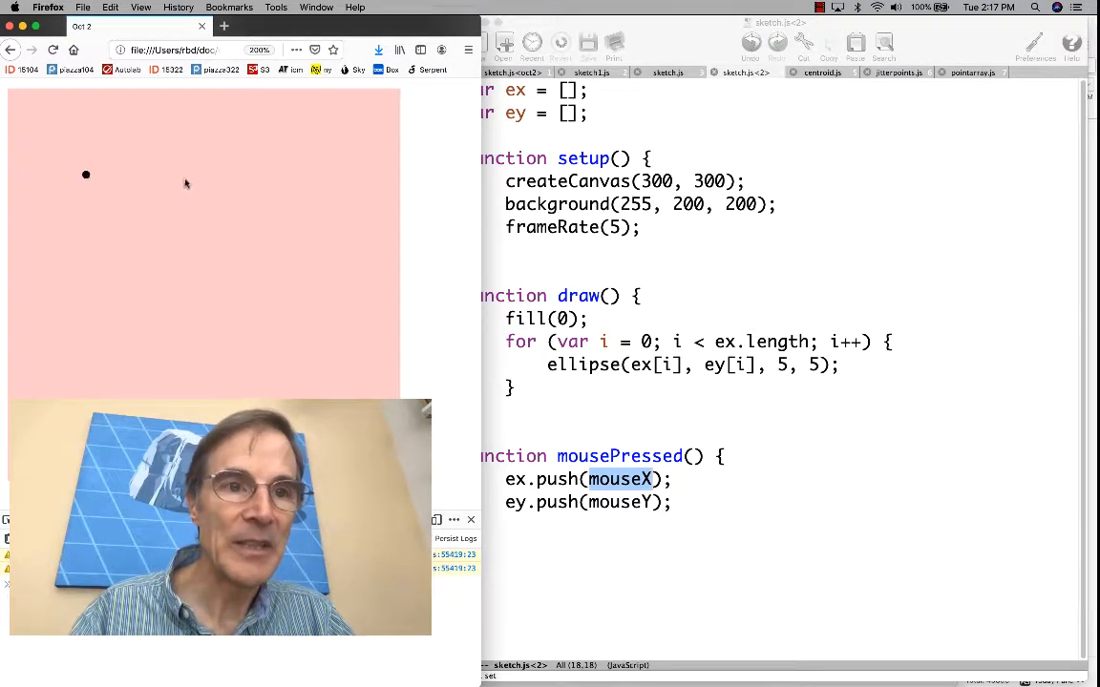
Click at several spots on the pink canvas to add separate dots
{"action": "left_click", "coordinate": [186, 181]}
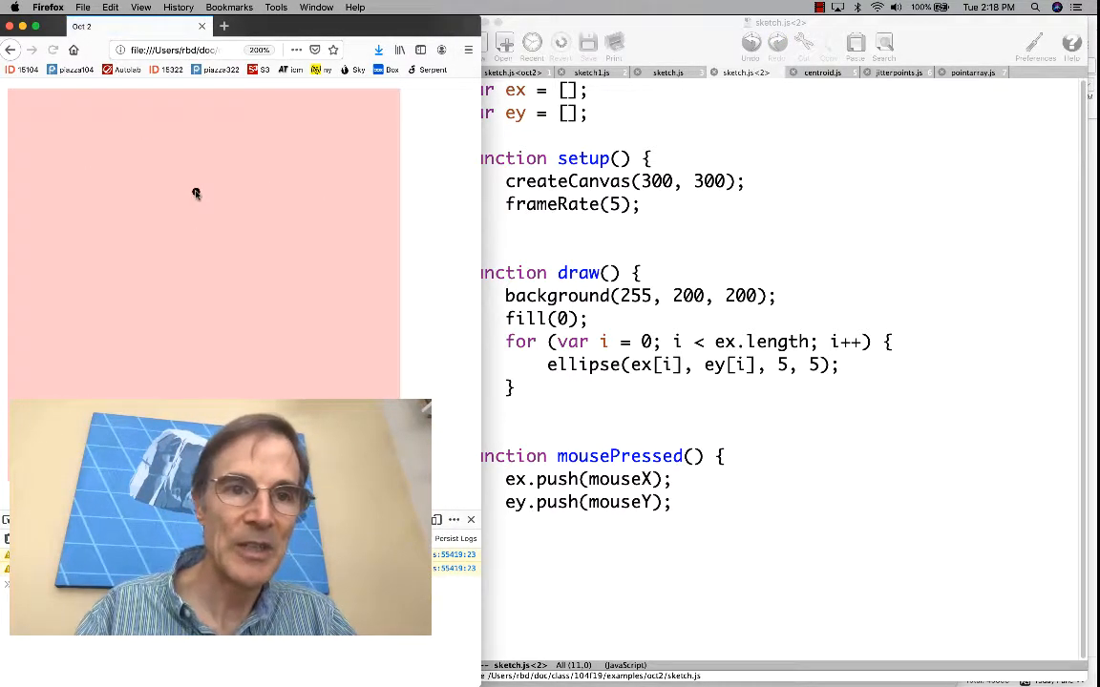
{"action": "left_click", "coordinate": [263, 237]}
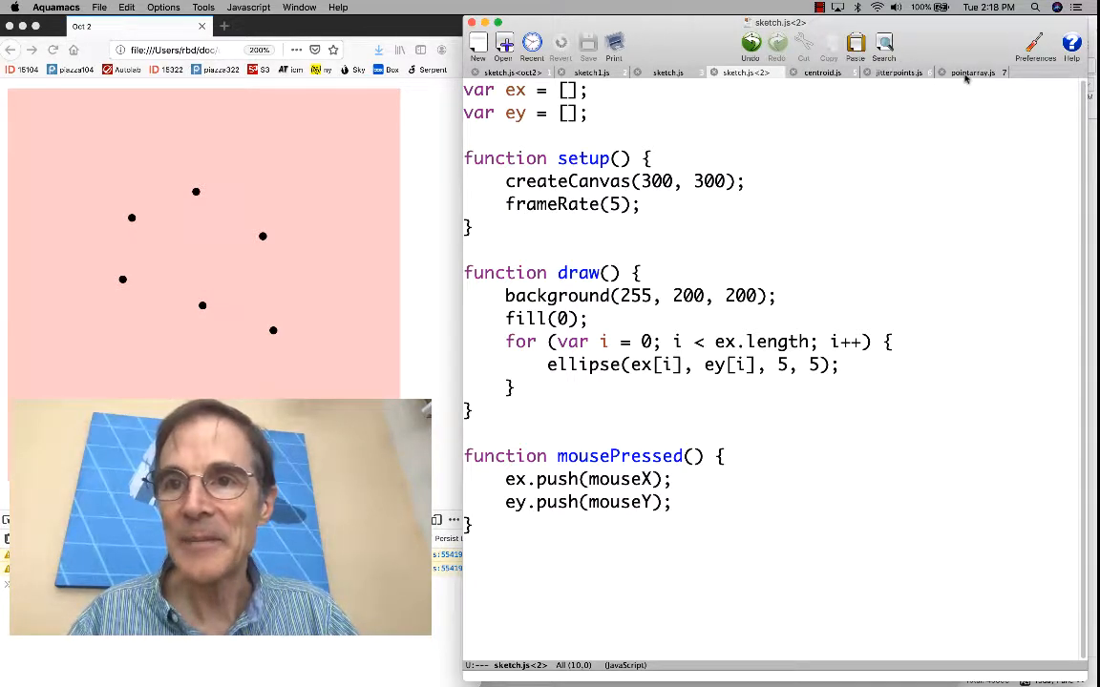
Review pointarray.js, then select the var r, g, b colour lines in jitterpoints.js
{"action": "left_click", "coordinate": [972, 71]}
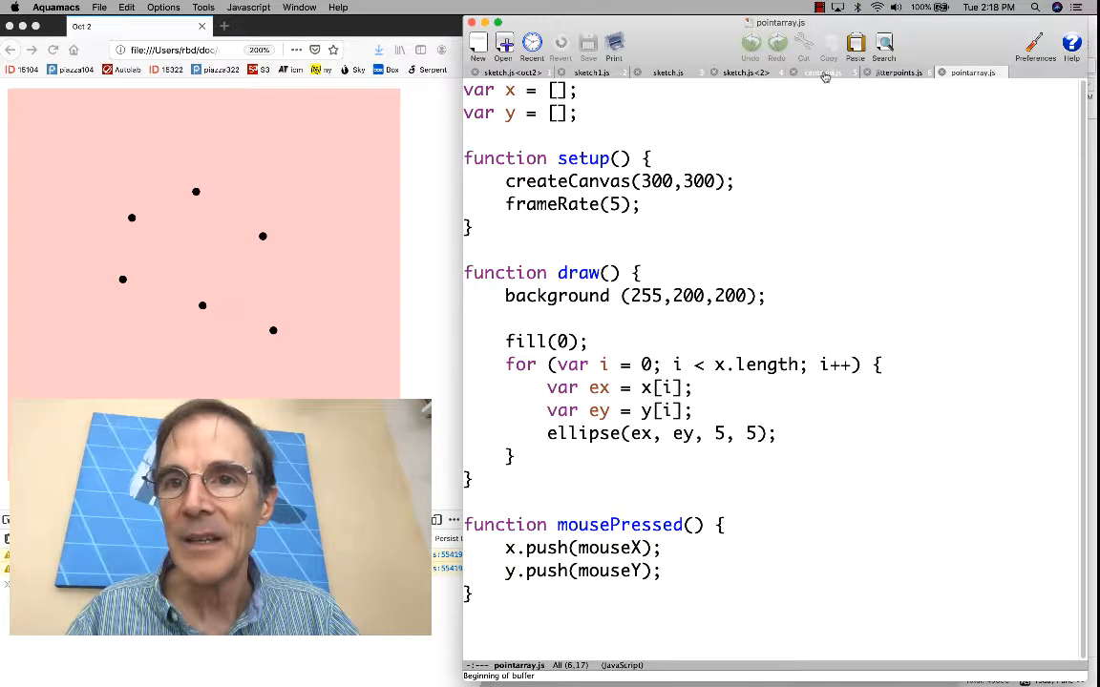
{"action": "left_click", "coordinate": [896, 72]}
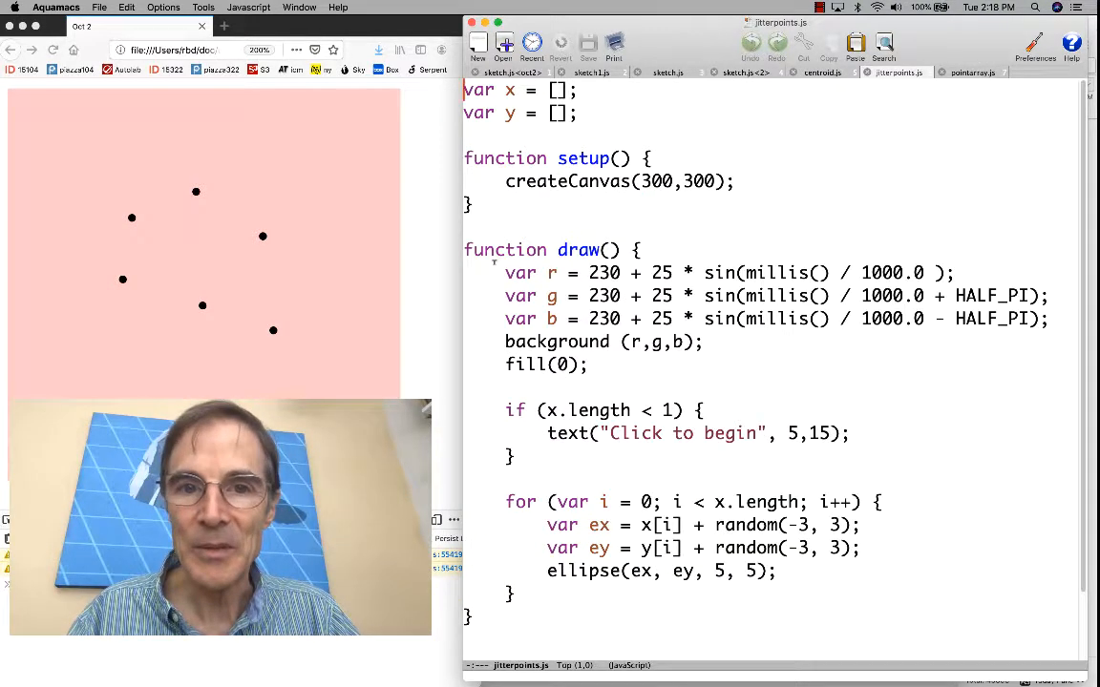
{"action": "left_click_drag", "start_coordinate": [505, 273], "coordinate": [1049, 319]}
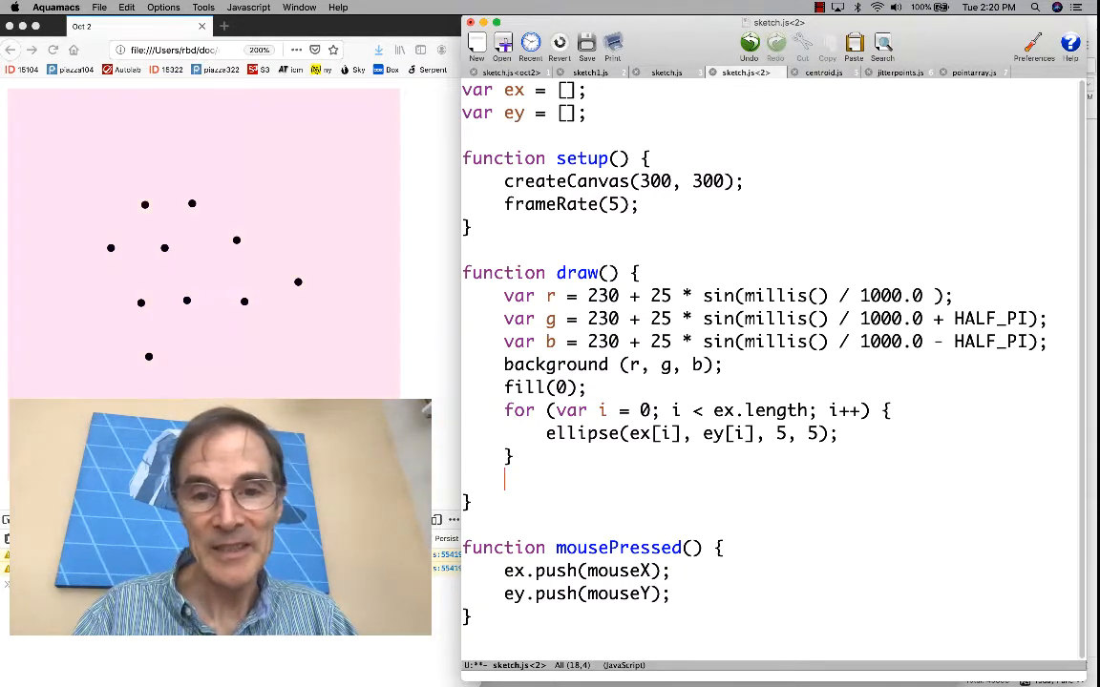
Type a second loop header, for (i = 0; i < ex.length; i++) {, in draw
{"action": "type", "text": "for"}
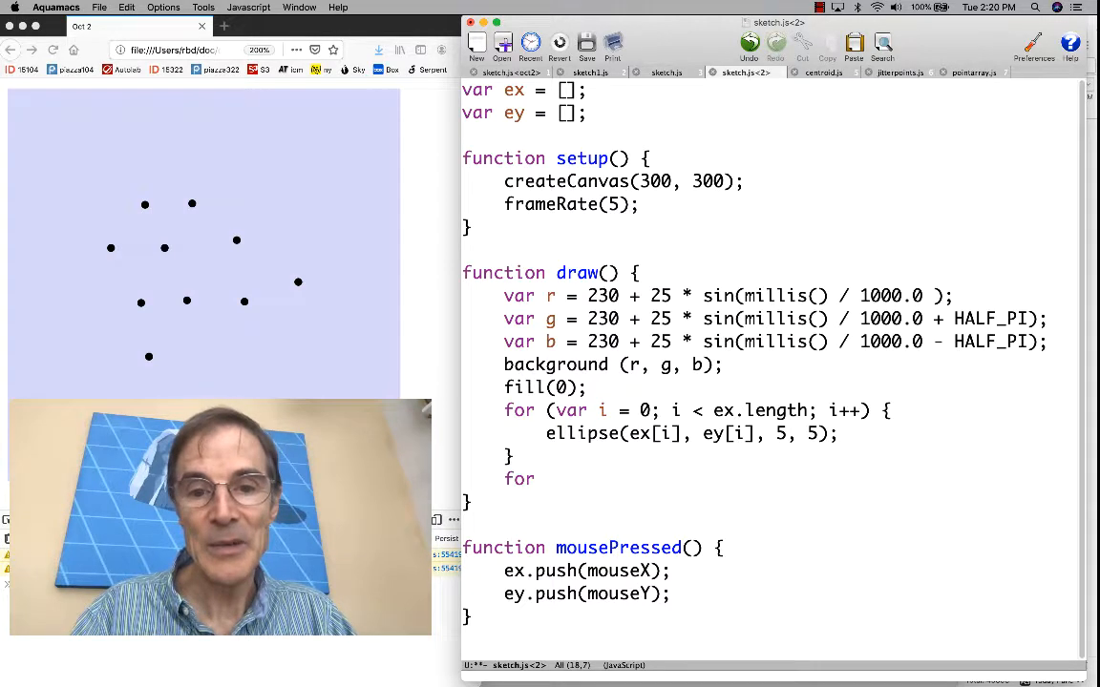
{"action": "type", "text": "("}
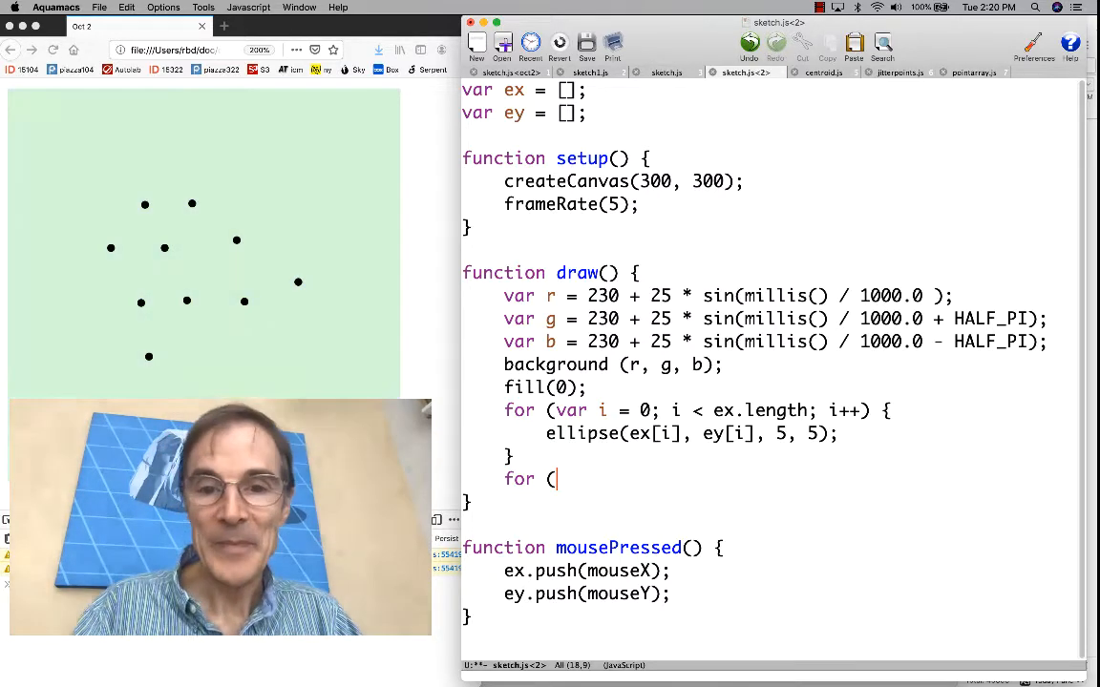
{"action": "type", "text": "var i"}
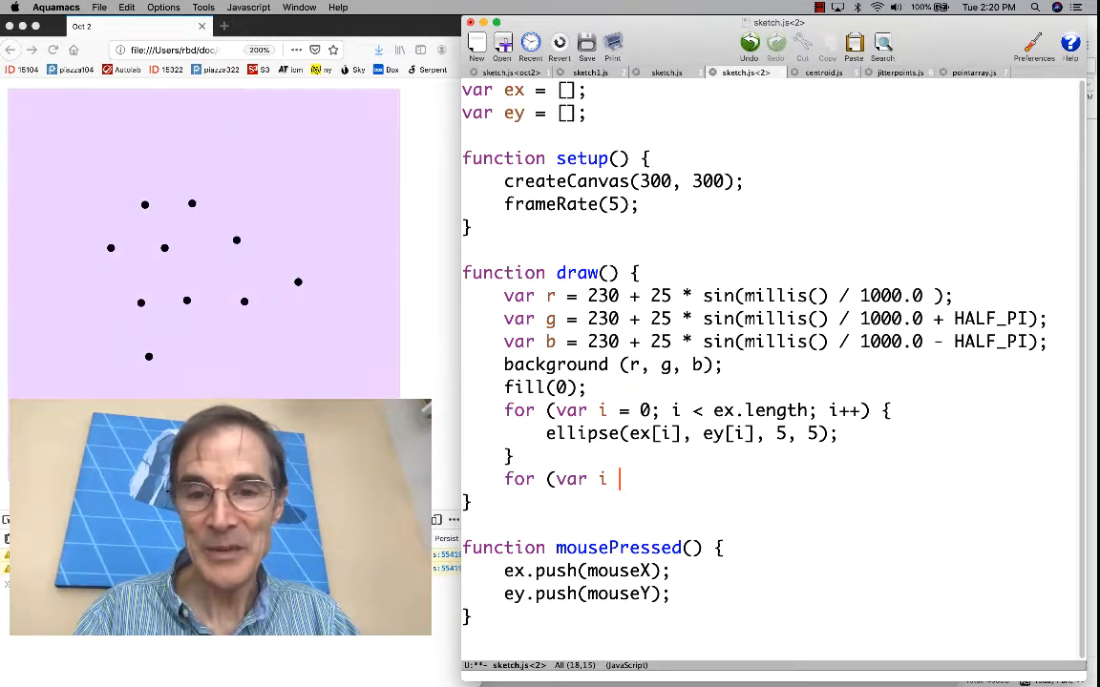
{"action": "type", "text": "= 0"}
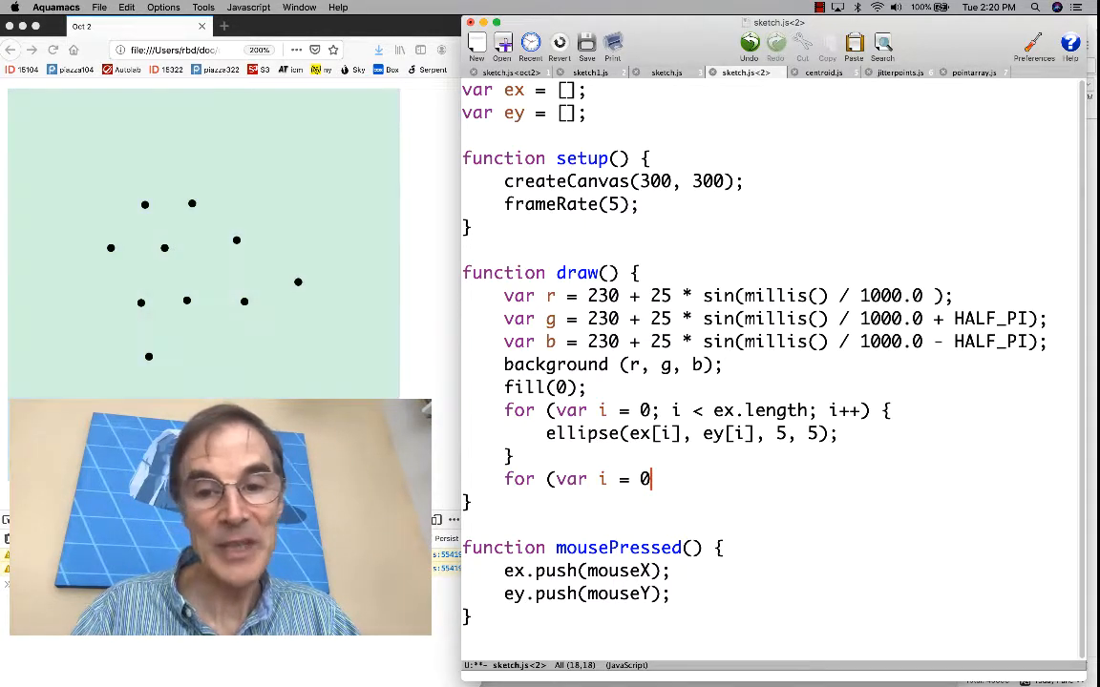
{"action": "type", "text": "; i <"}
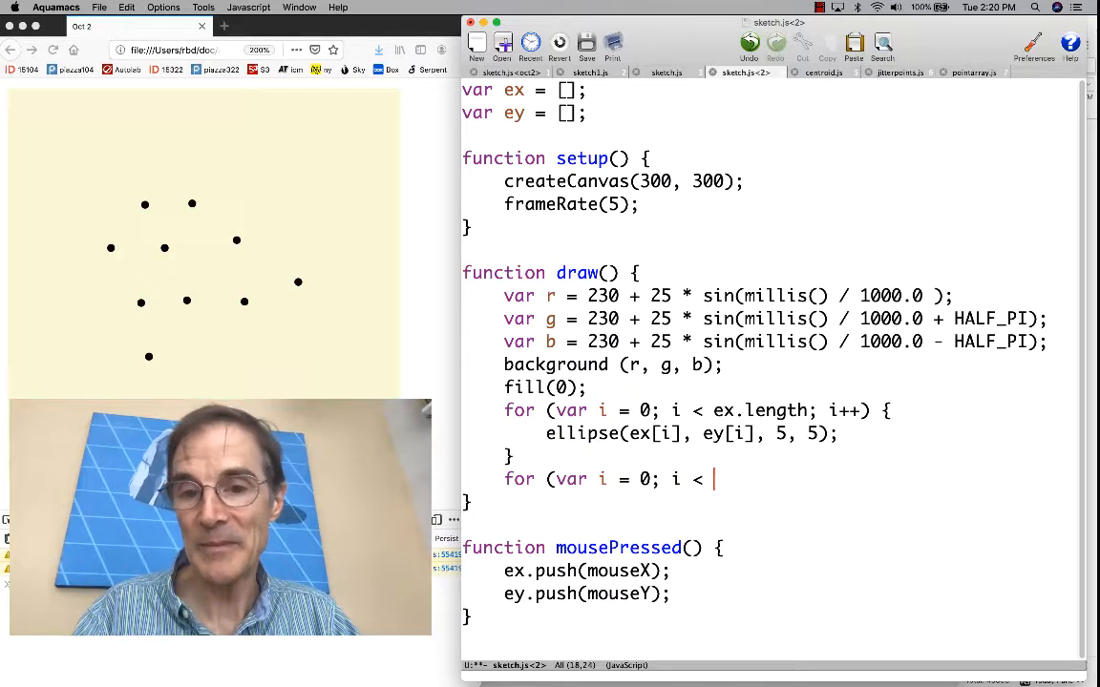
{"action": "type", "text": "ex.leng"}
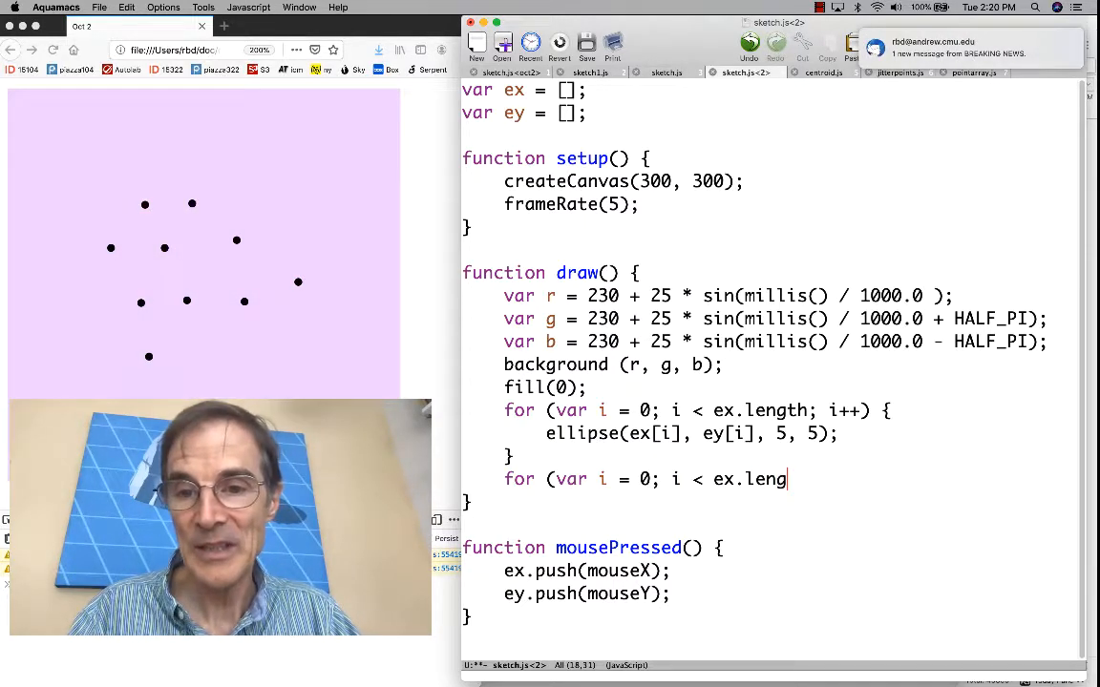
{"action": "type", "text": "th; i"}
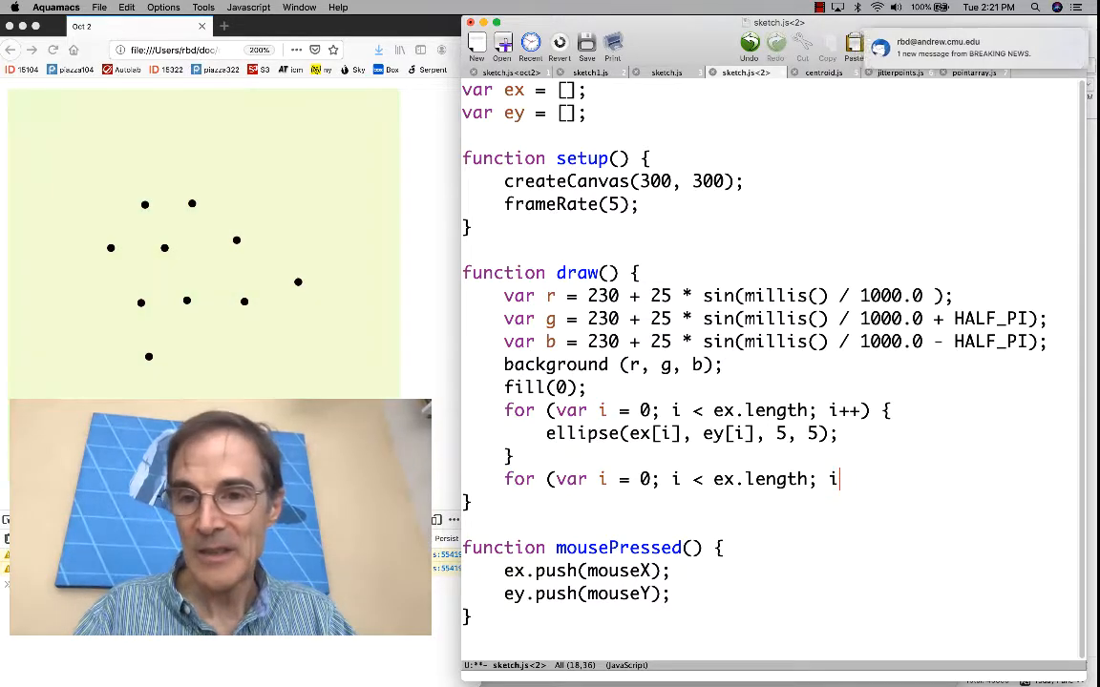
{"action": "type", "text": "++) {"}
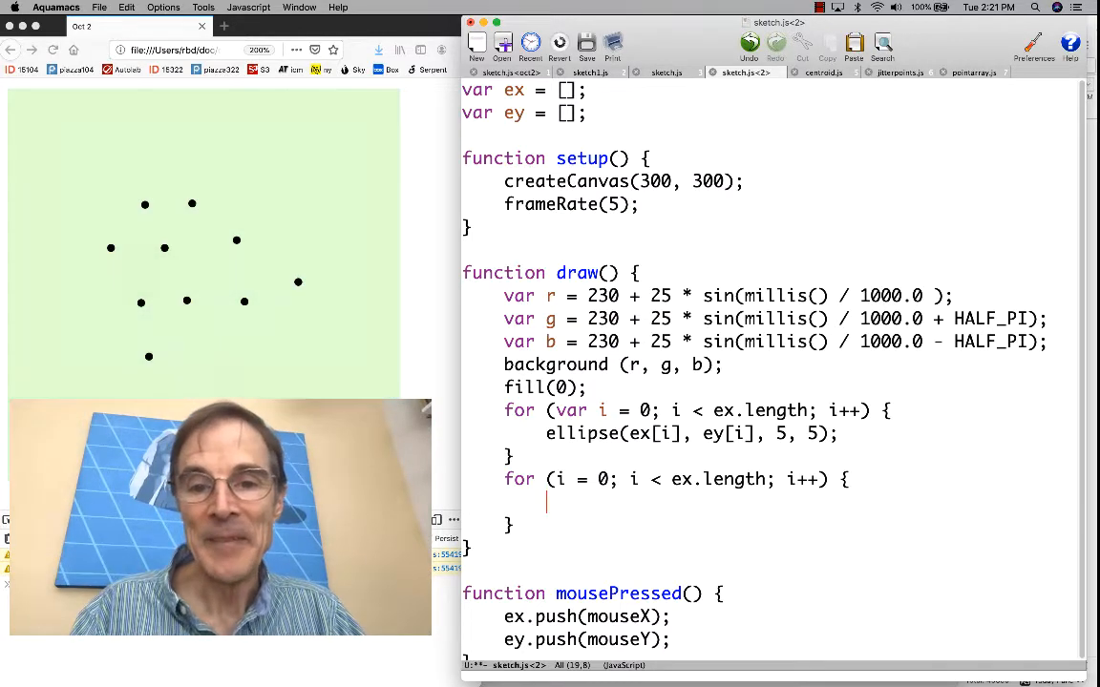
Fill the new loop with line(ex[i], ey[i], mouseX, mouseY) joining each point to the mouse
{"action": "type", "text": "line("}
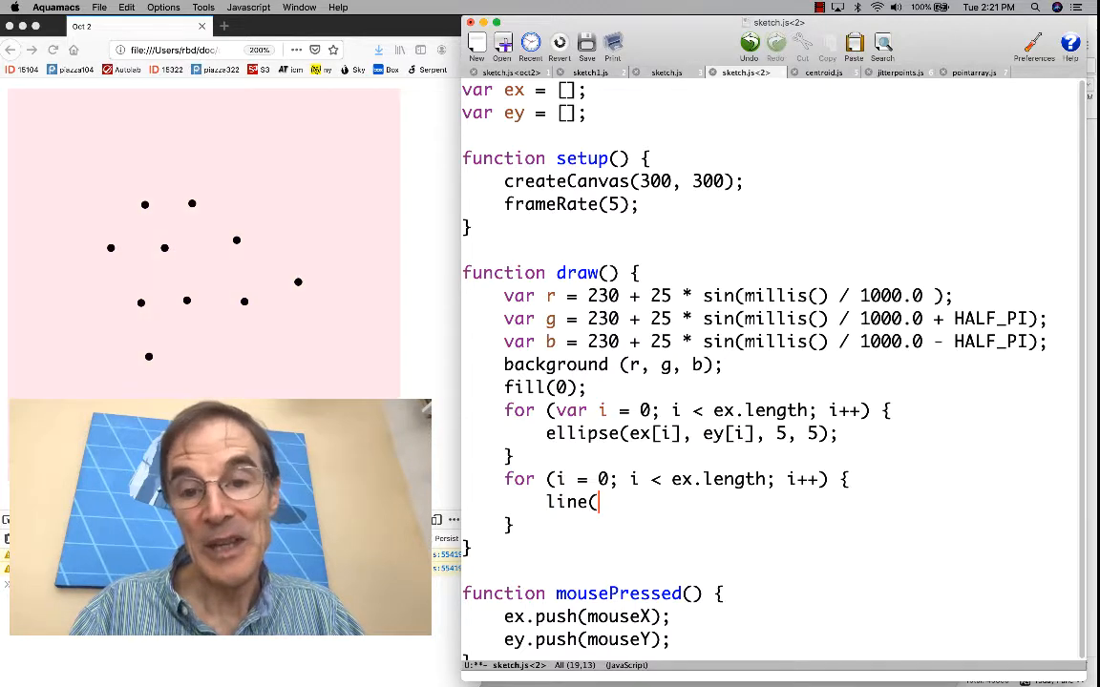
{"action": "type", "text": "ex"}
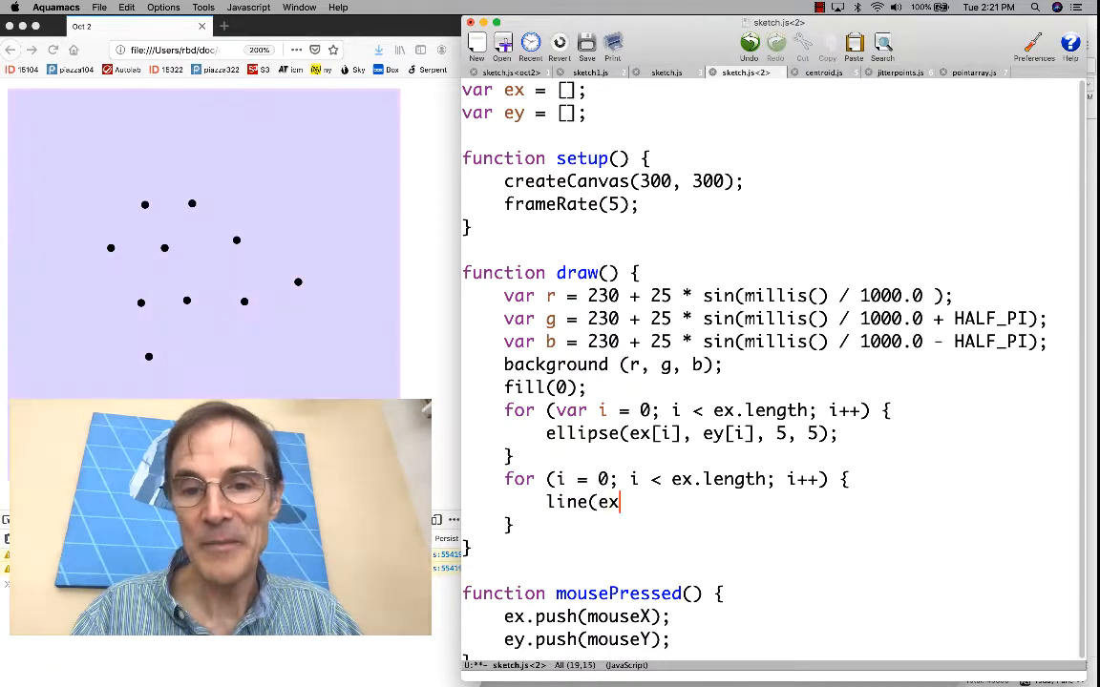
{"action": "type", "text": "[i],"}
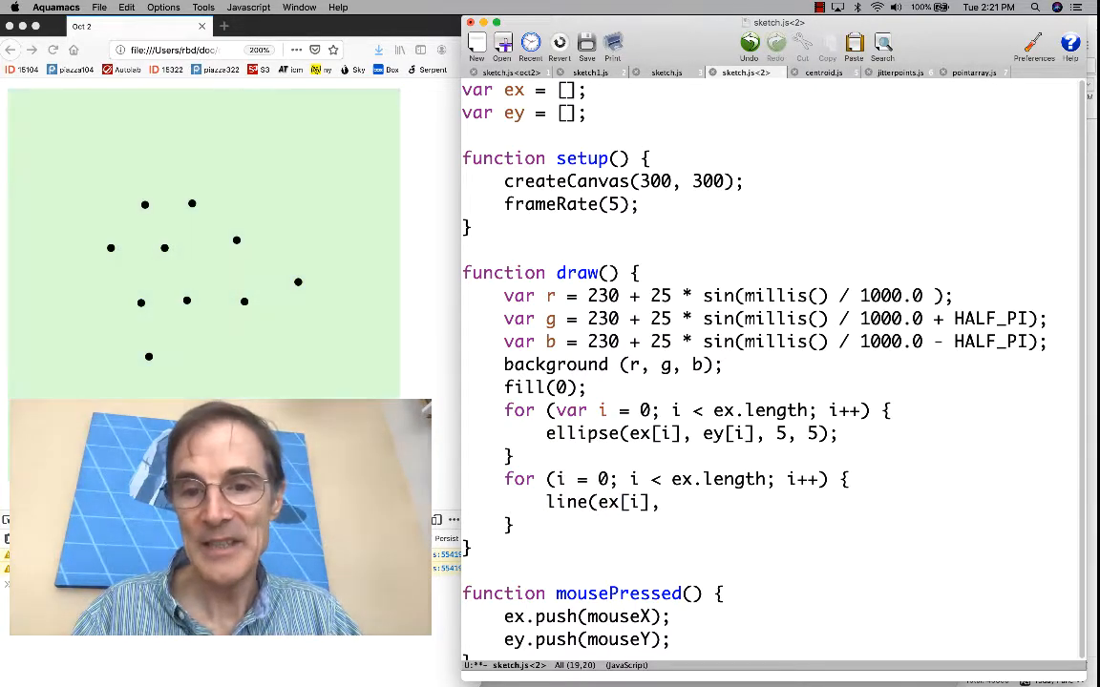
{"action": "type", "text": "ey"}
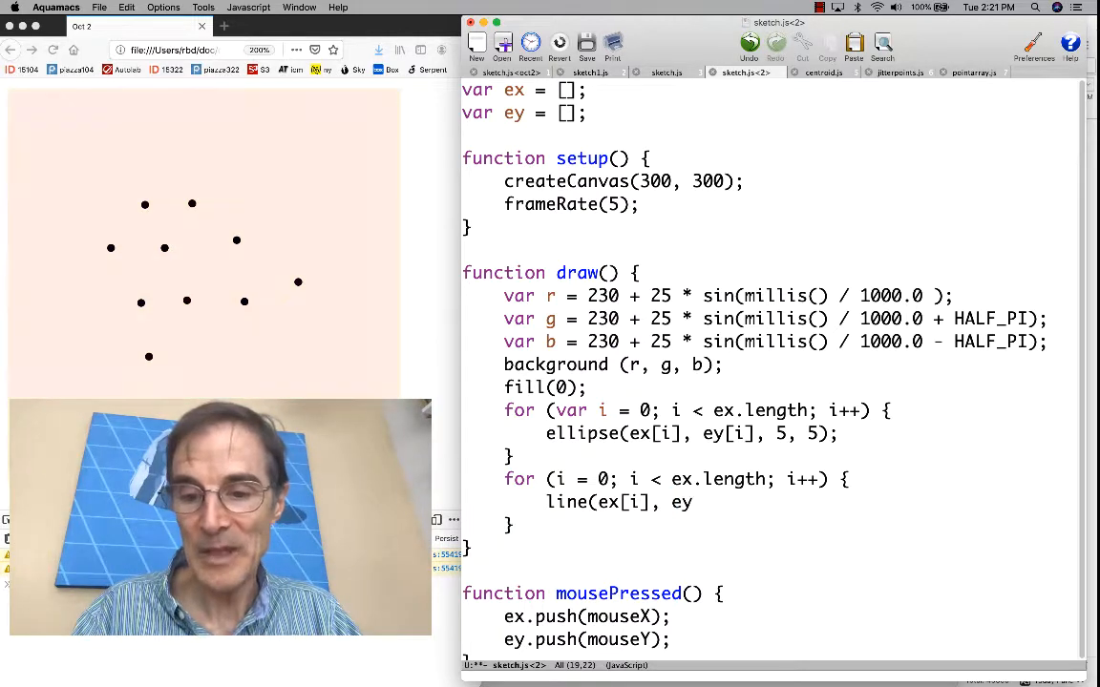
{"action": "type", "text": "[i], mouseX, mouseY);"}
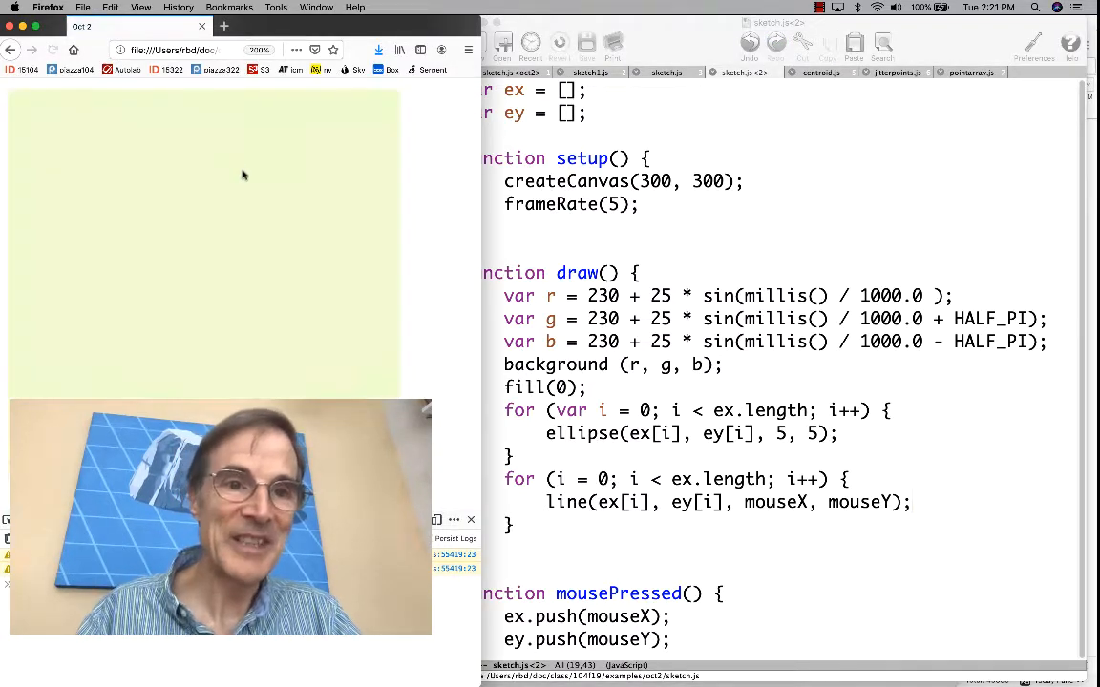
Add another dot to the running sketch, joined by a line to the mouse position
{"action": "left_click", "coordinate": [240, 172]}
{"action": "type", "text": "//"}
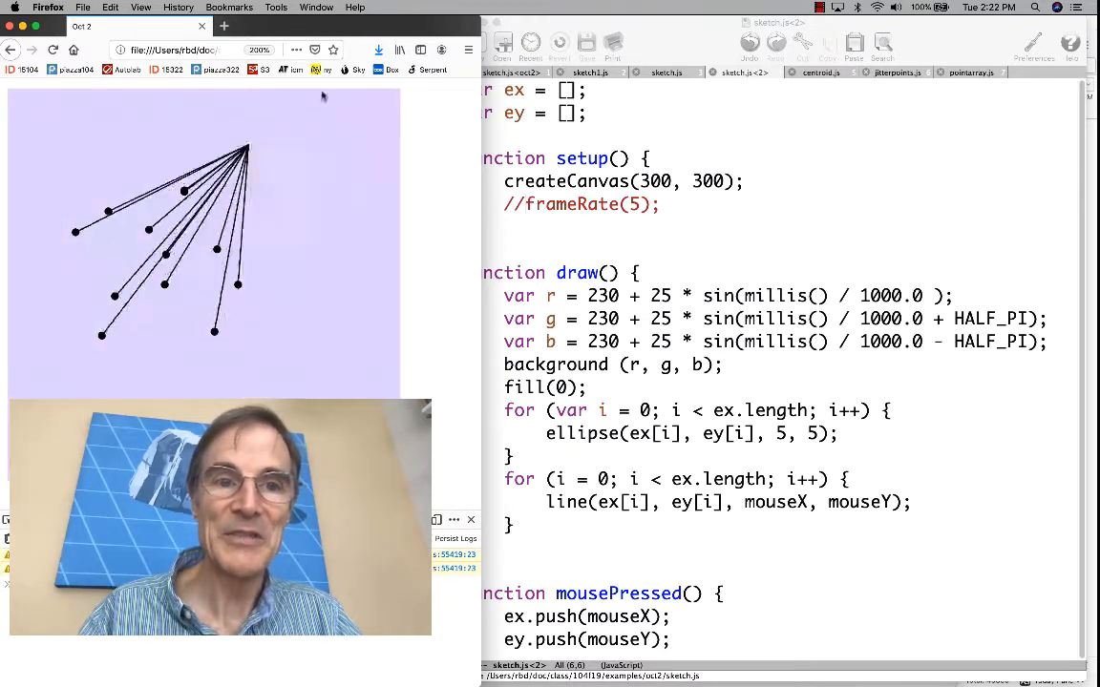
{"action": "mouse_move", "coordinate": [277, 229]}
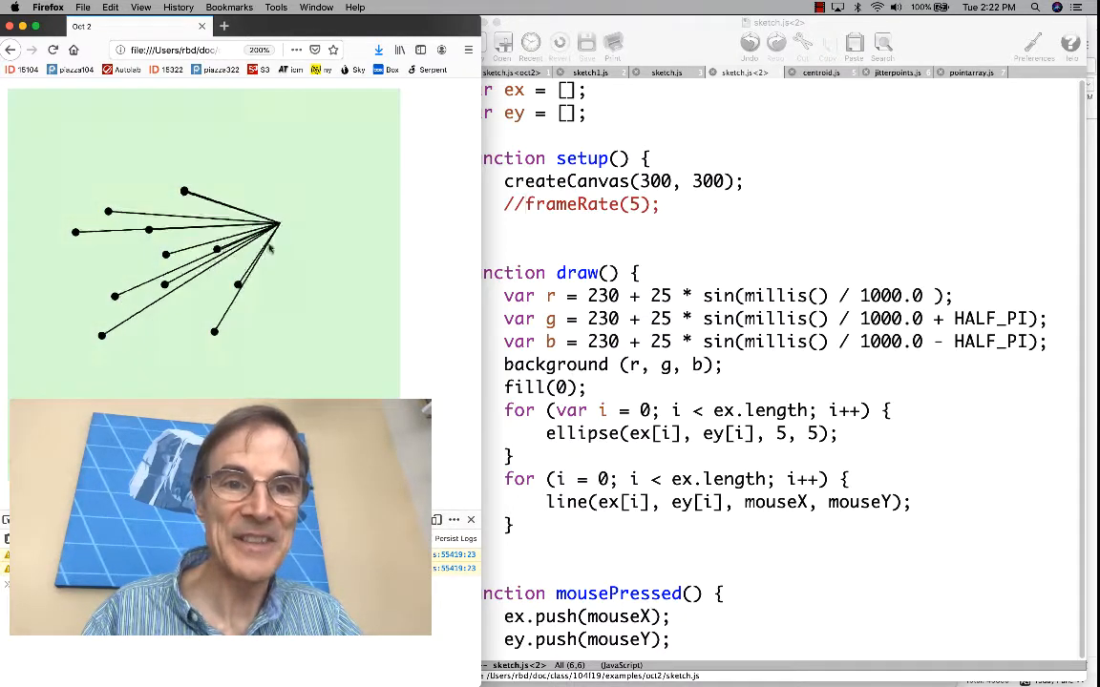
{"action": "mouse_move", "coordinate": [291, 176]}
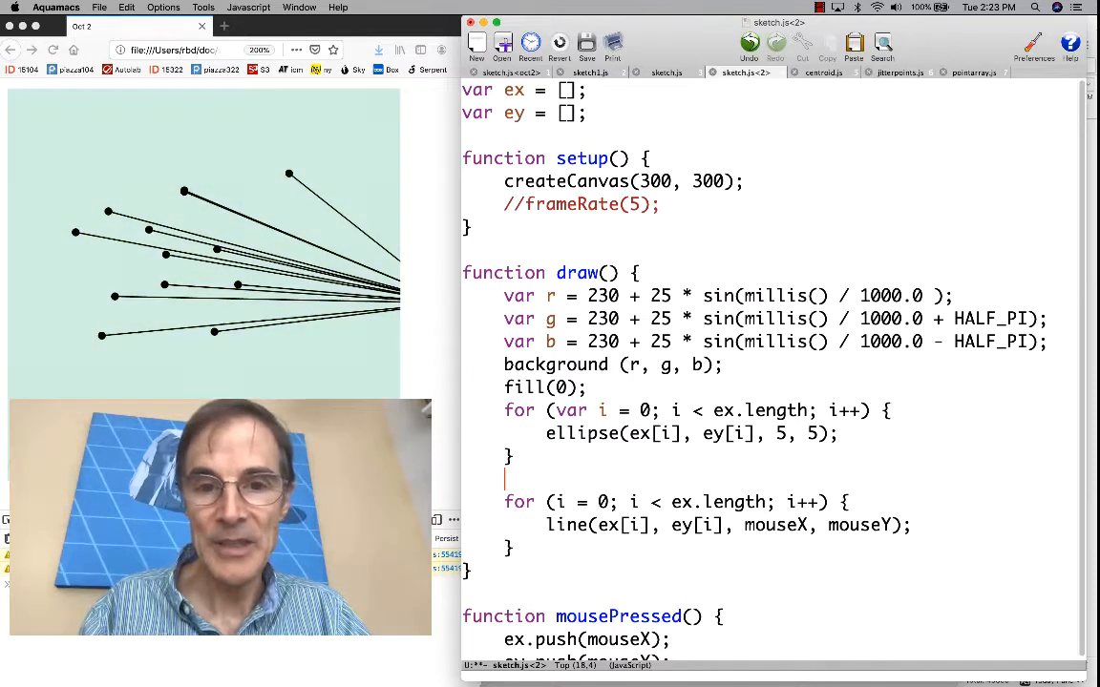
Declare 'var avgX = 0;' on the blank line in draw()
{"action": "type", "text": "var"}
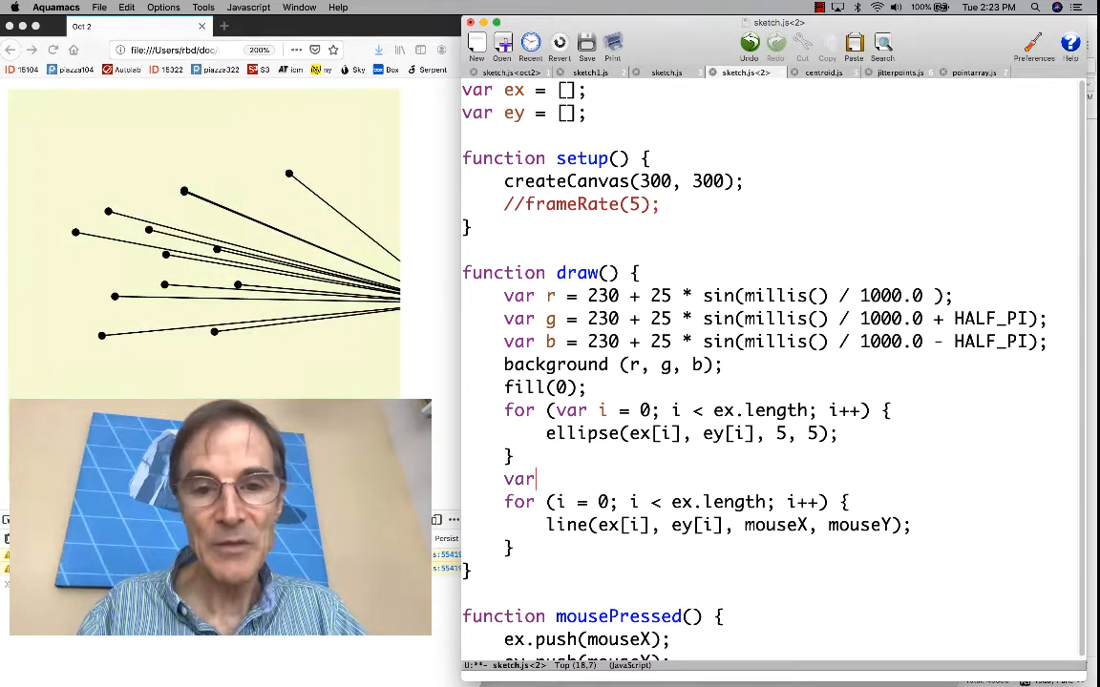
{"action": "type", "text": "avg"}
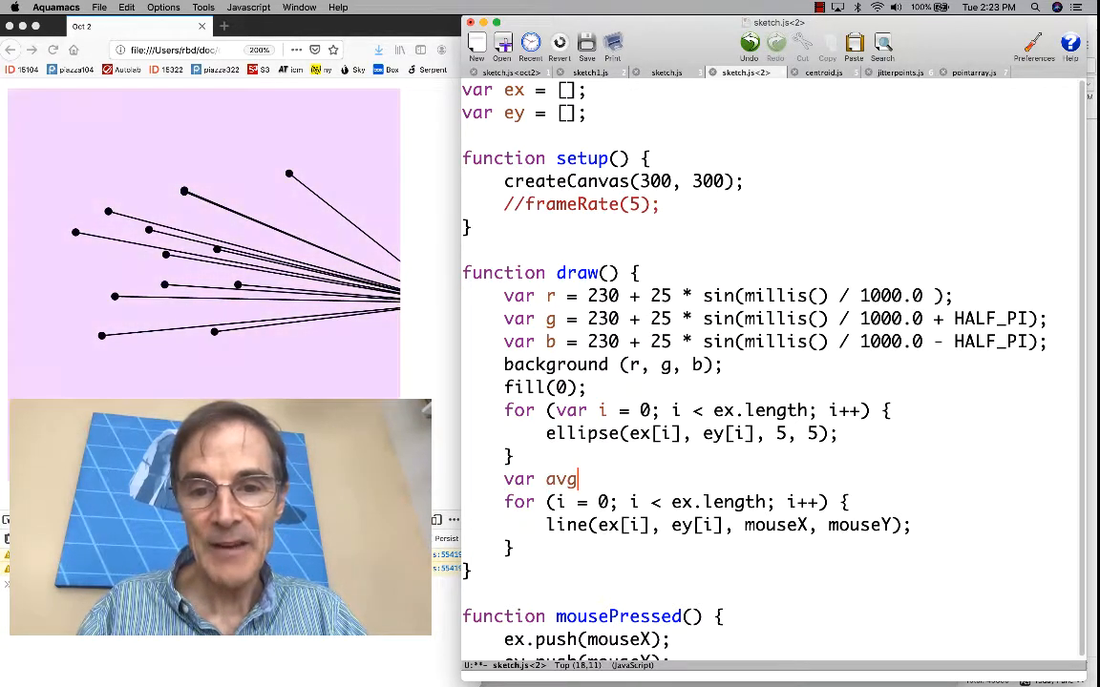
{"action": "type", "text": "X = 0;"}
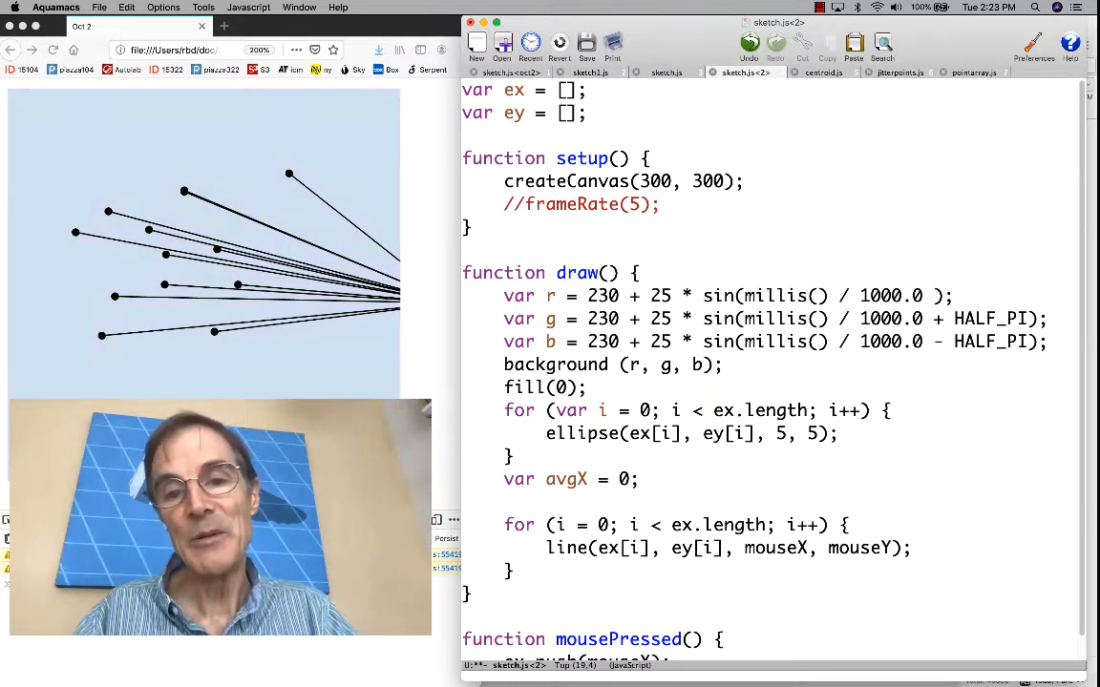
Add the comment '// sum of all values in ex' on the next line
{"action": "type", "text": "s"}
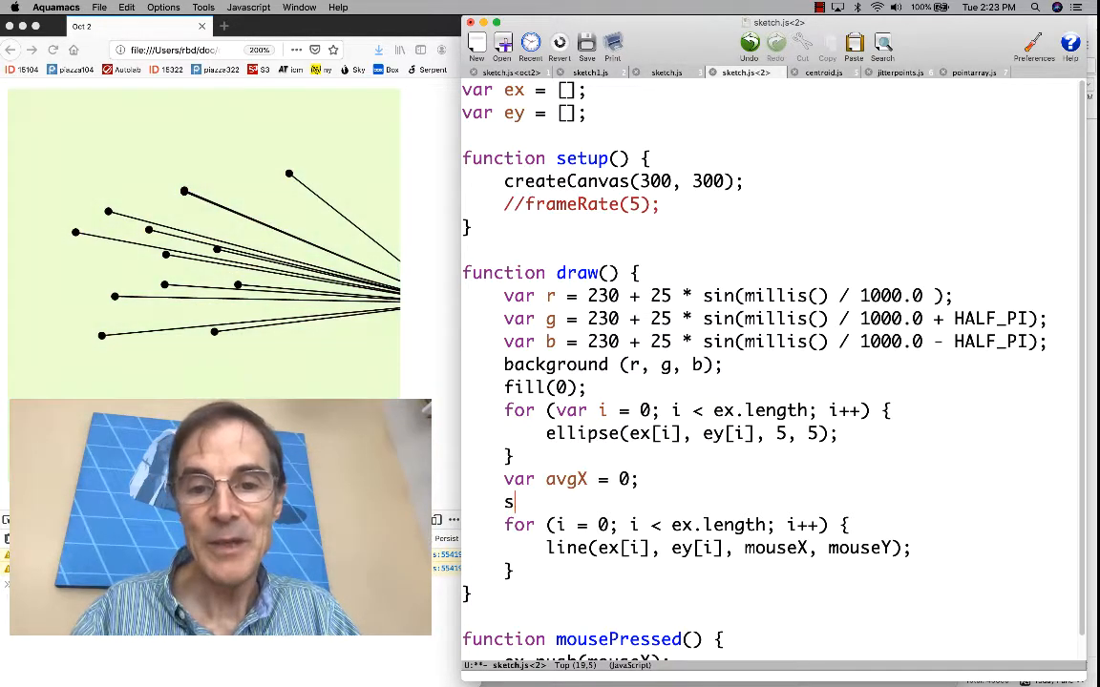
{"action": "type", "text": "um("}
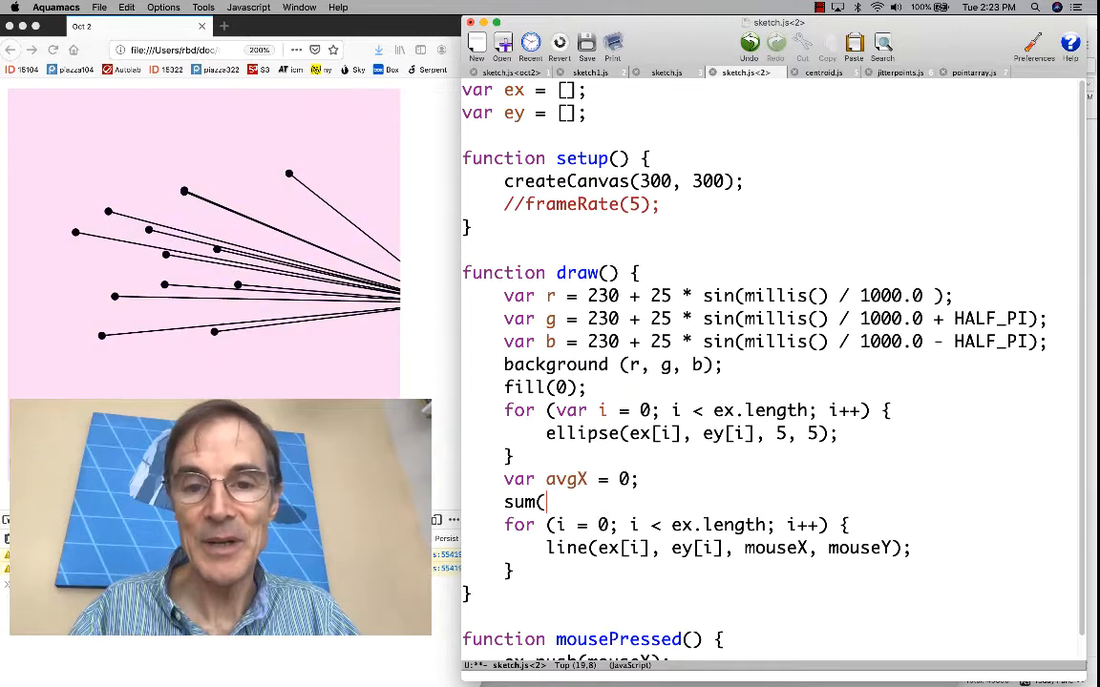
{"action": "type", "text": "of all"}
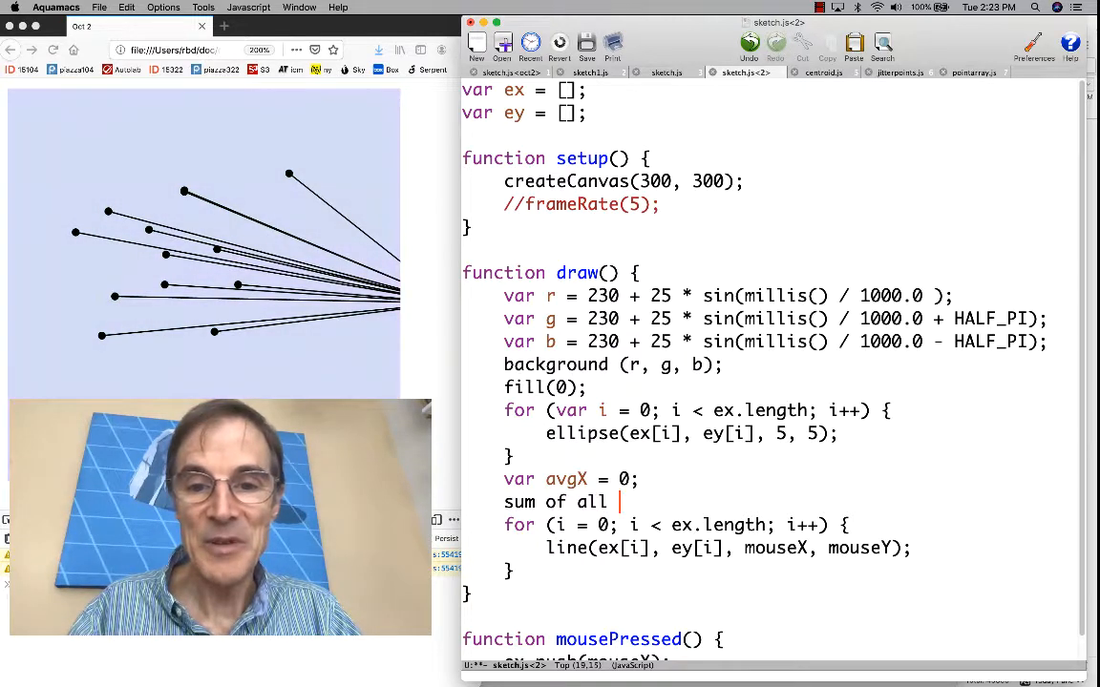
{"action": "type", "text": "vali"}
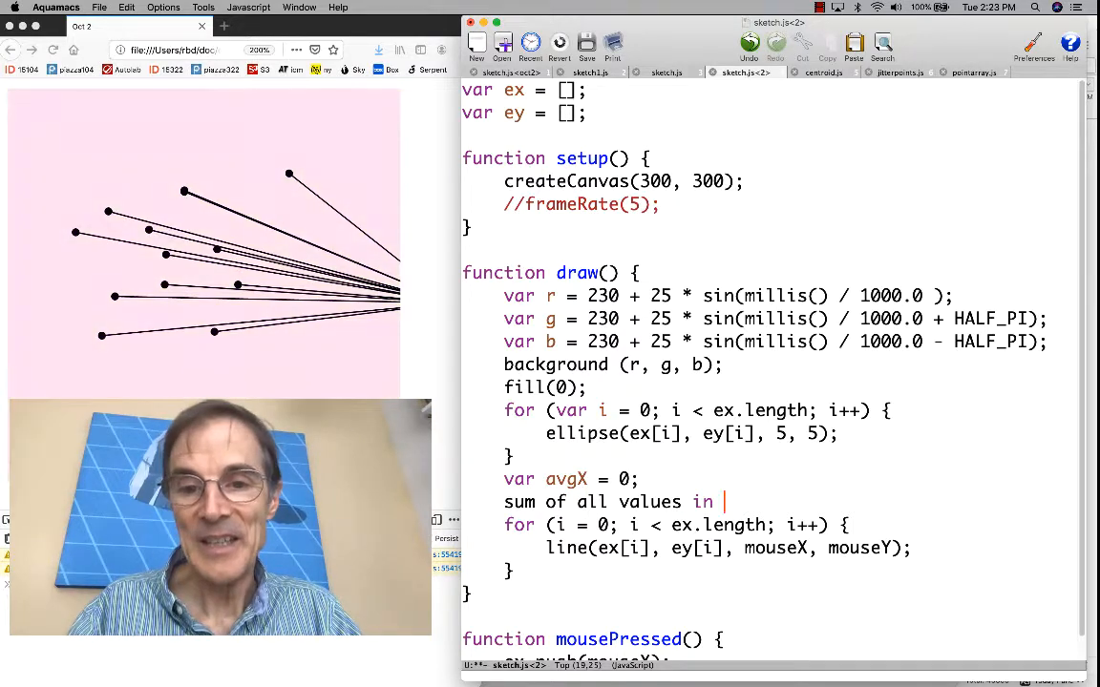
{"action": "type", "text": "ex"}
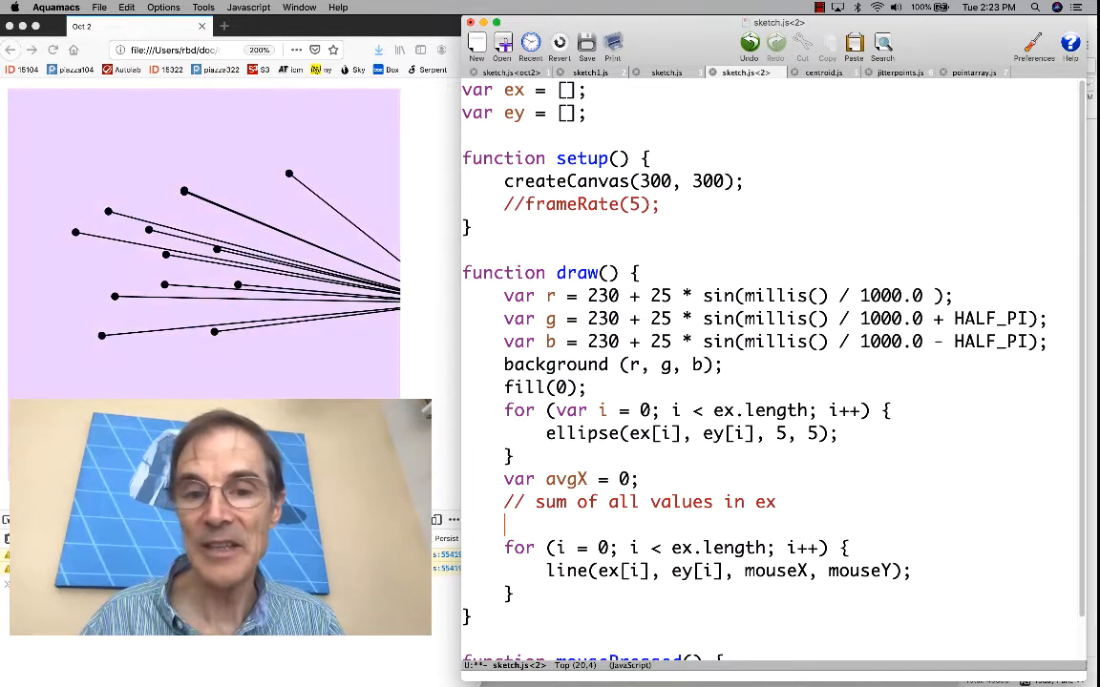
Write a for loop over ex.length adding ex[i] to the total, renamed from avgX to sumX
{"action": "type", "text": "fro"}
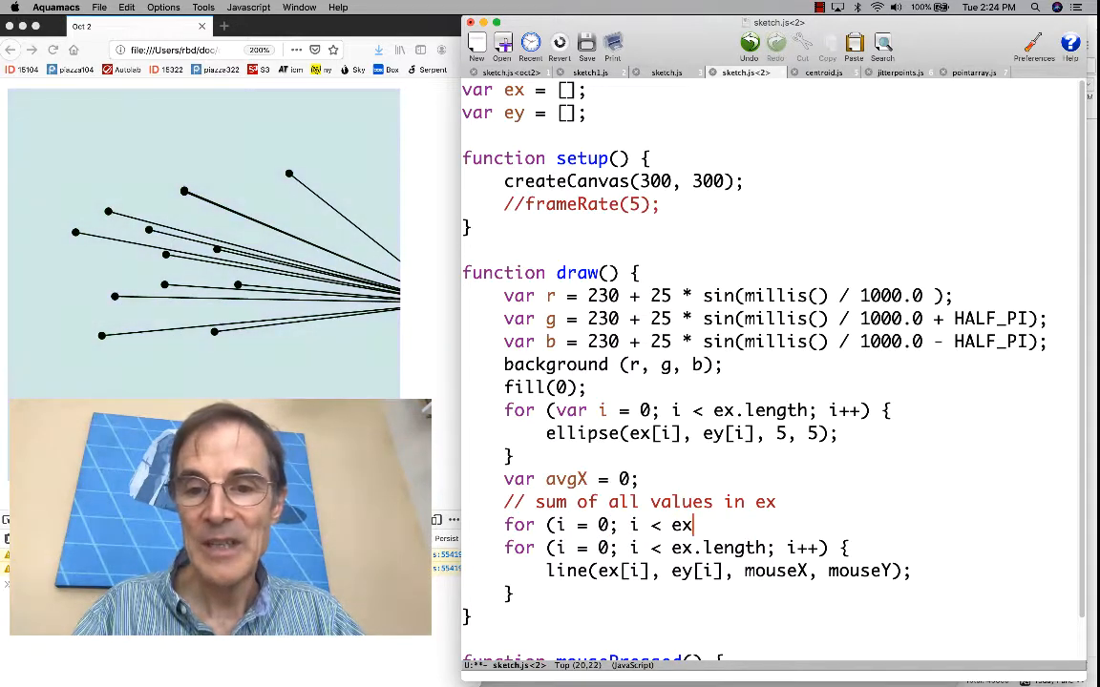
{"action": "type", "text": ".lengh"}
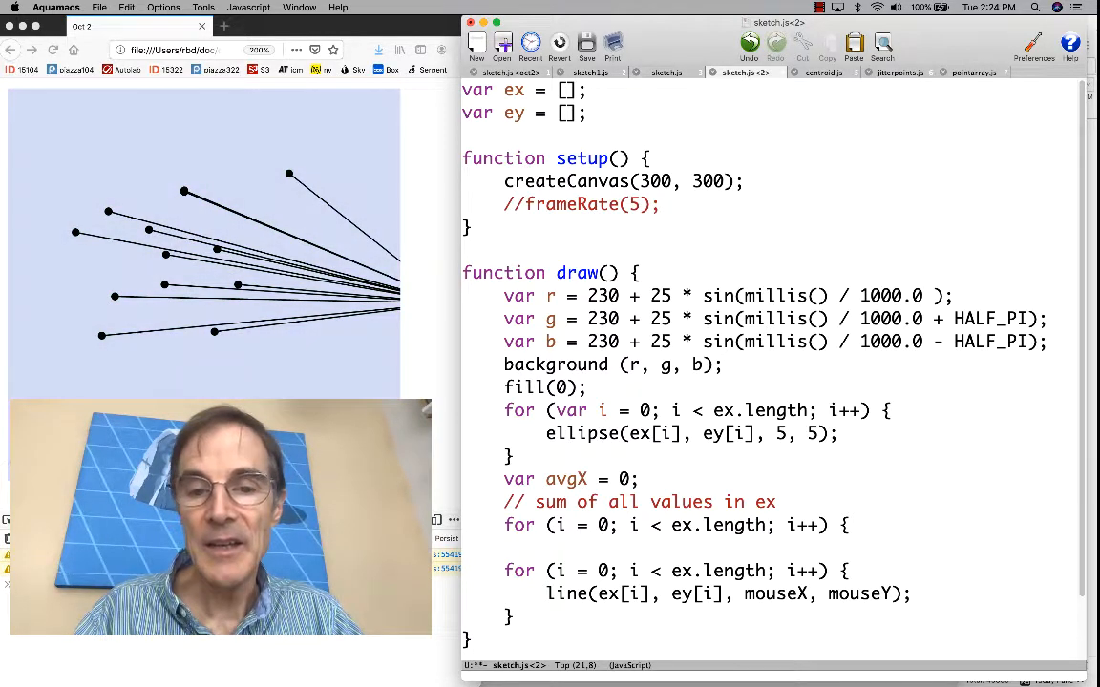
{"action": "type", "text": "avgX ="}
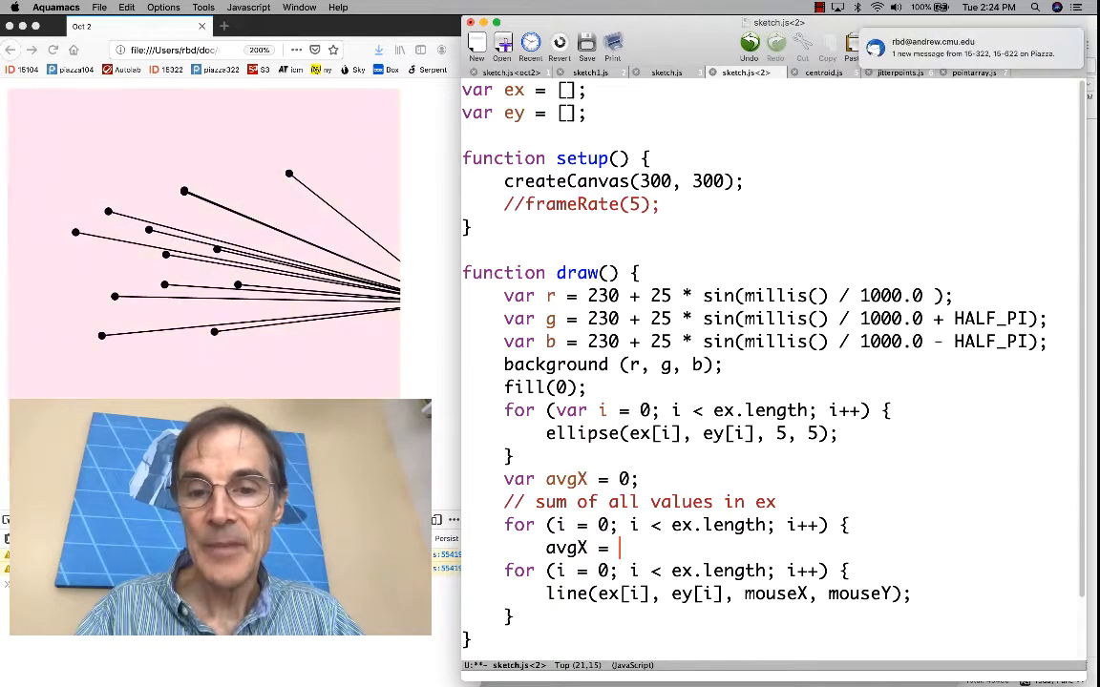
{"action": "type", "text": "+"}
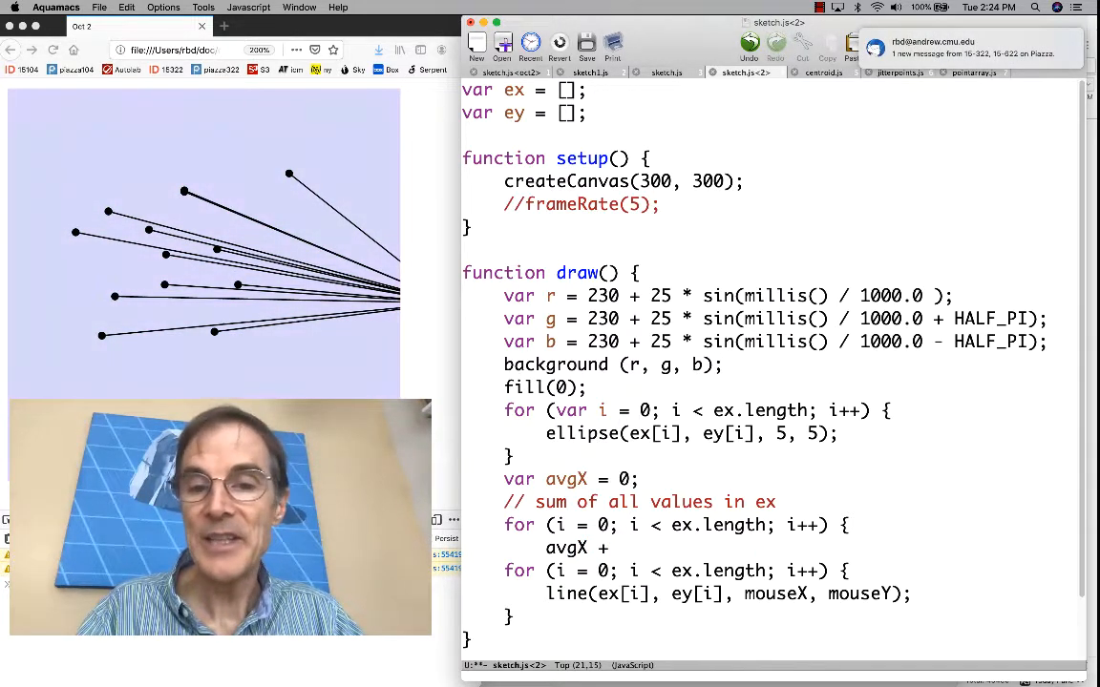
{"action": "type", "text": "ex"}
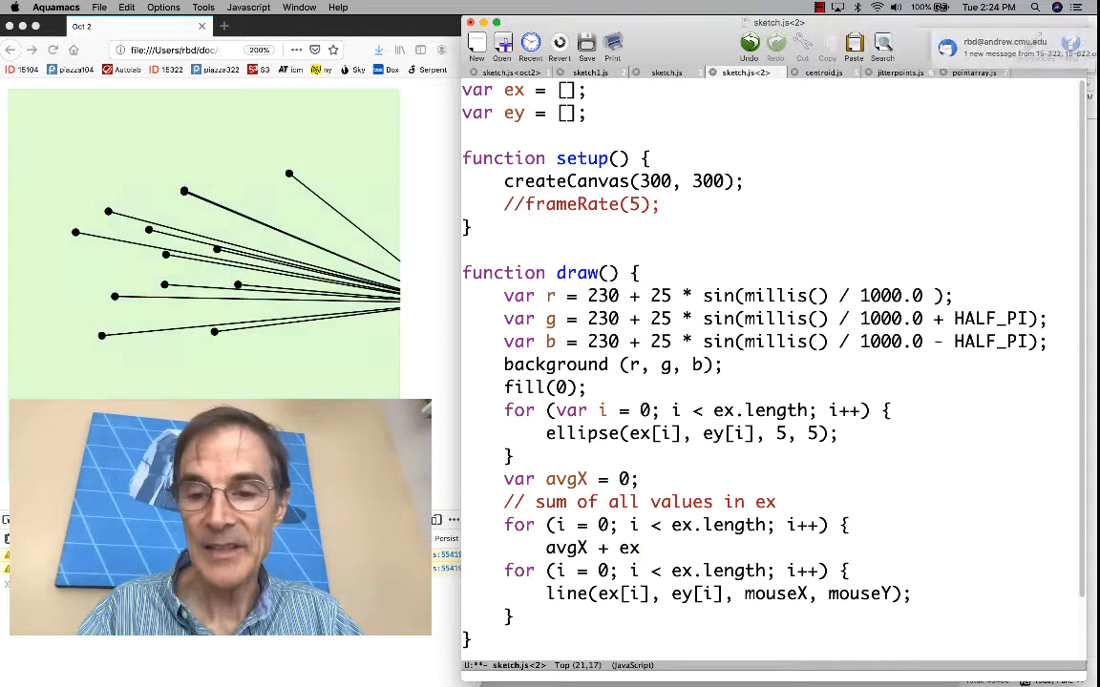
{"action": "type", "text": "[i]"}
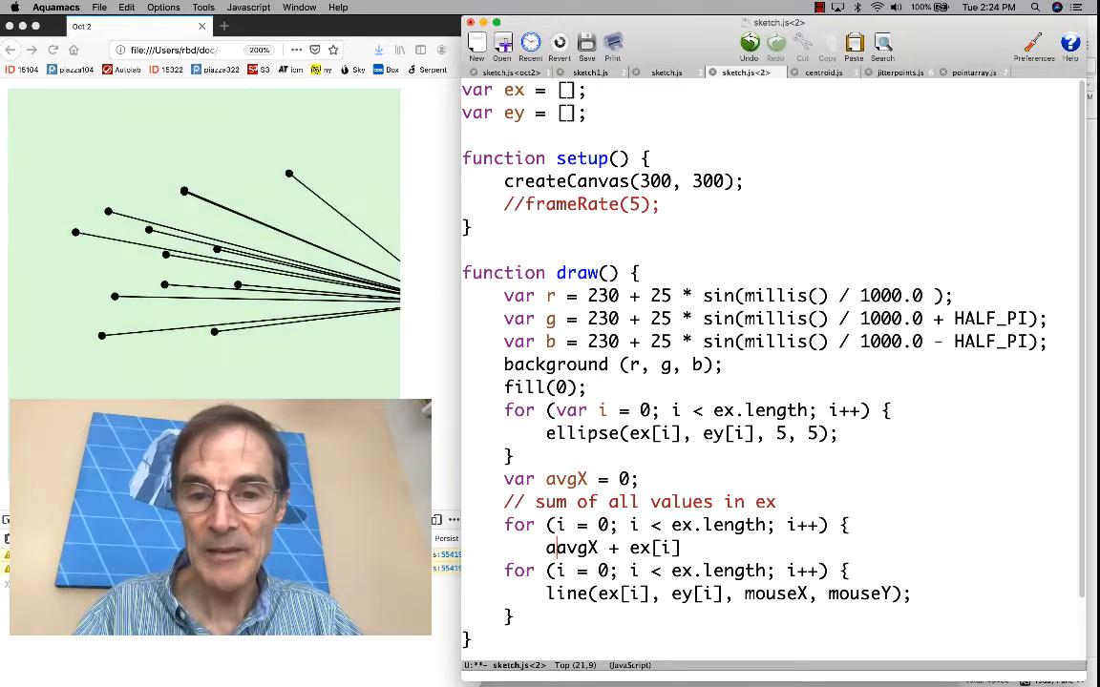
{"action": "type", "text": "avgX"}
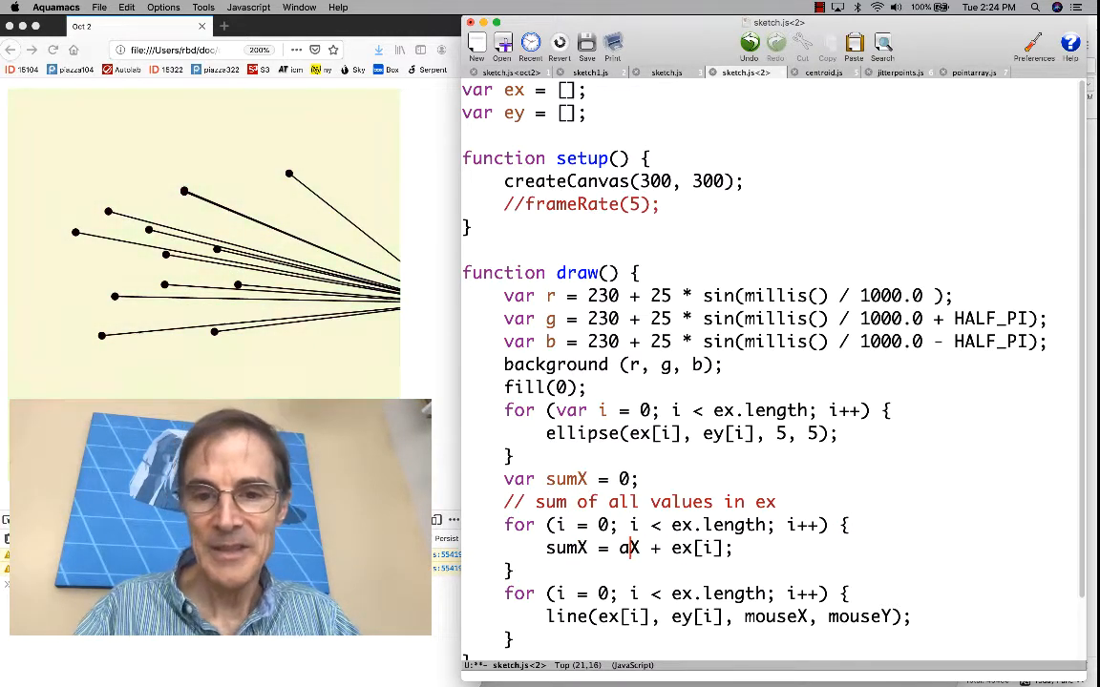
Complete 'sumX = sumX + ex[i];' and add the comment '// now, sumX is the sum of all values in ex'
{"action": "type", "text": "sum"}
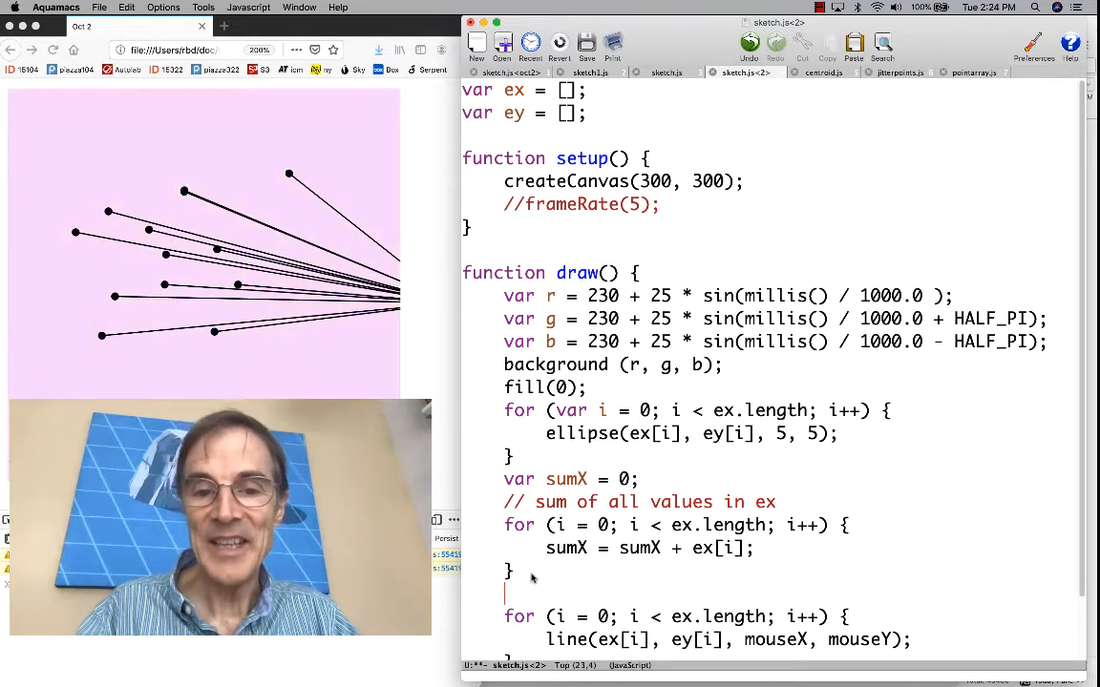
{"action": "type", "text": "// now, sumX is the"}
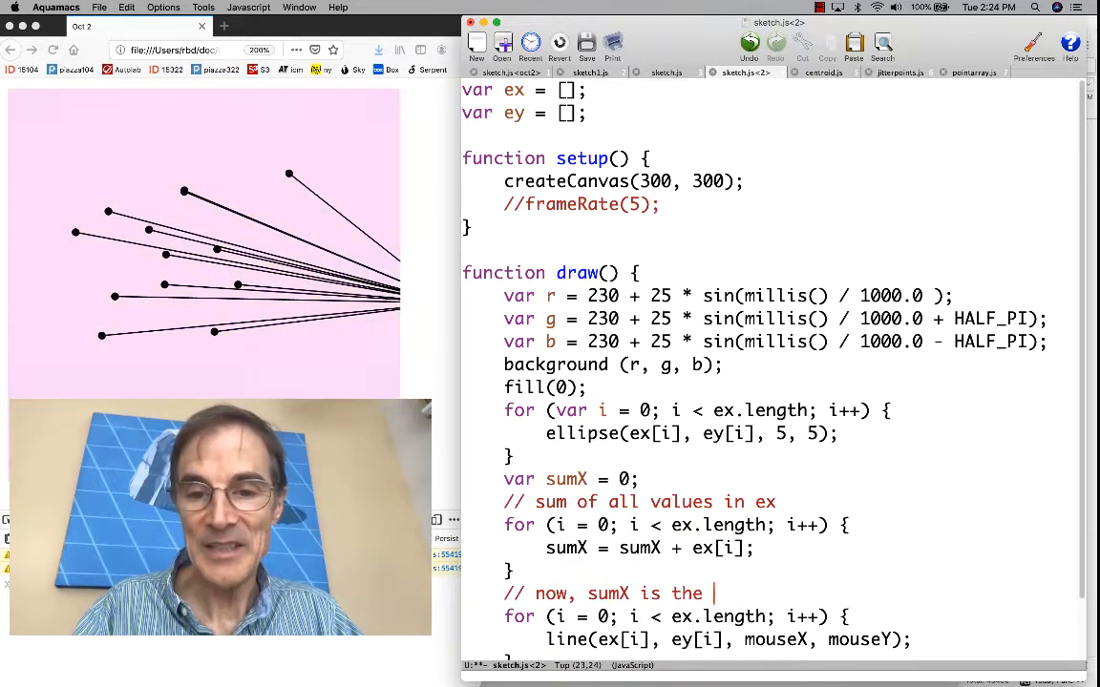
{"action": "type", "text": "sum of all values in ex"}
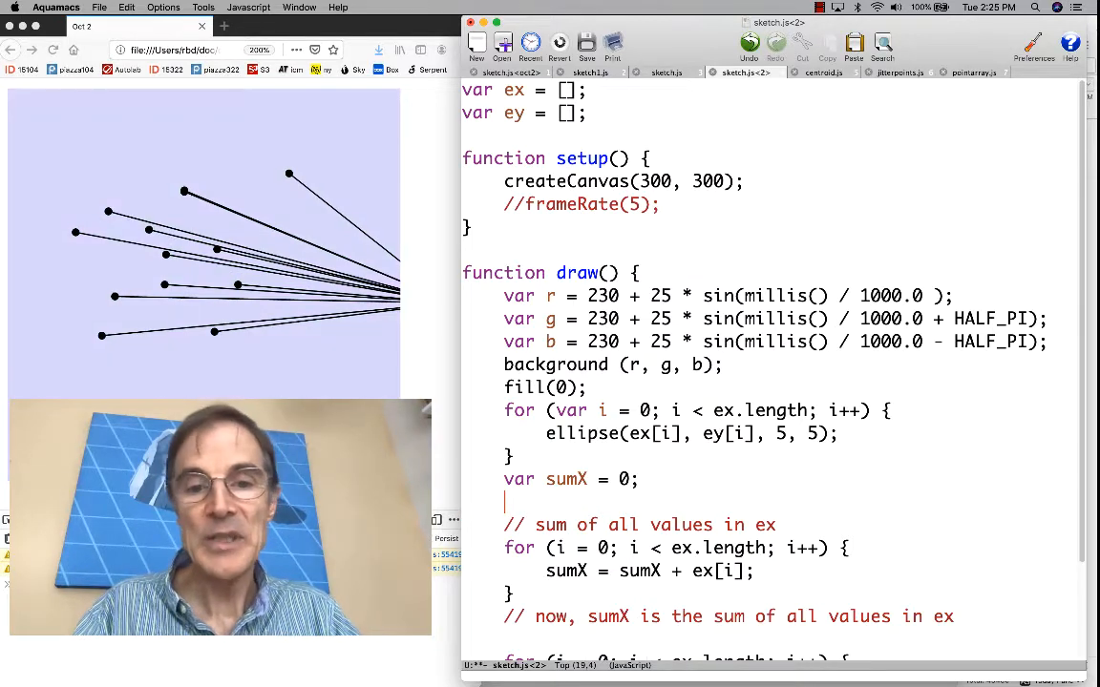
Declare 'var sumY = 0;', add 'sumY = sumY + ey[i];' to the loop, and adapt the comment for ey
{"action": "type", "text": "var sum"}
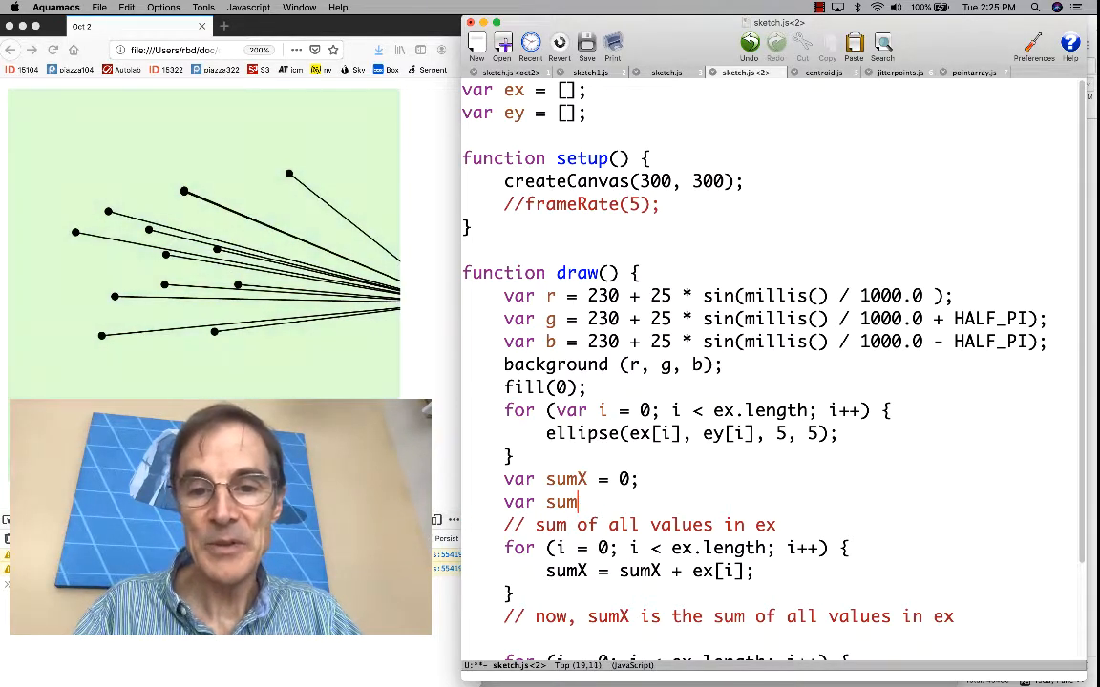
{"action": "type", "text": "Y = 0;"}
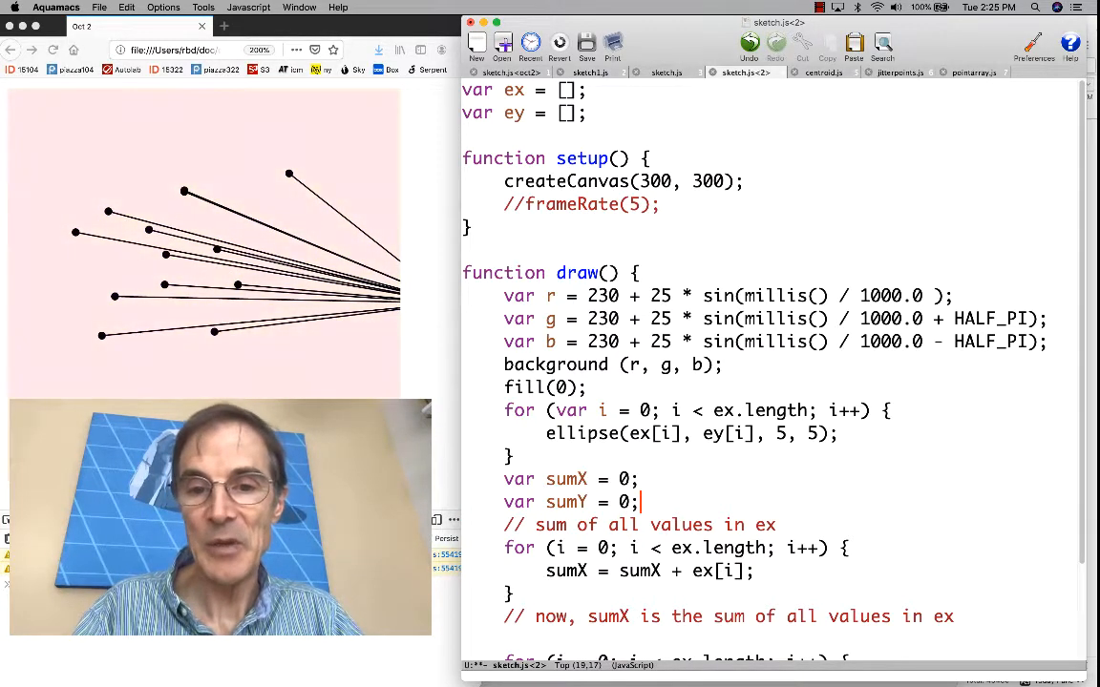
{"action": "type", "text": "sumY = sum"}
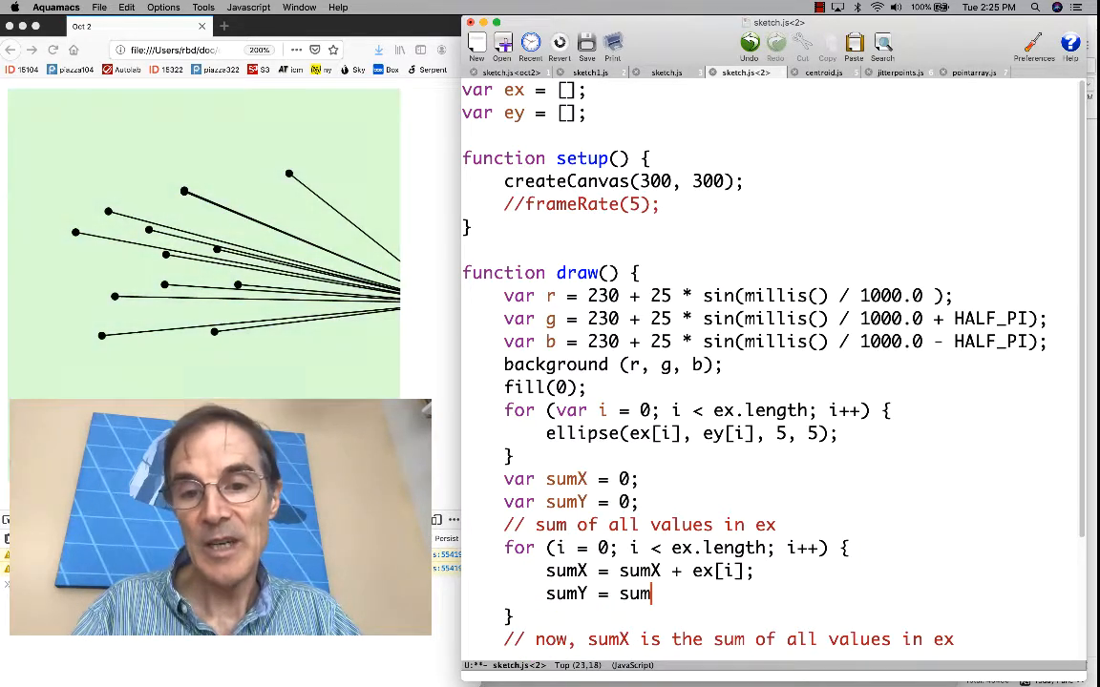
{"action": "type", "text": "+ e"}
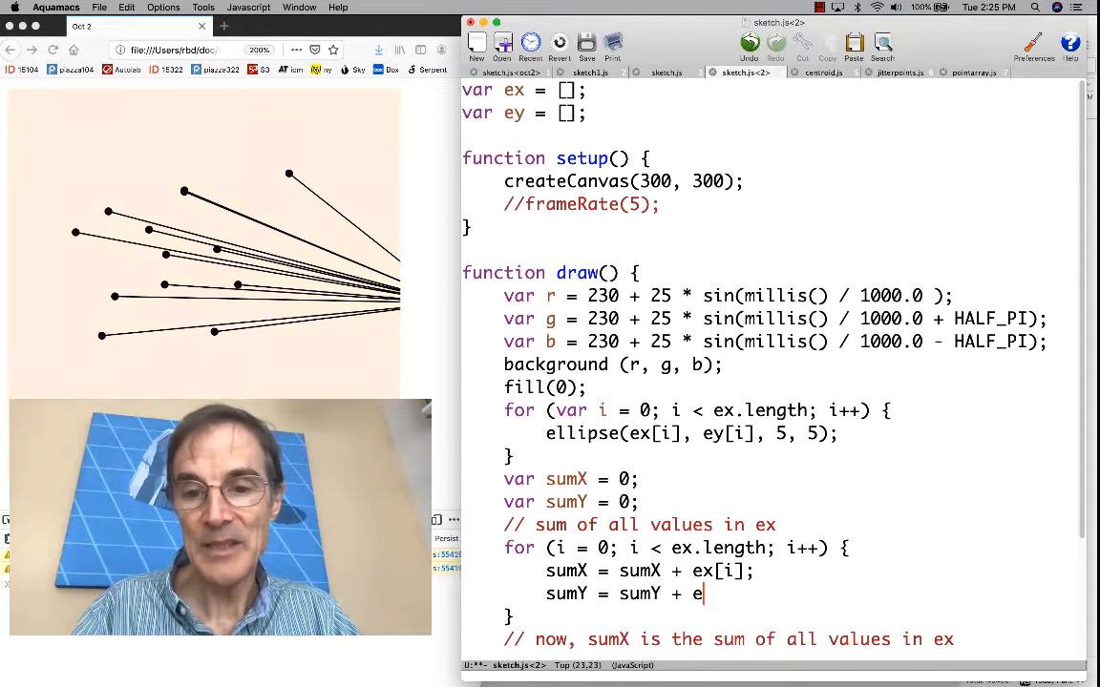
{"action": "type", "text": "y[i];"}
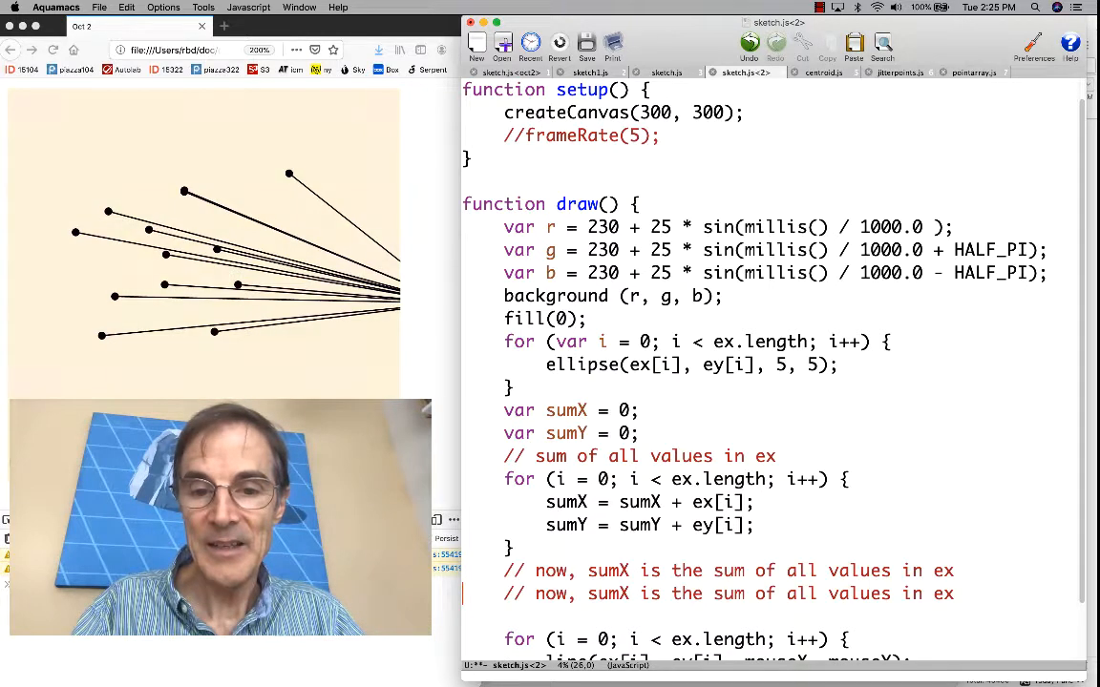
{"action": "key", "text": "Backspace"}
{"action": "type", "text": "Y"}
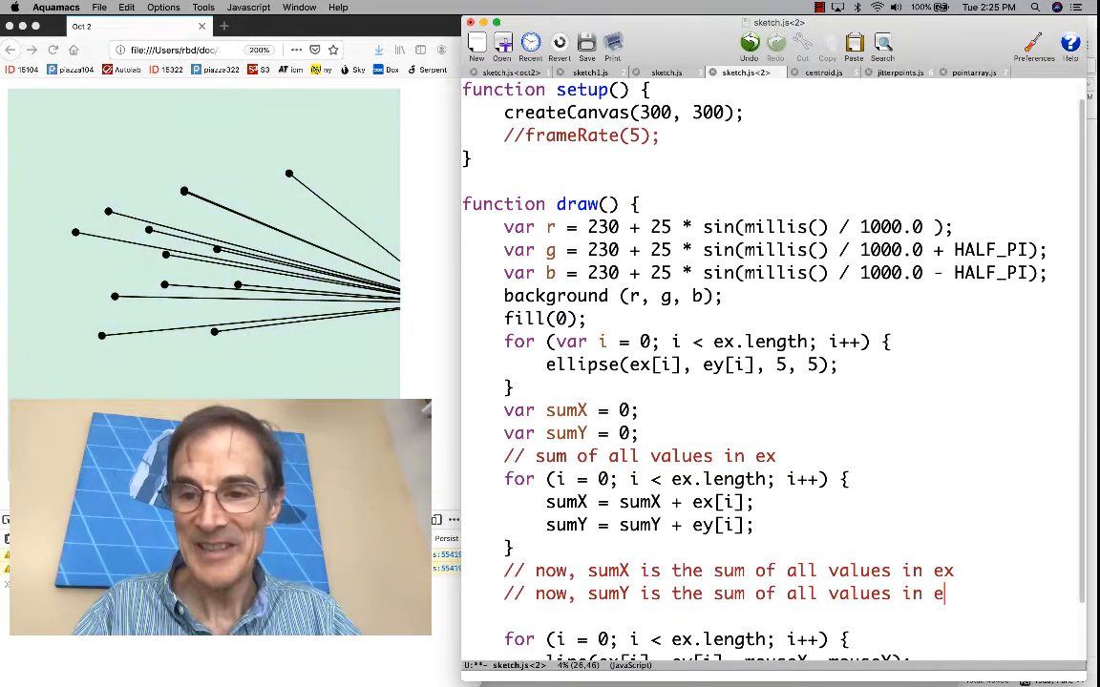
{"action": "type", "text": "y"}
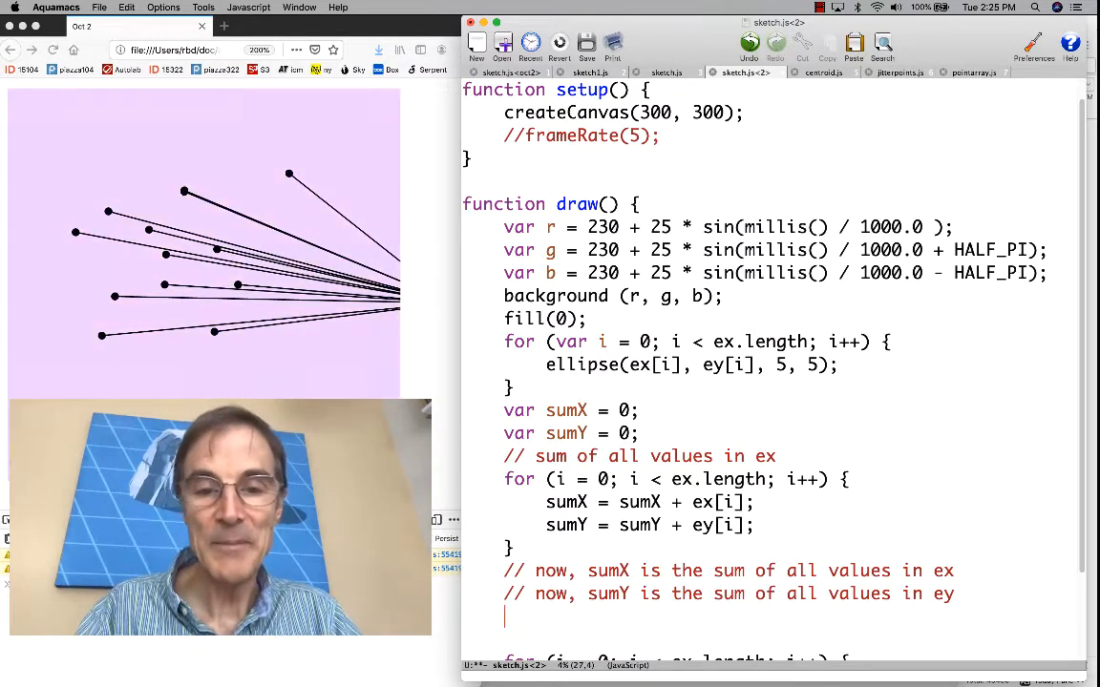
Compute 'var avgX = sumX / ex.length;' and 'var avgY = sumY / ey.length;' after the loop
{"action": "type", "text": "var"}
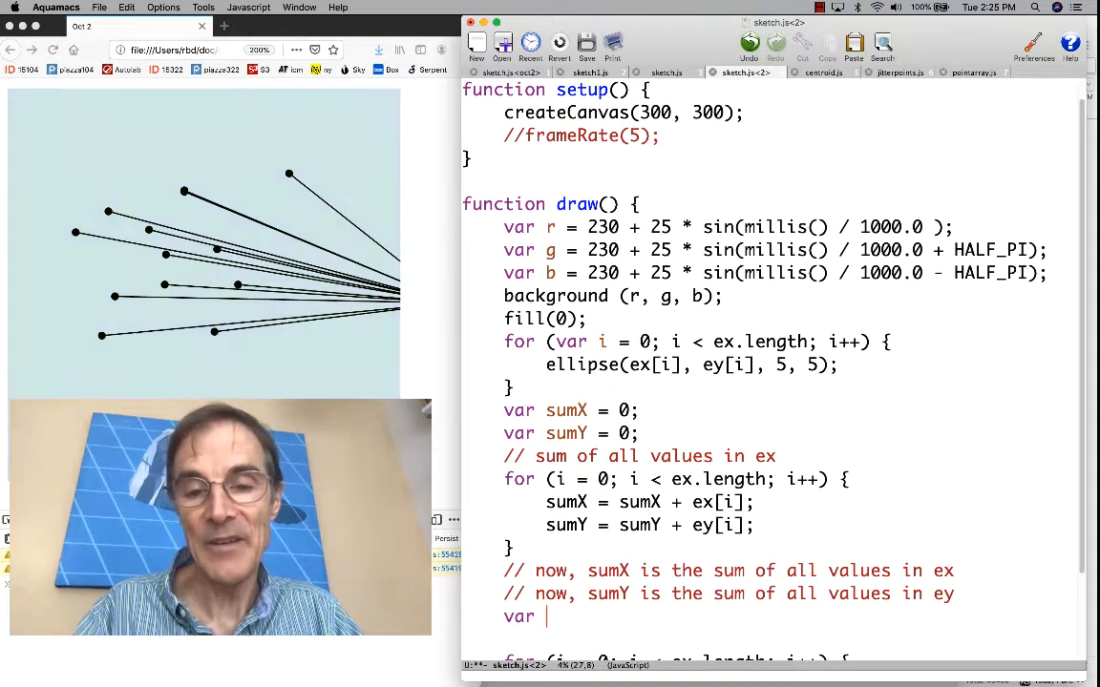
{"action": "type", "text": "avgX = sumX /"}
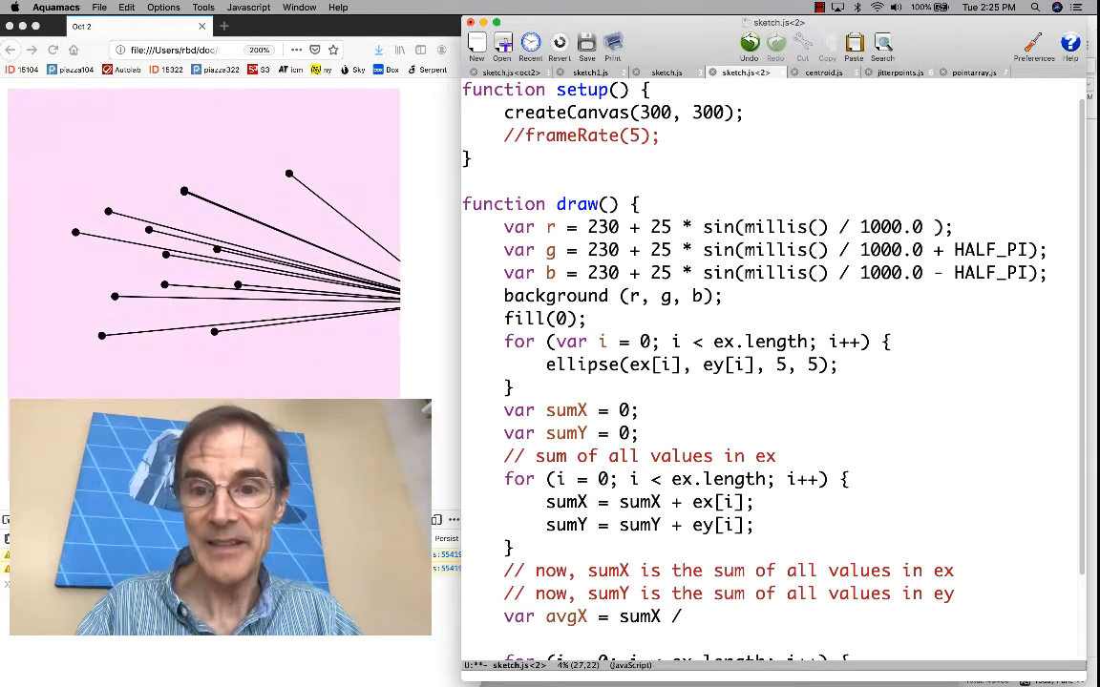
{"action": "type", "text": "ex."}
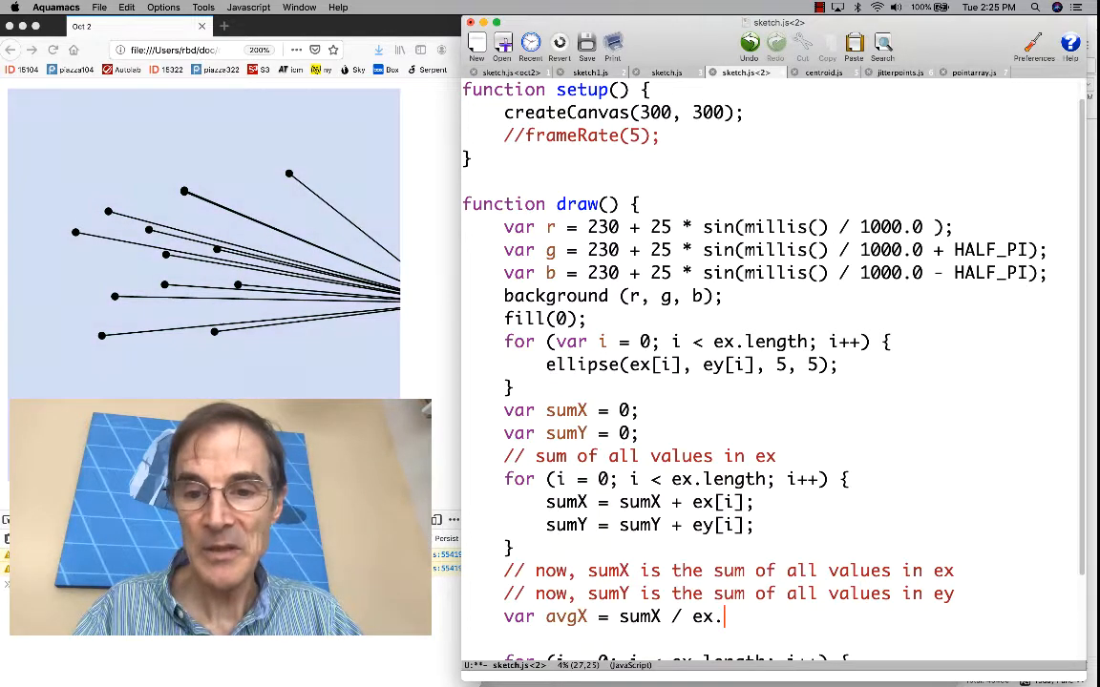
{"action": "type", "text": "lent"}
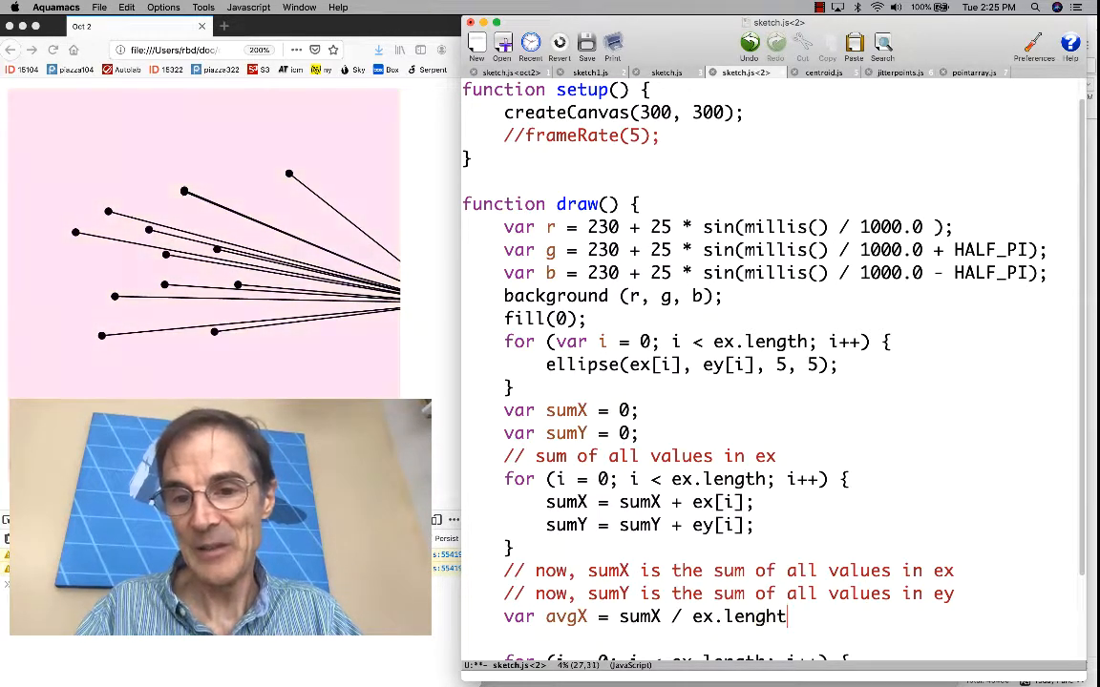
{"action": "type", "text": "h;"}
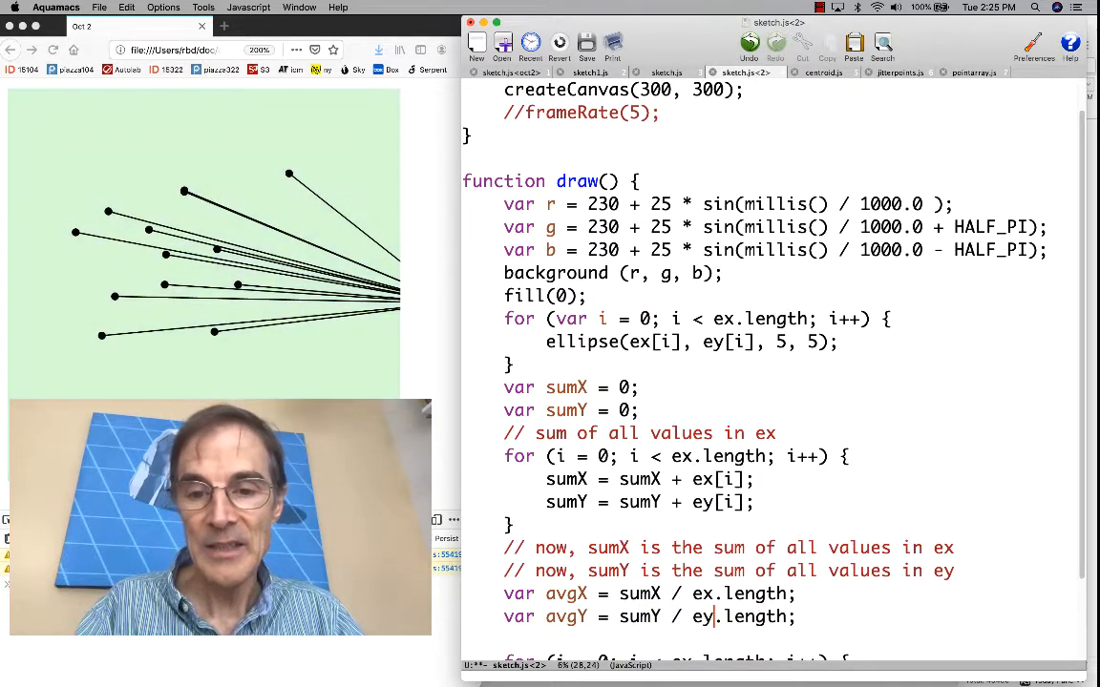
{"action": "scroll", "scroll_direction": "down", "scroll_amount": 3}
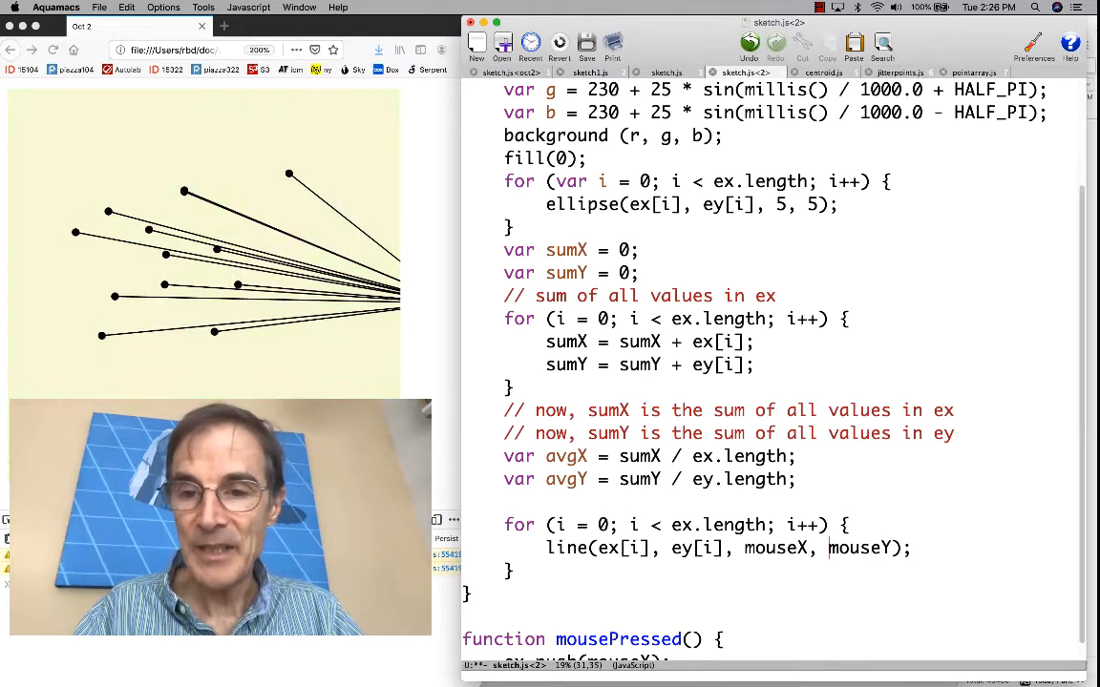
Change the call to line(ex[i], ey[i], avgX, avgY), replacing mouseX and mouseY
{"action": "type", "text": "a"}
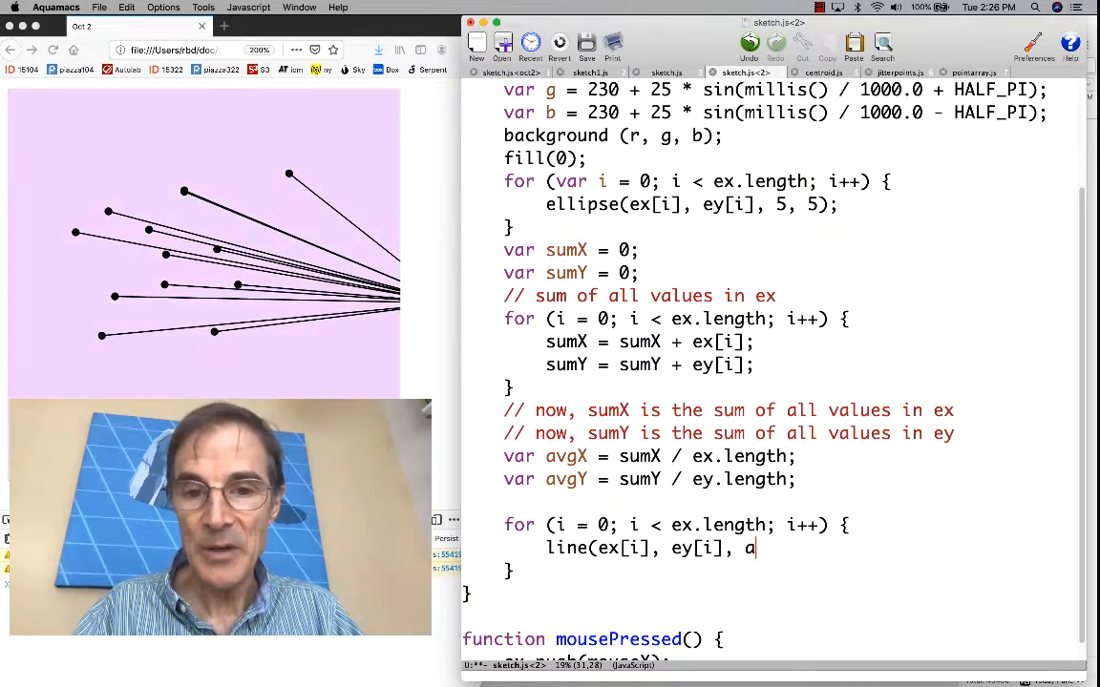
{"action": "type", "text": "vgX, av"}
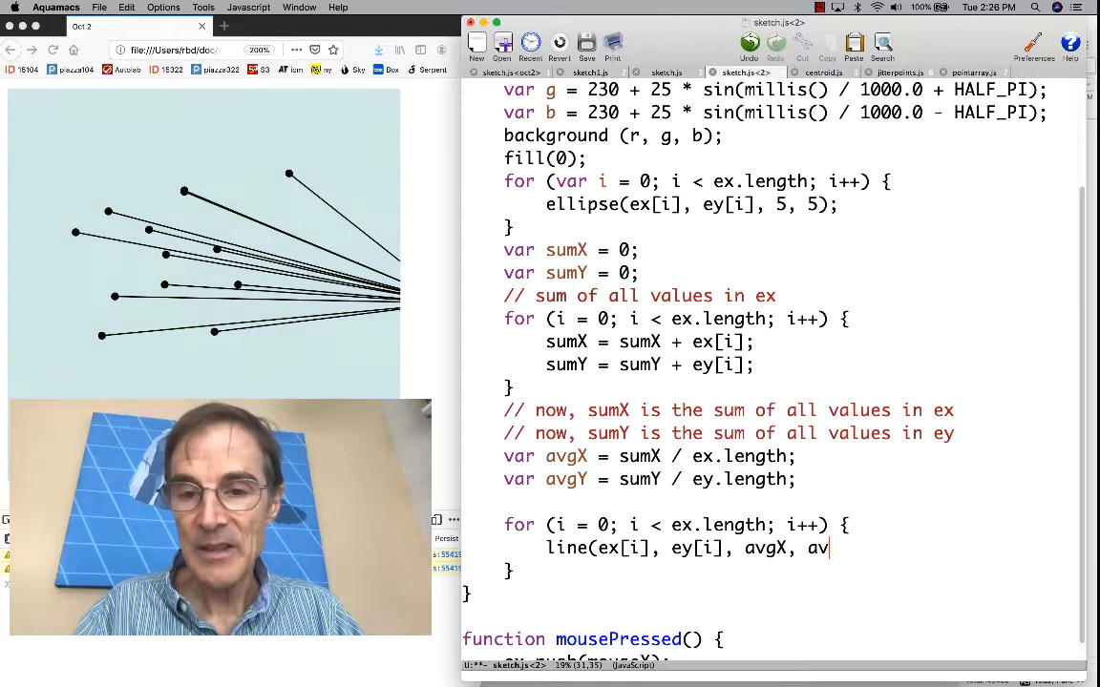
{"action": "type", "text": "gY);"}
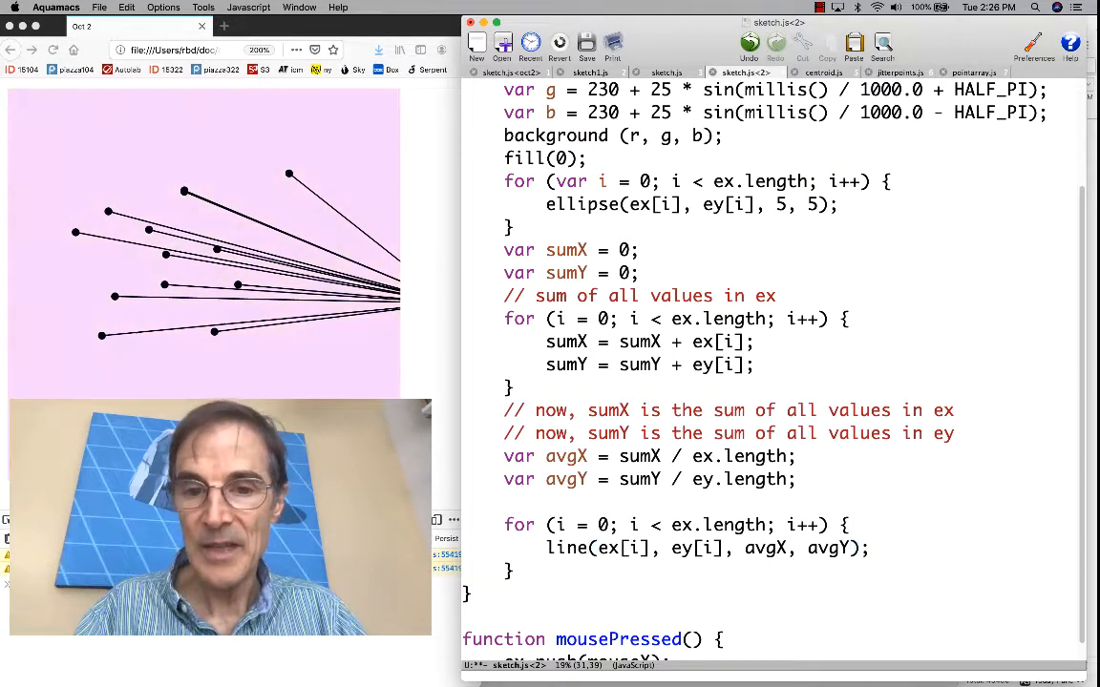
Add 'ellipse(avgX, avgY, 10, 10);' under the comment '// draw a circle at the centroid of all points'
{"action": "type", "text": "ell"}
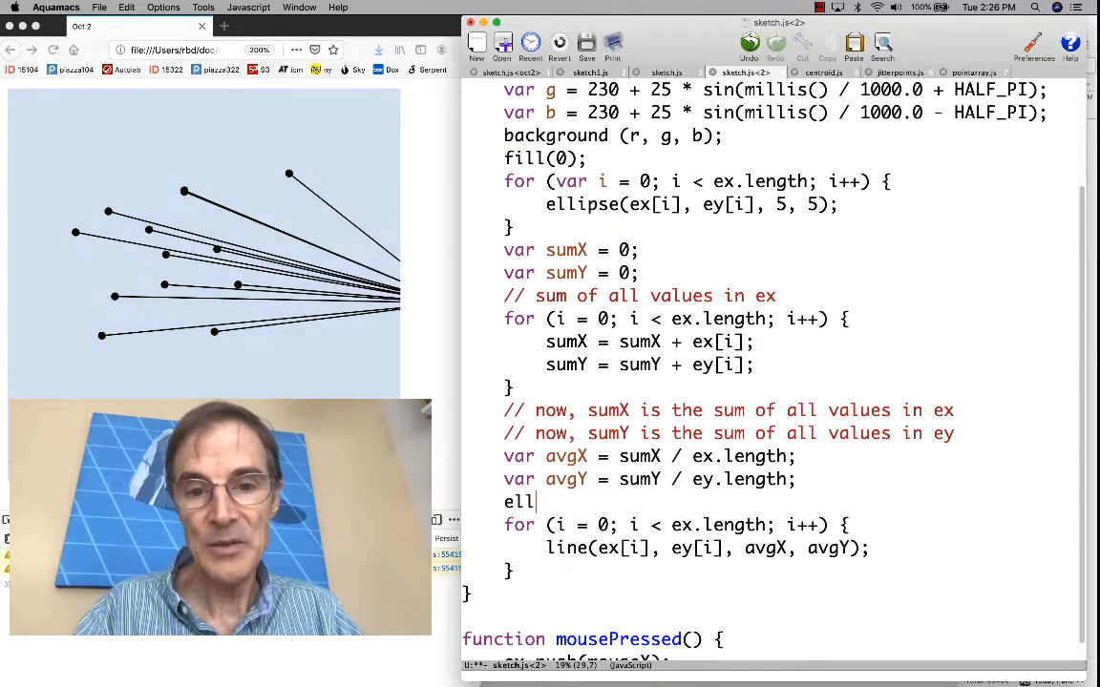
{"action": "type", "text": "ipse("}
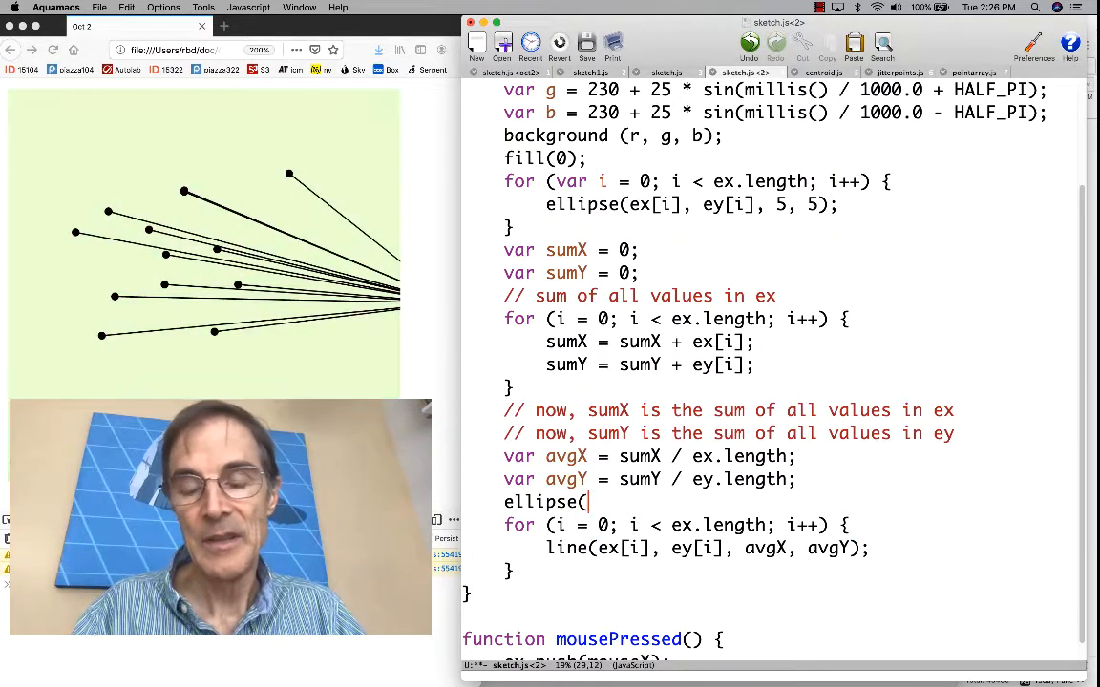
{"action": "type", "text": "avg"}
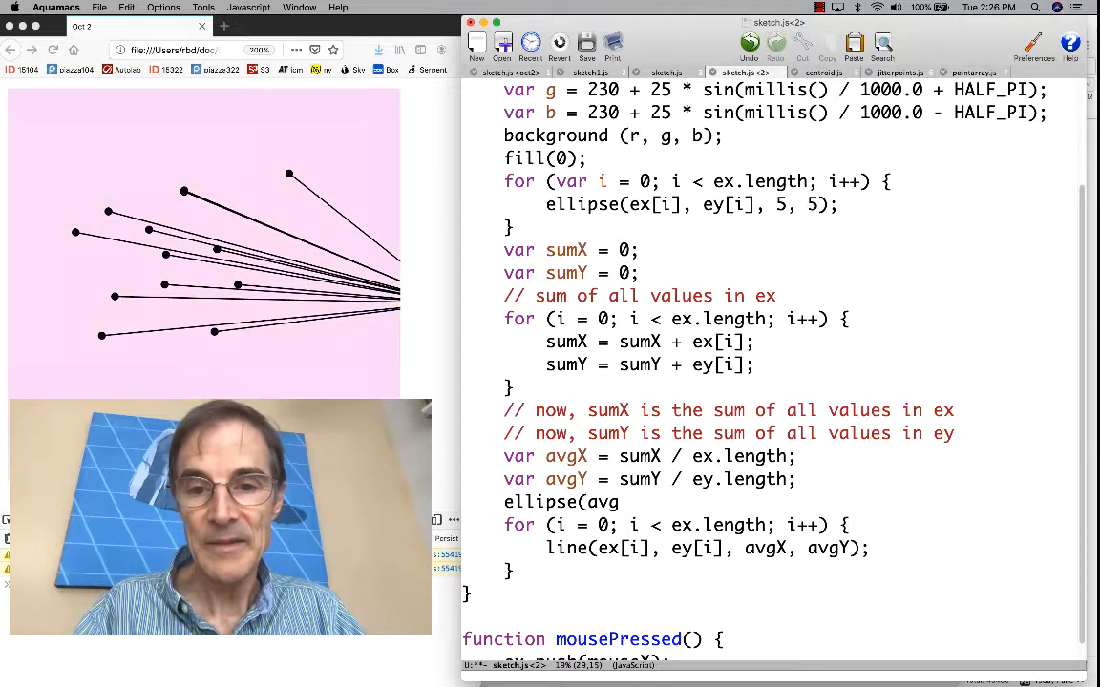
{"action": "type", "text": "X, av"}
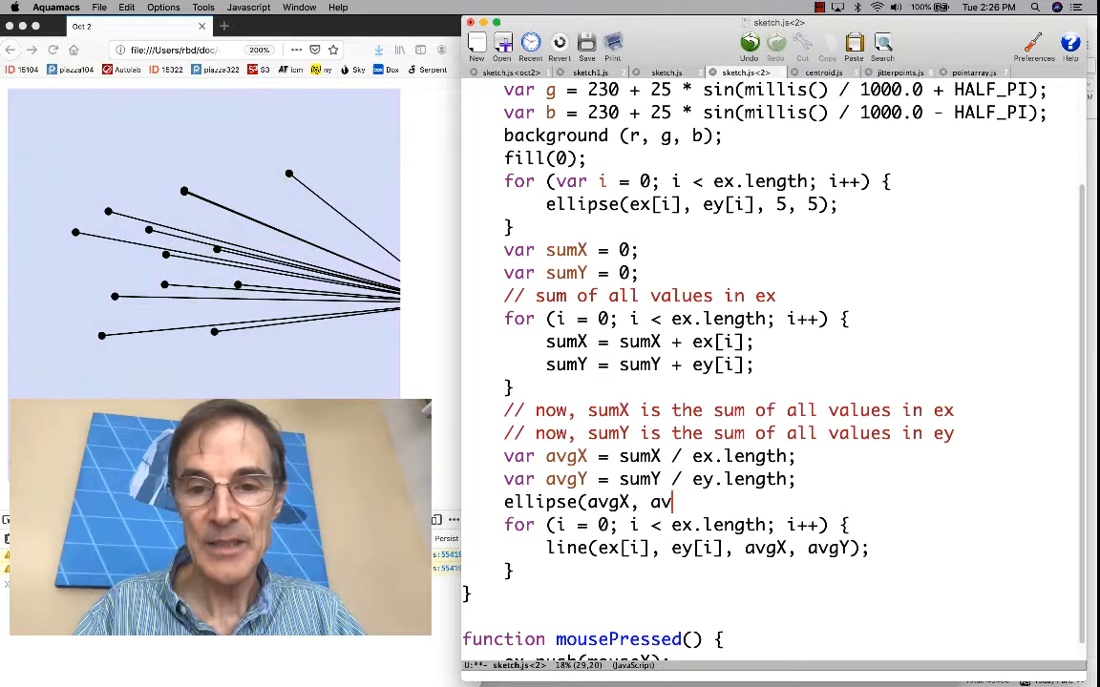
{"action": "type", "text": "gY,"}
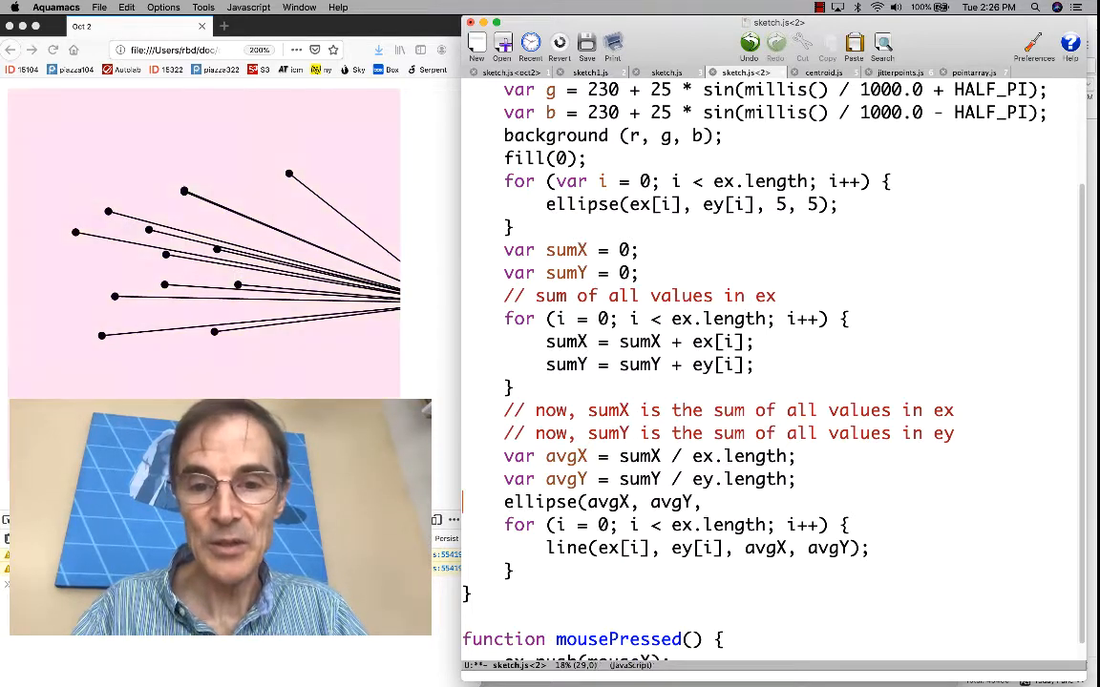
{"action": "type", "text": "// draw a circle at the centor"}
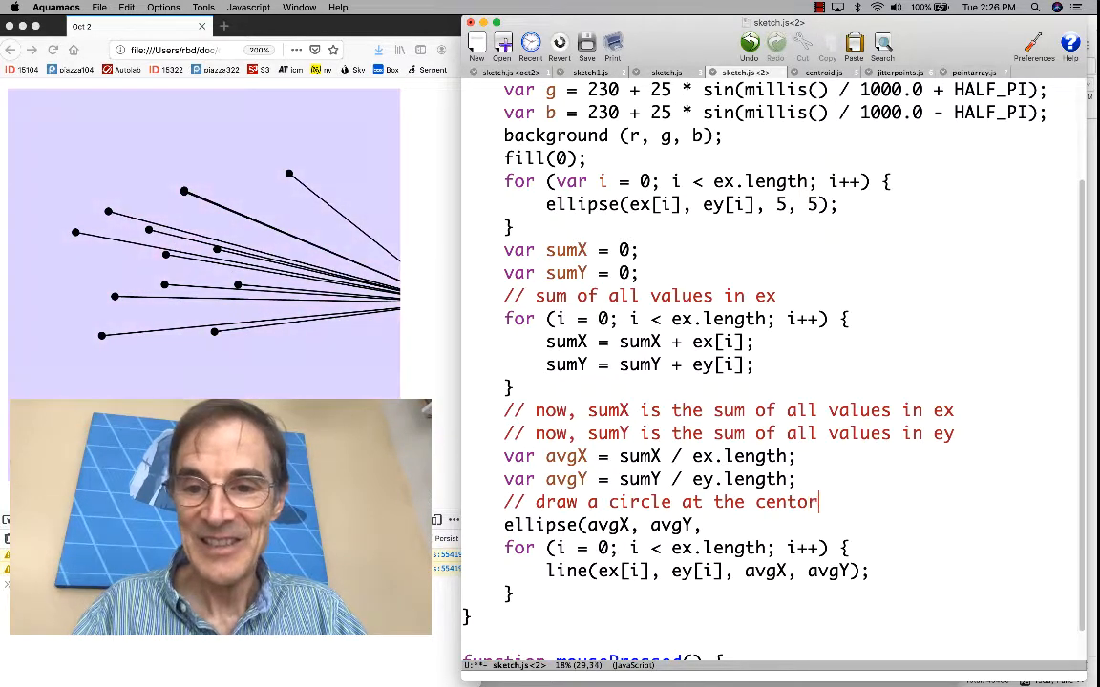
{"action": "type", "text": "oid of all points"}
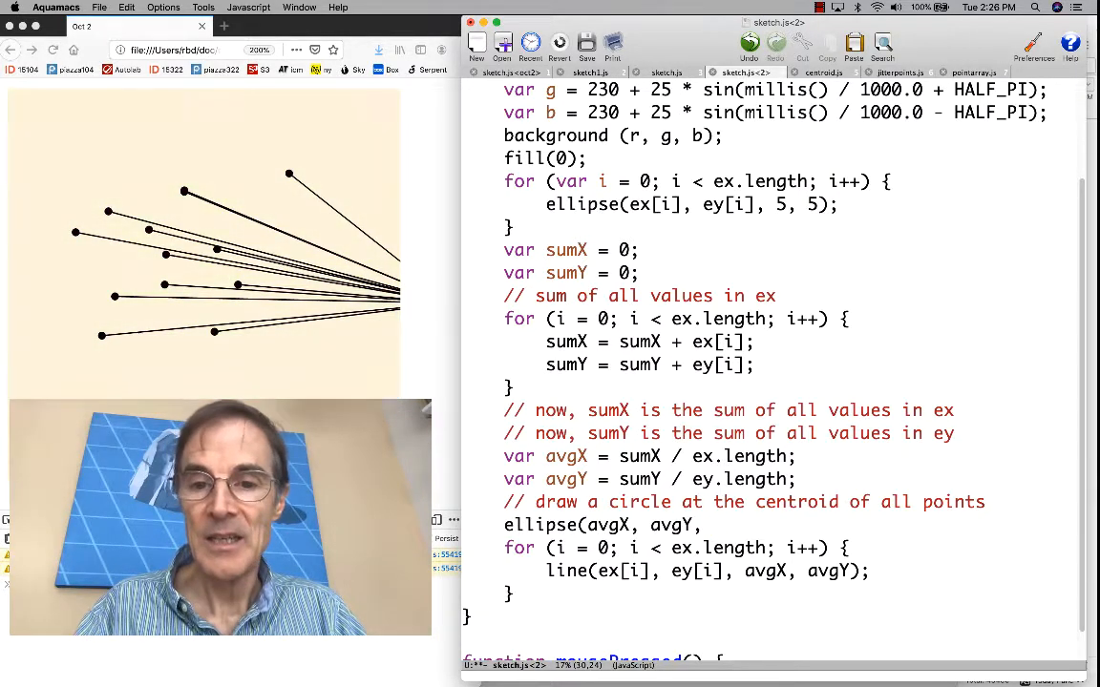
{"action": "type", "text": ", 10"}
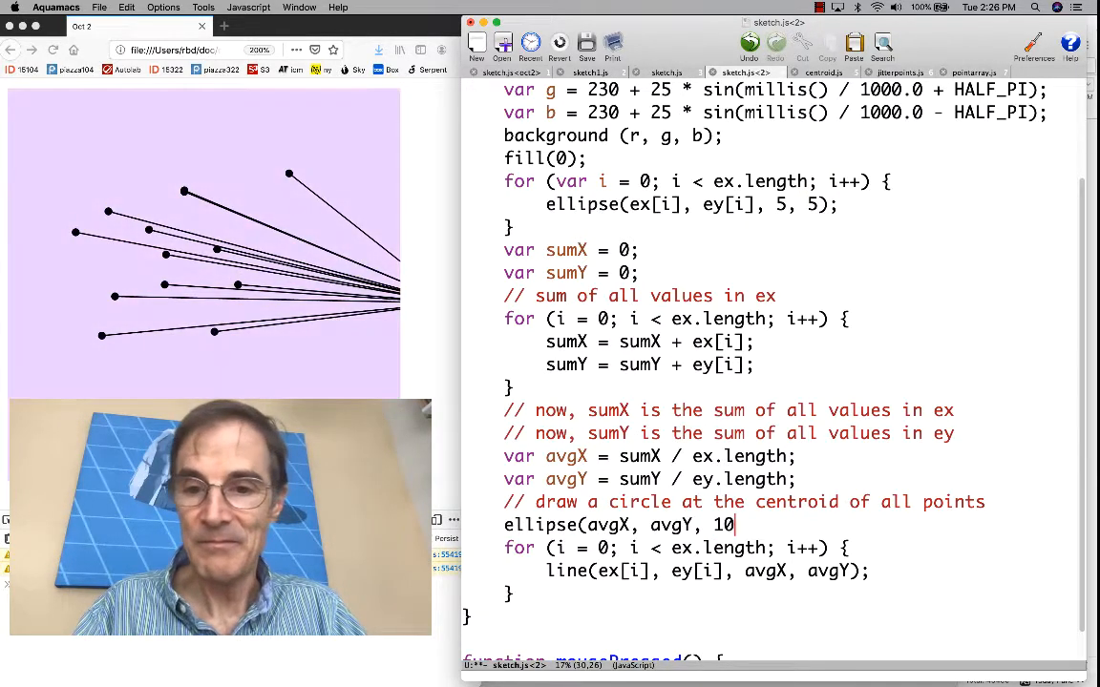
{"action": "type", "text": ", 10);"}
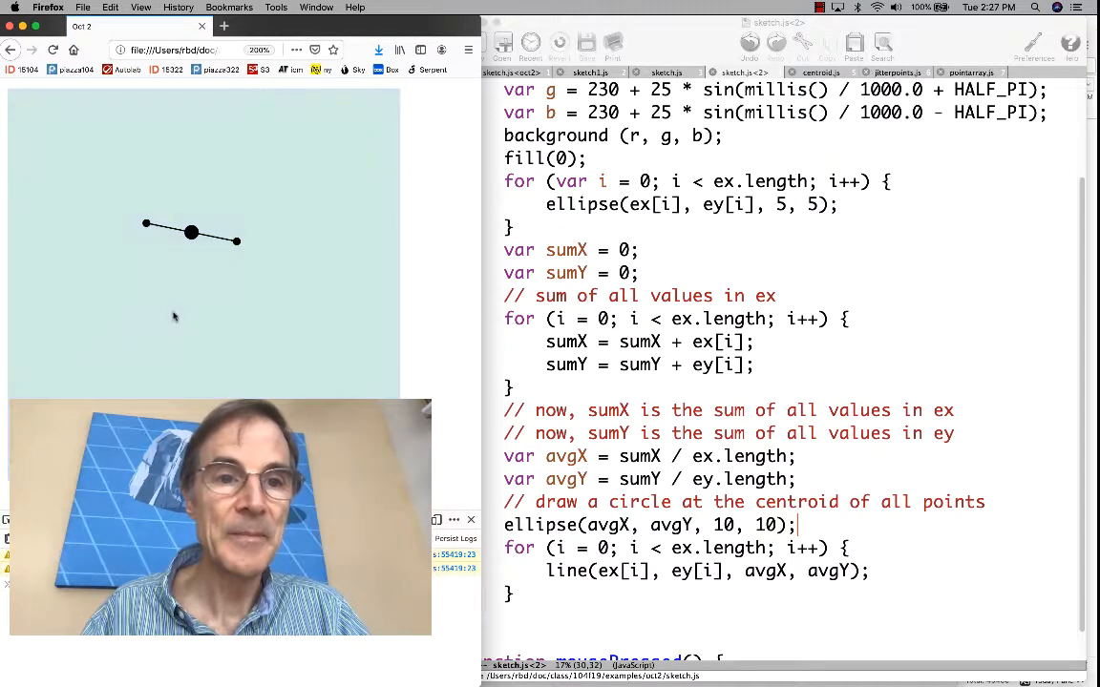
Add a point below the others, joined by a line to the centroid dot
{"action": "left_click", "coordinate": [174, 311]}
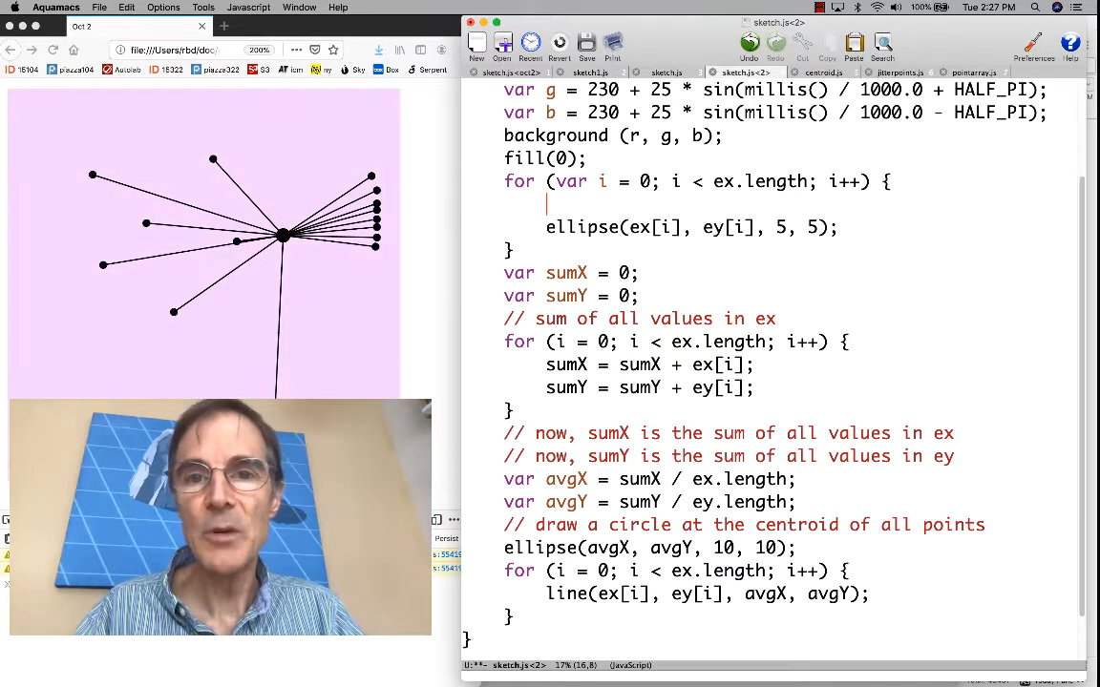
Add 'ex[i] += random(-3, 3);' and 'ey[i] += random(-3, 3);' inside the dot loop
{"action": "type", "text": "ex[i"}
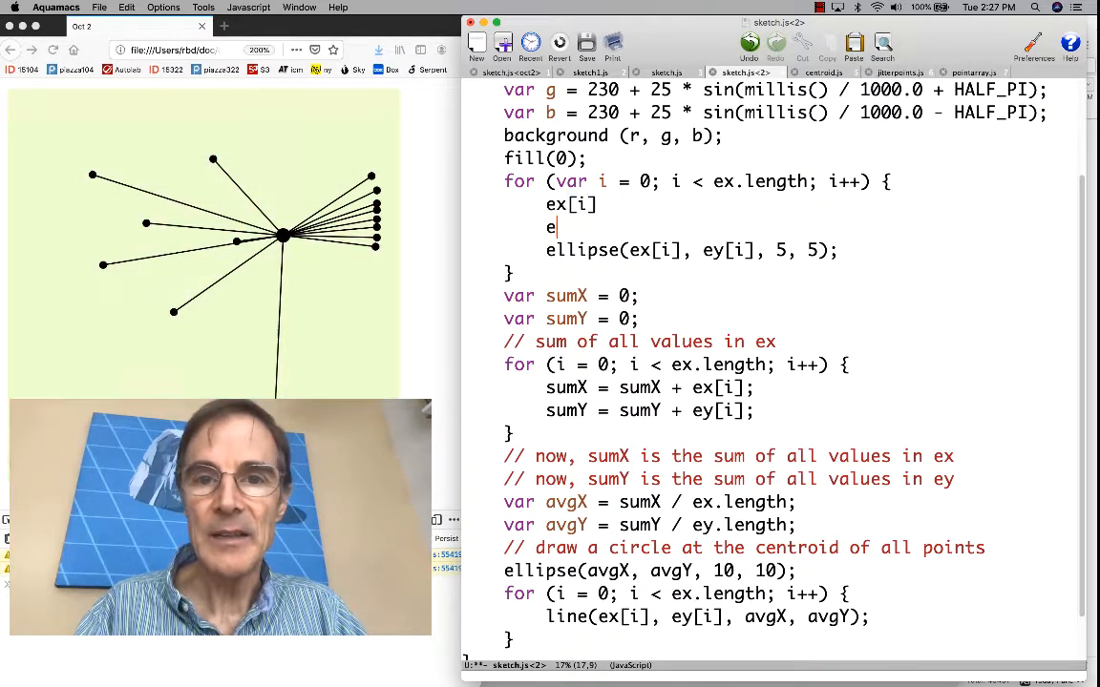
{"action": "type", "text": "x["}
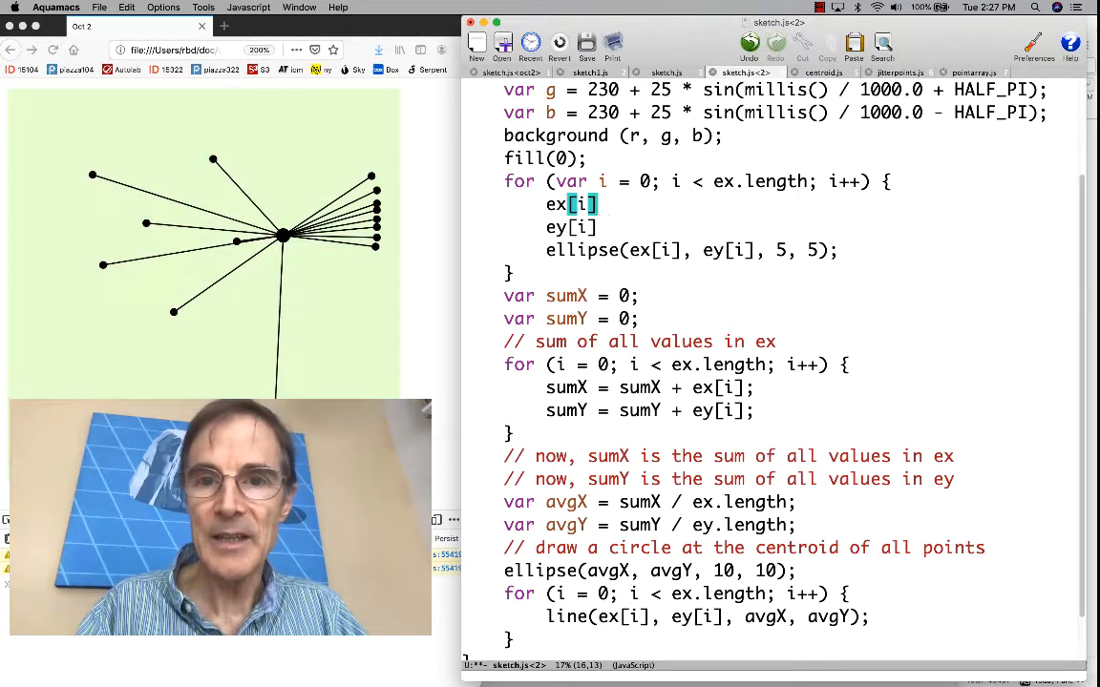
{"action": "type", "text": "+="}
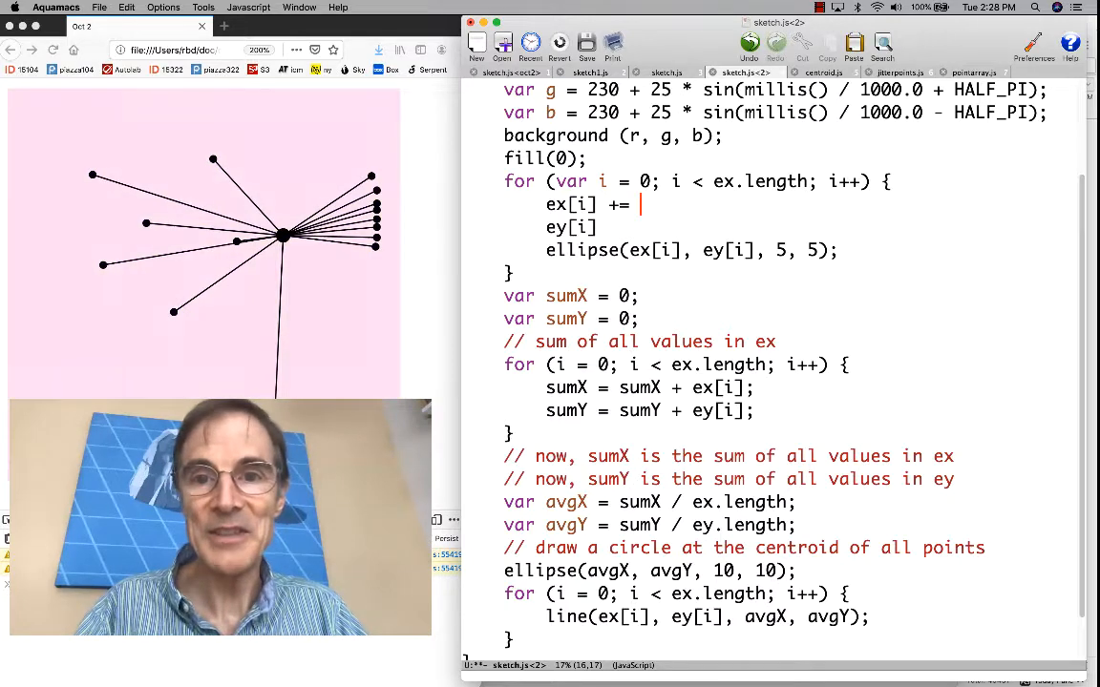
{"action": "type", "text": "rand"}
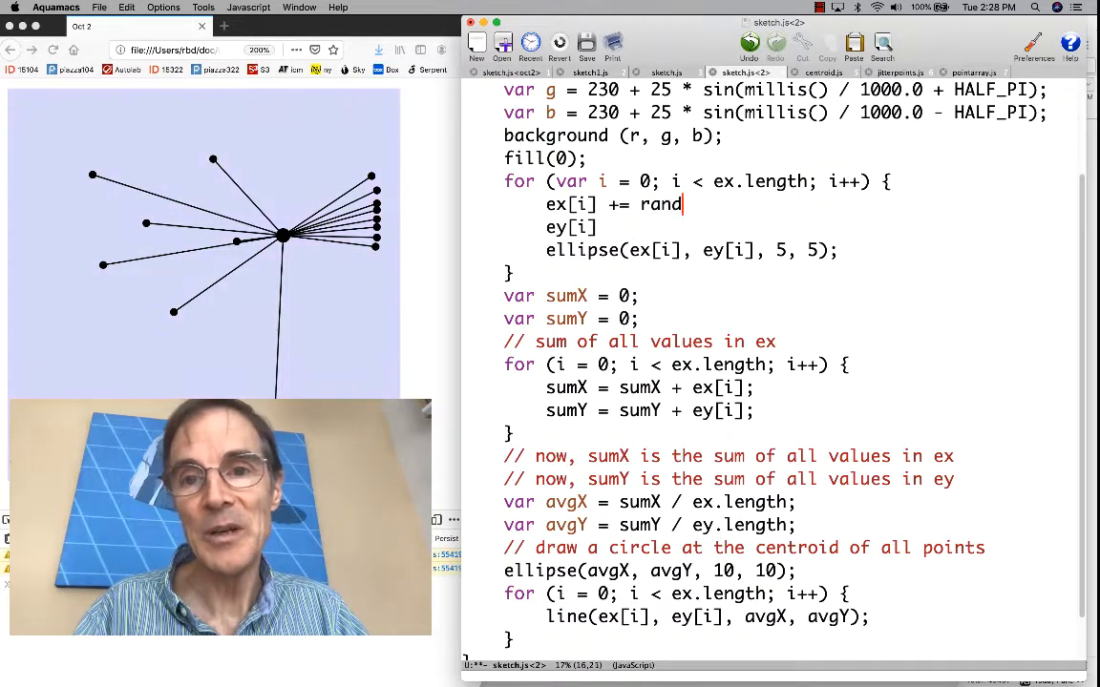
{"action": "type", "text": "om(-3,"}
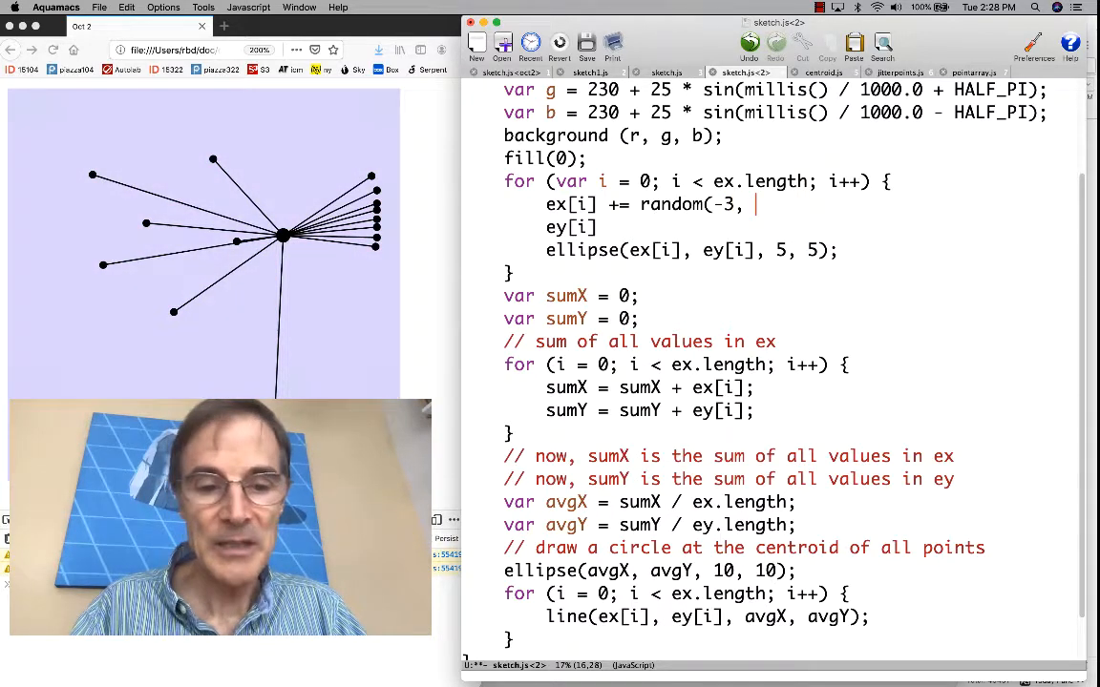
{"action": "type", "text": "3);"}
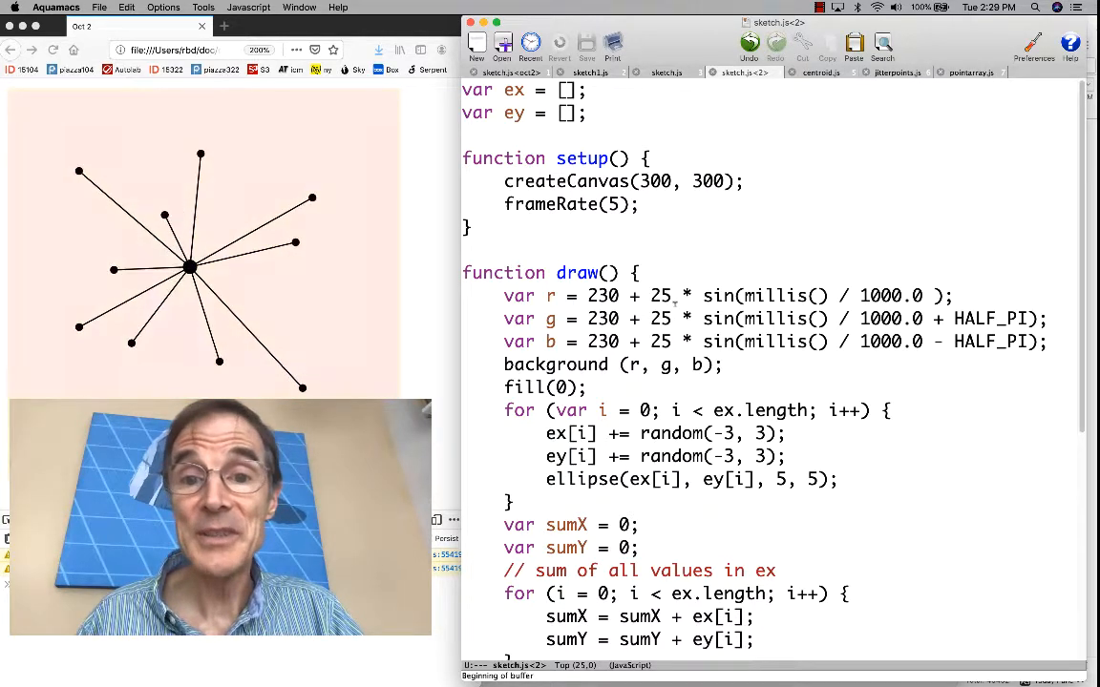
{"action": "scroll", "scroll_direction": "down", "scroll_amount": 3}
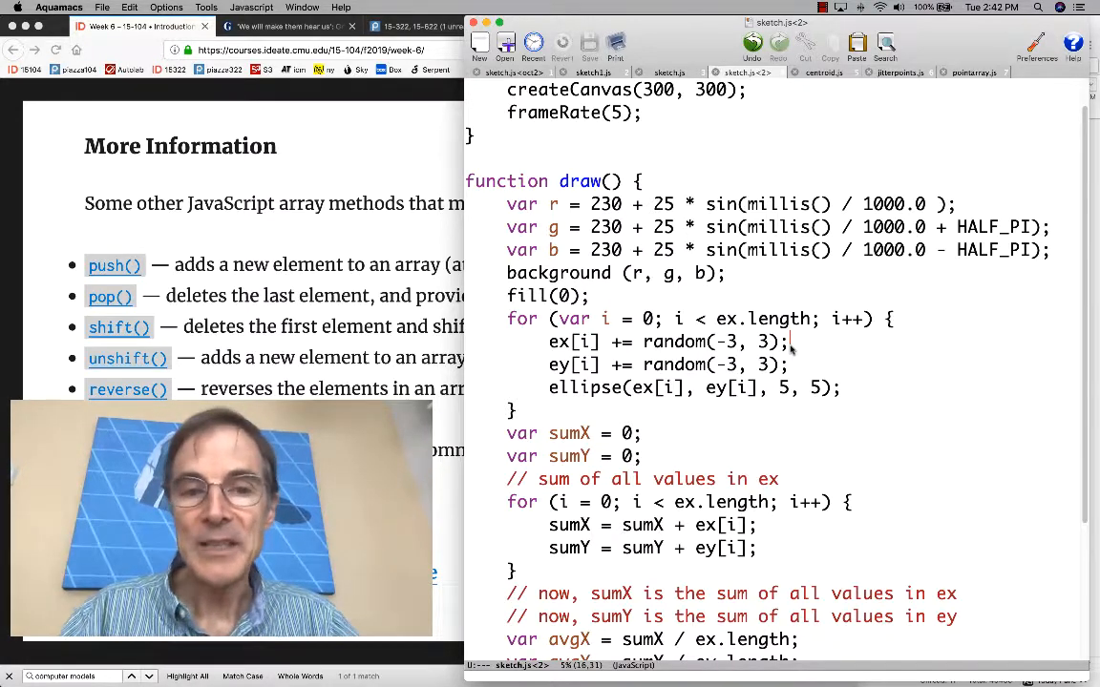
{"action": "scroll", "scroll_direction": "down", "scroll_amount": 3}
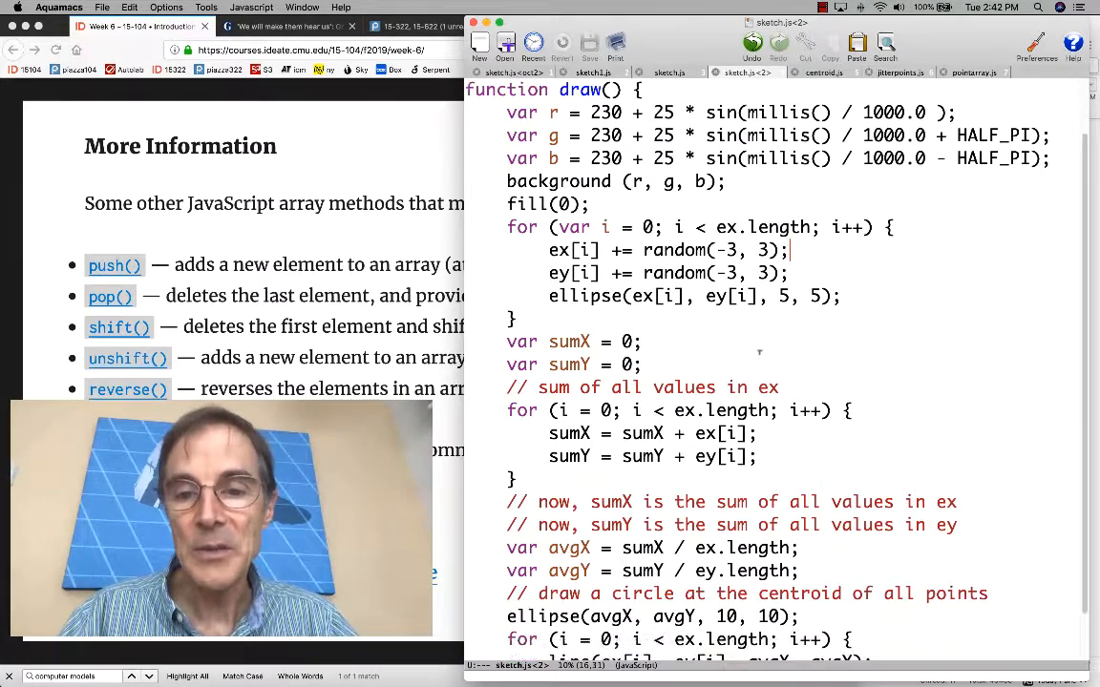
{"action": "scroll", "scroll_direction": "down", "scroll_amount": 3}
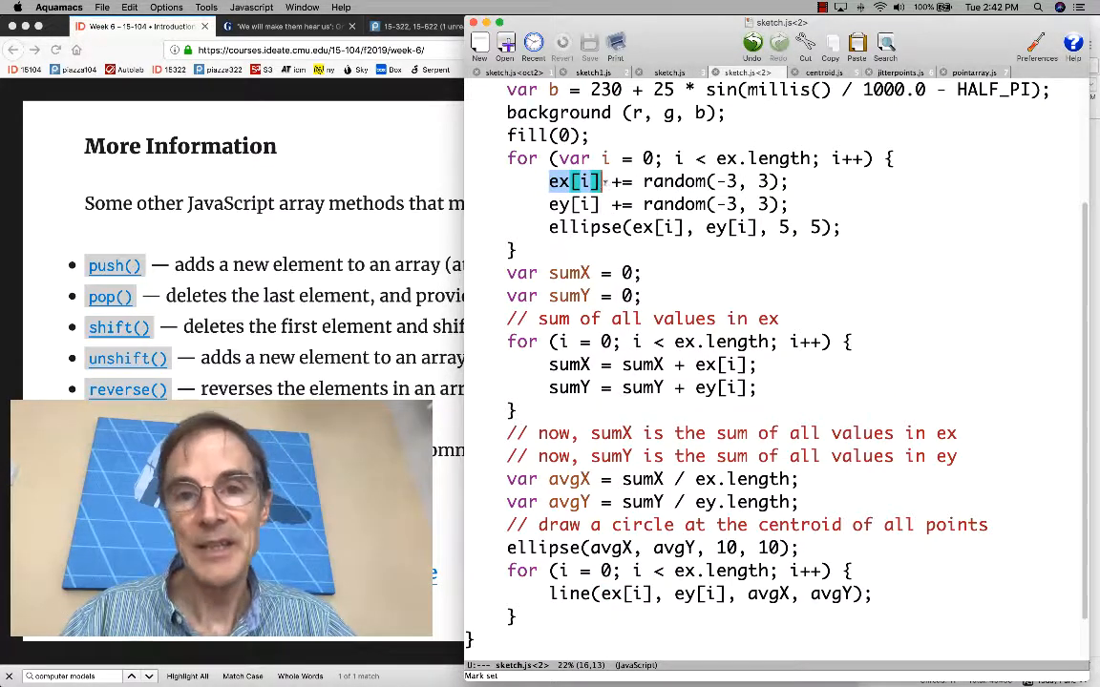
{"action": "scroll", "scroll_direction": "down", "scroll_amount": 3}
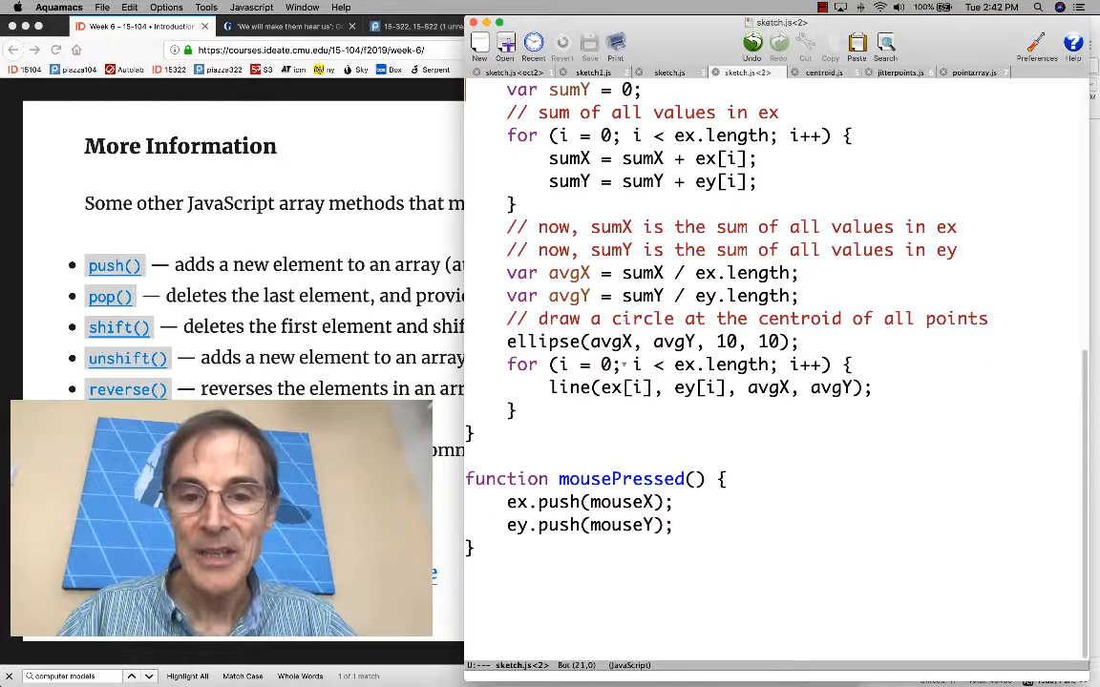
{"action": "scroll", "scroll_direction": "down", "scroll_amount": 3}
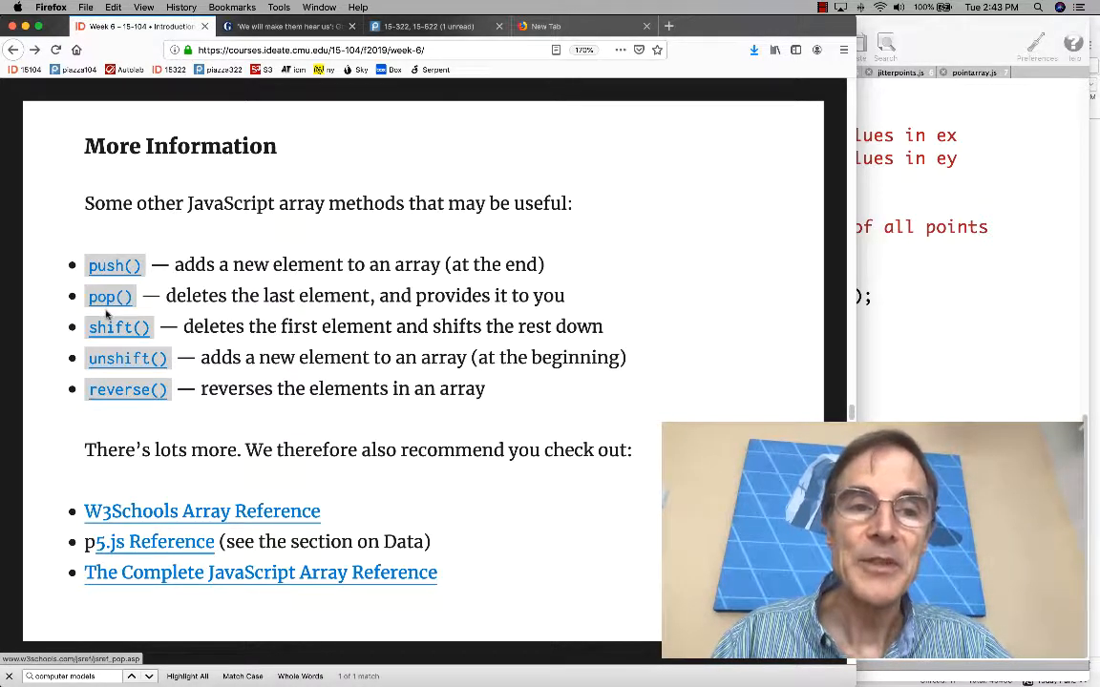
{"action": "mouse_move", "coordinate": [315, 309]}
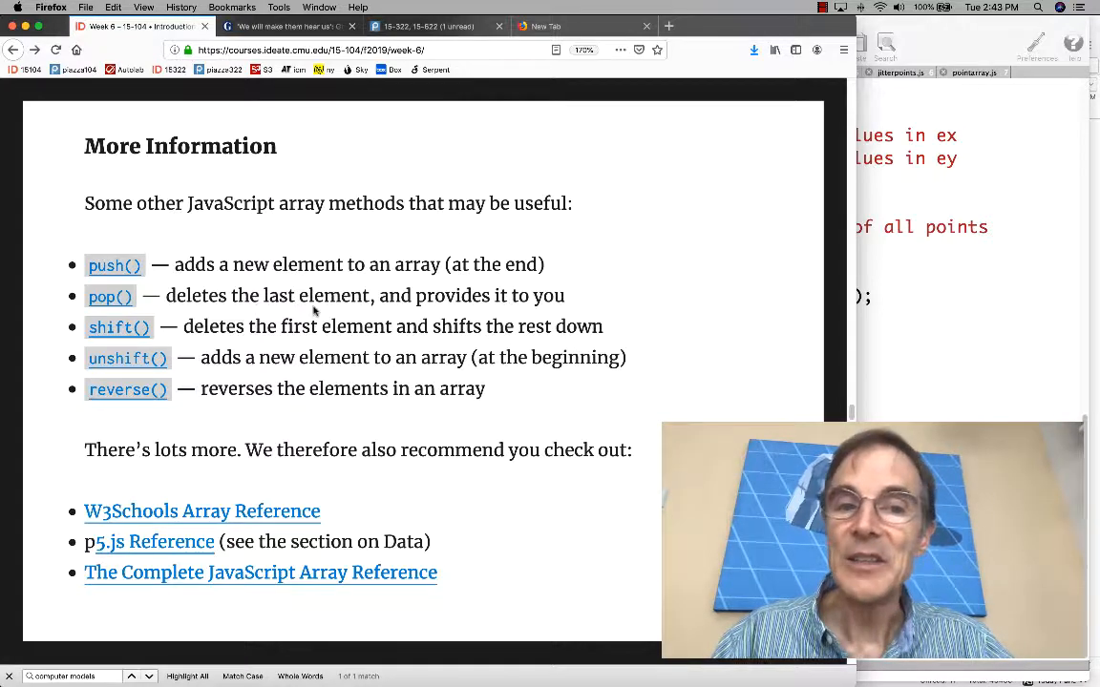